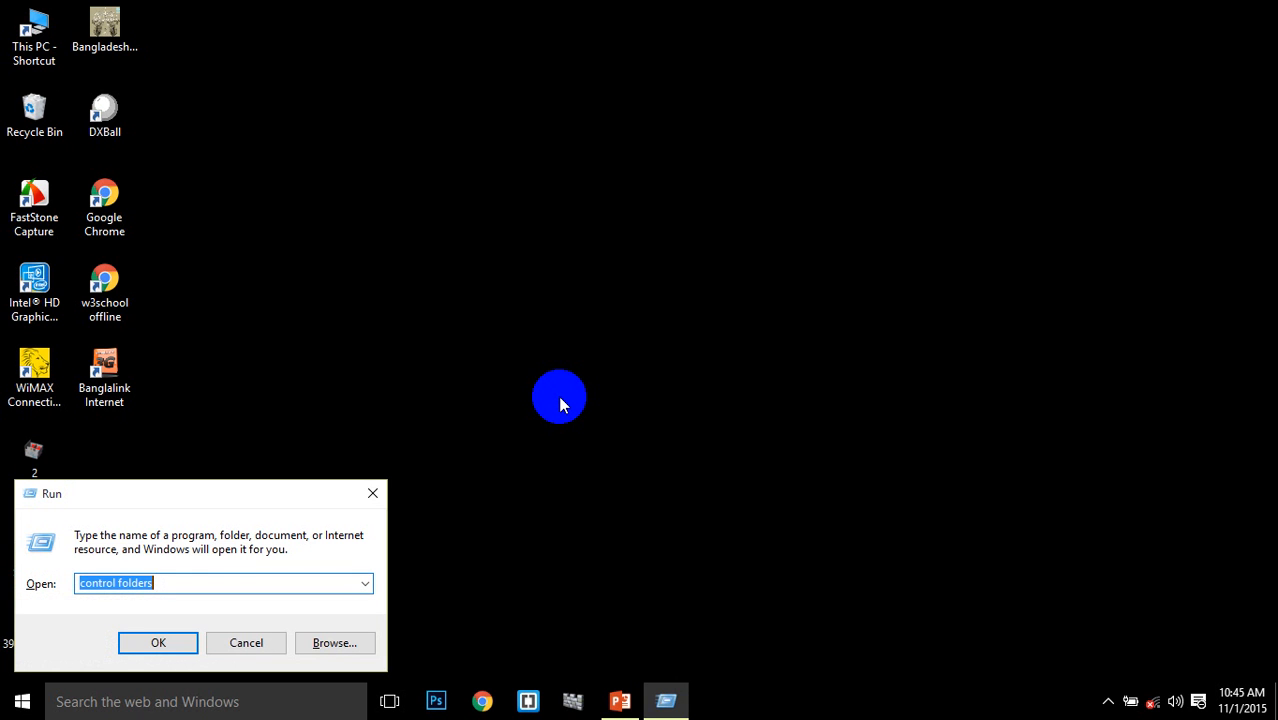
Run 'control folders' to open File Explorer Options on its View tab
{"action": "type", "text": "c"}
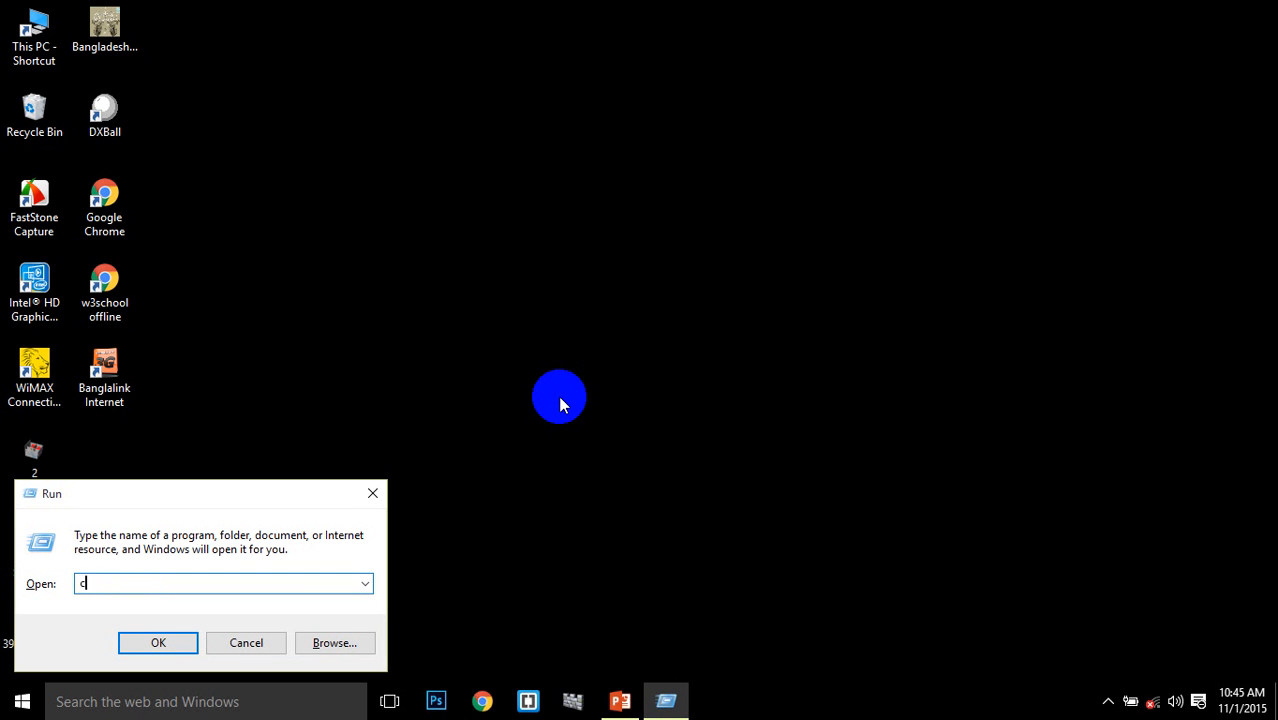
{"action": "type", "text": "on"}
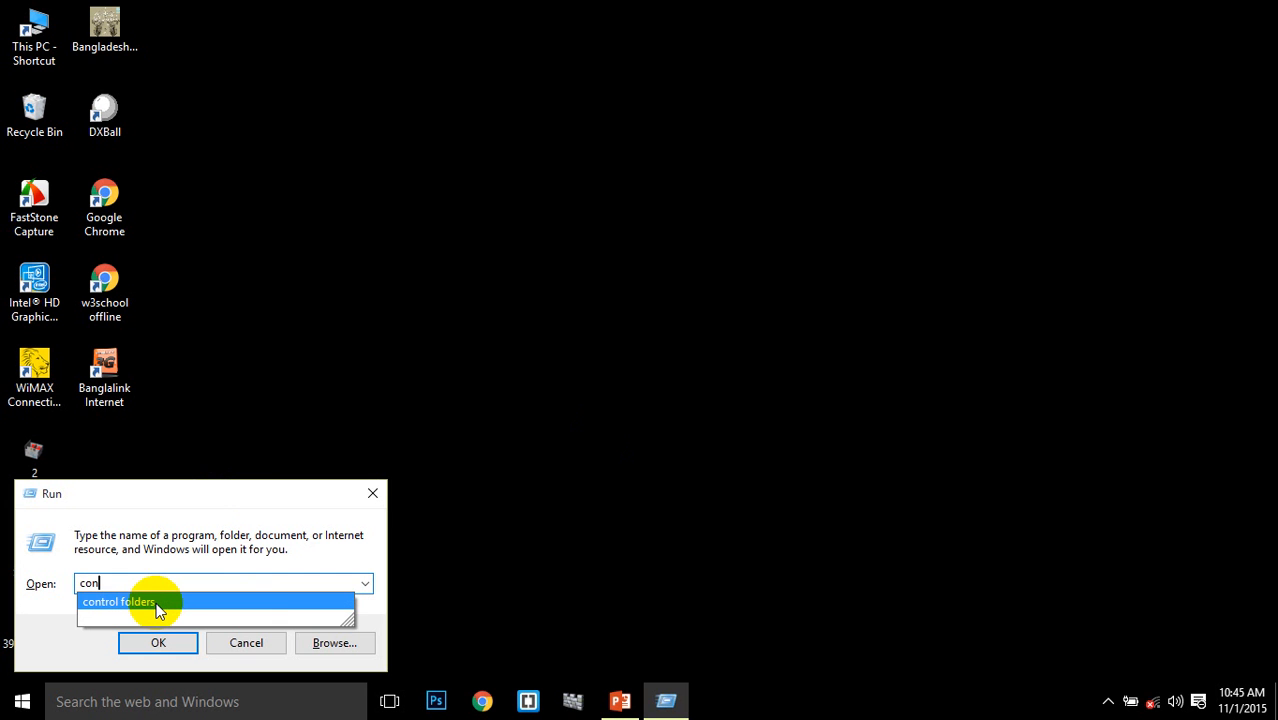
{"action": "left_click", "coordinate": [118, 601]}
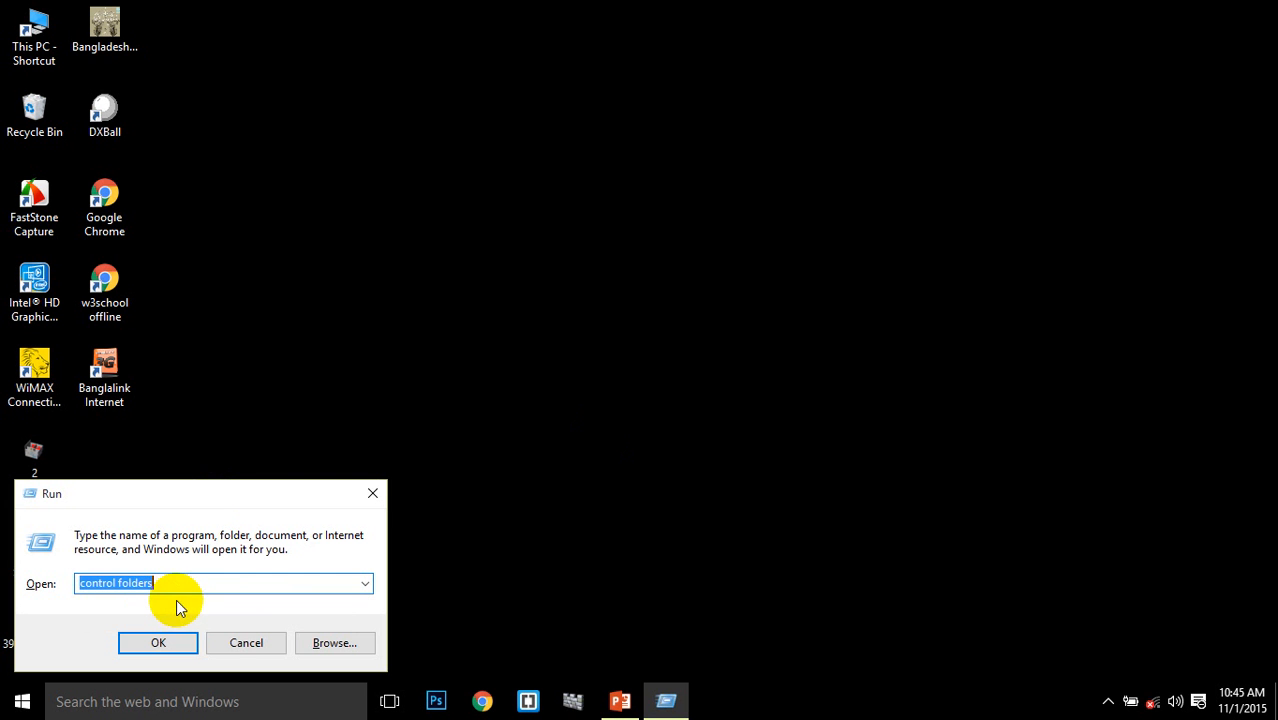
{"action": "left_click", "coordinate": [158, 642]}
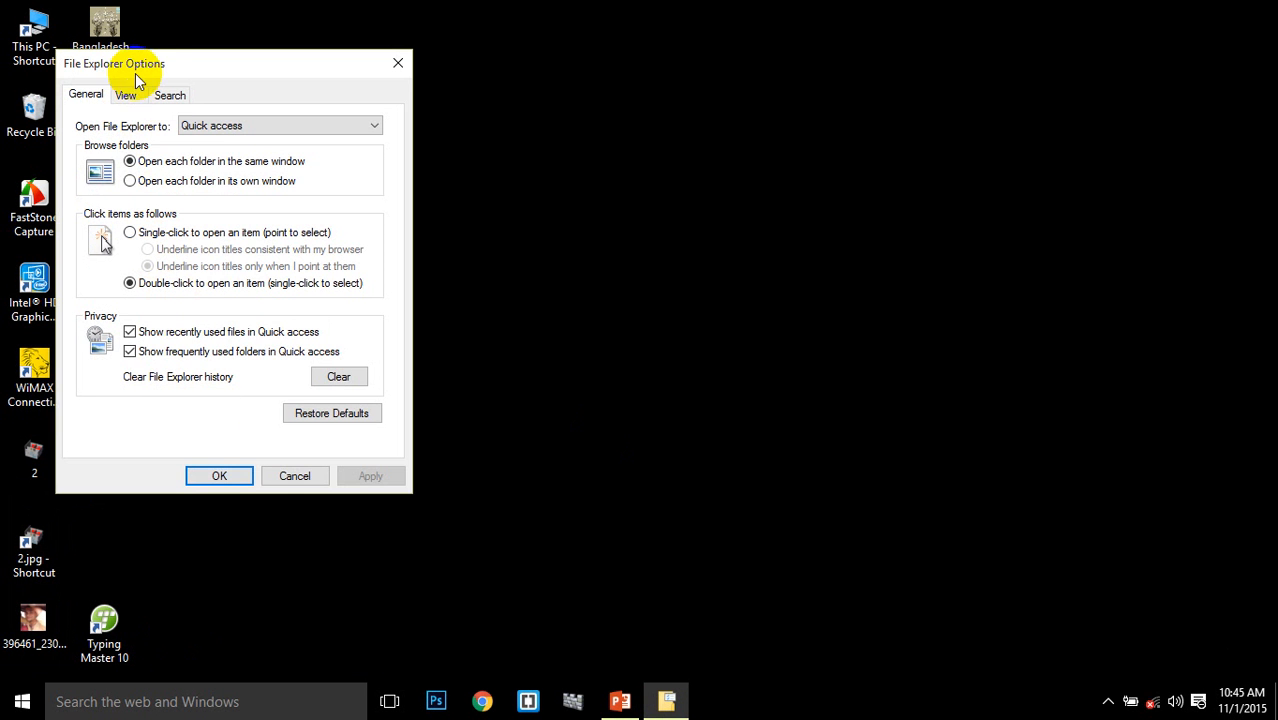
{"action": "left_click", "coordinate": [125, 95]}
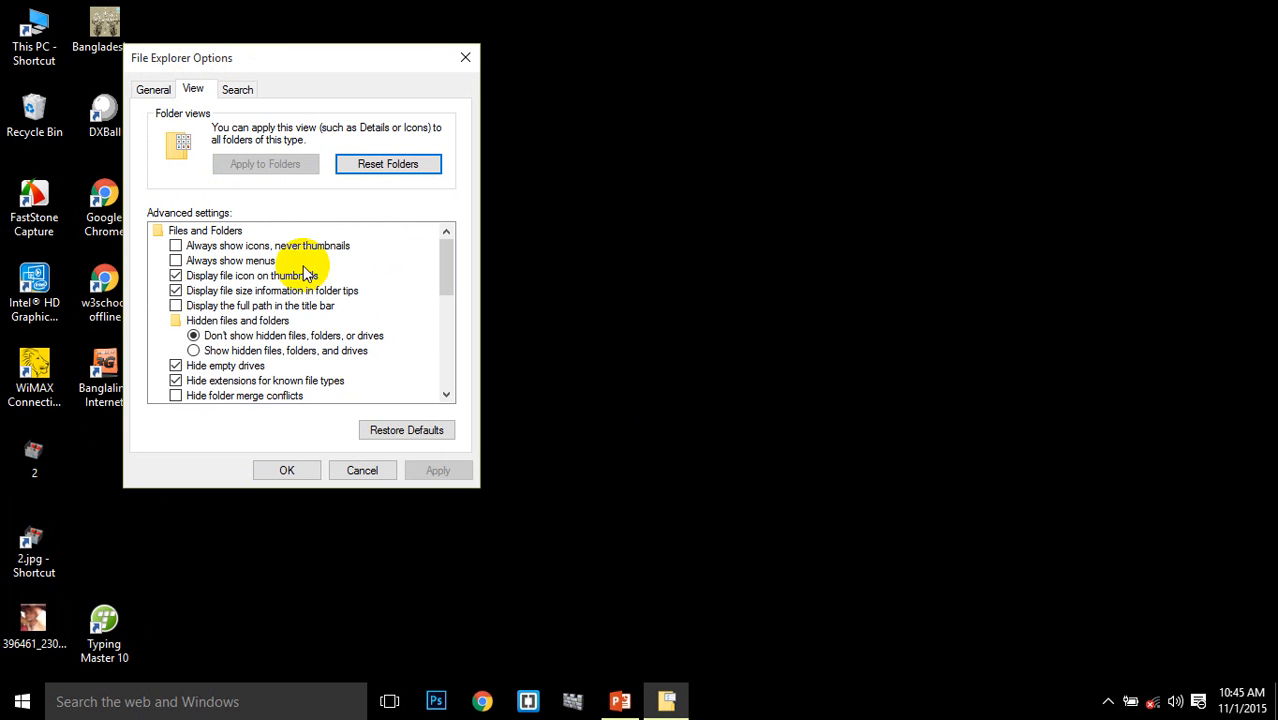
{"action": "mouse_move", "coordinate": [228, 388]}
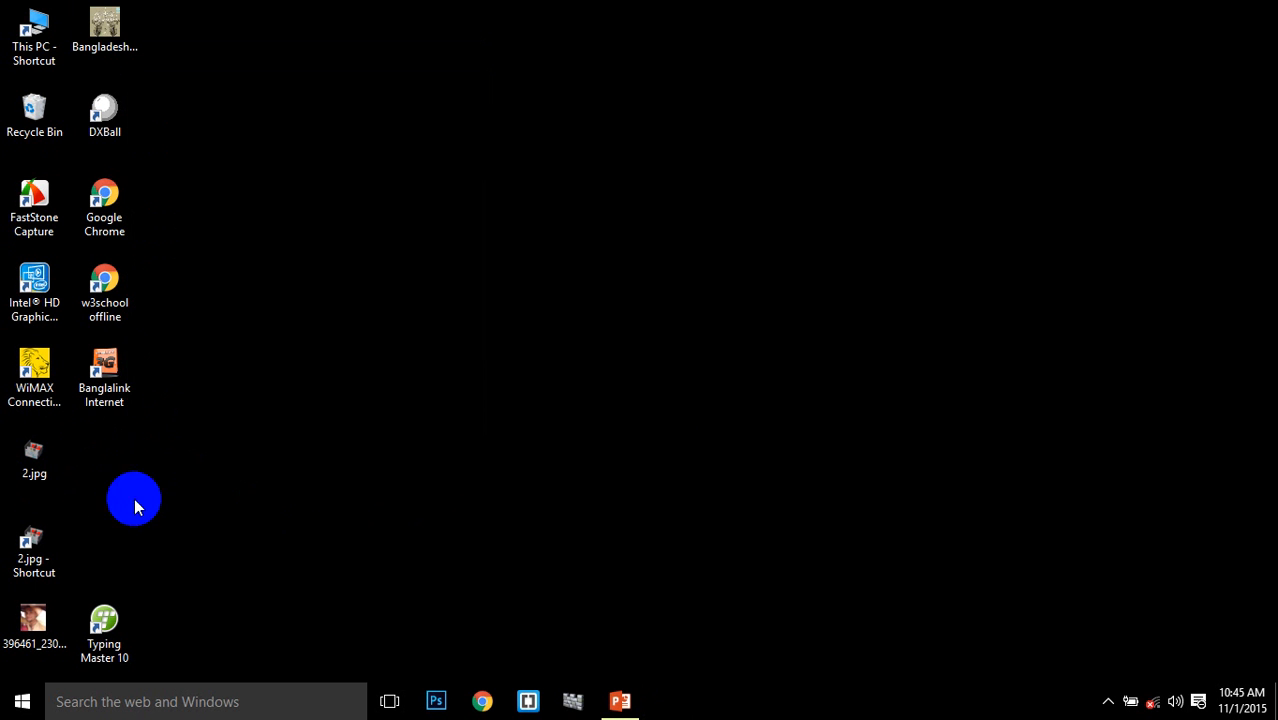
Add a new folder on the desktop and name it 'practise'
{"action": "left_click", "coordinate": [34, 458]}
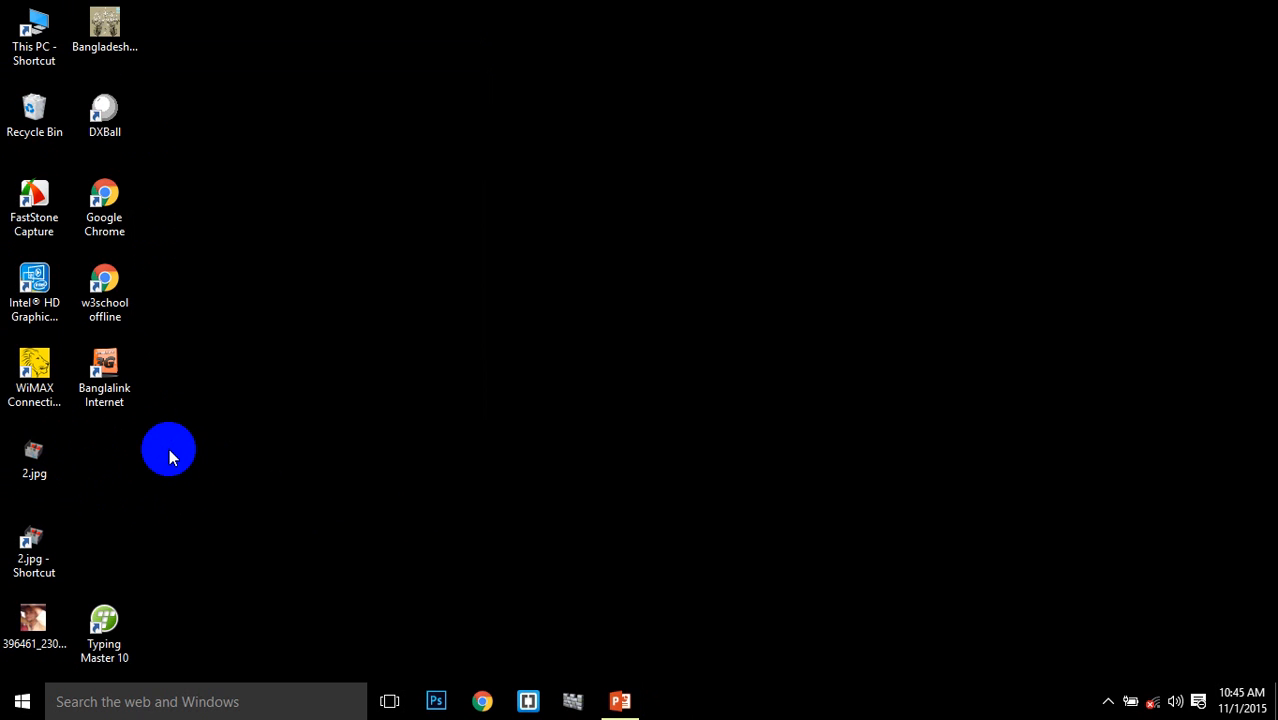
{"action": "mouse_move", "coordinate": [280, 443]}
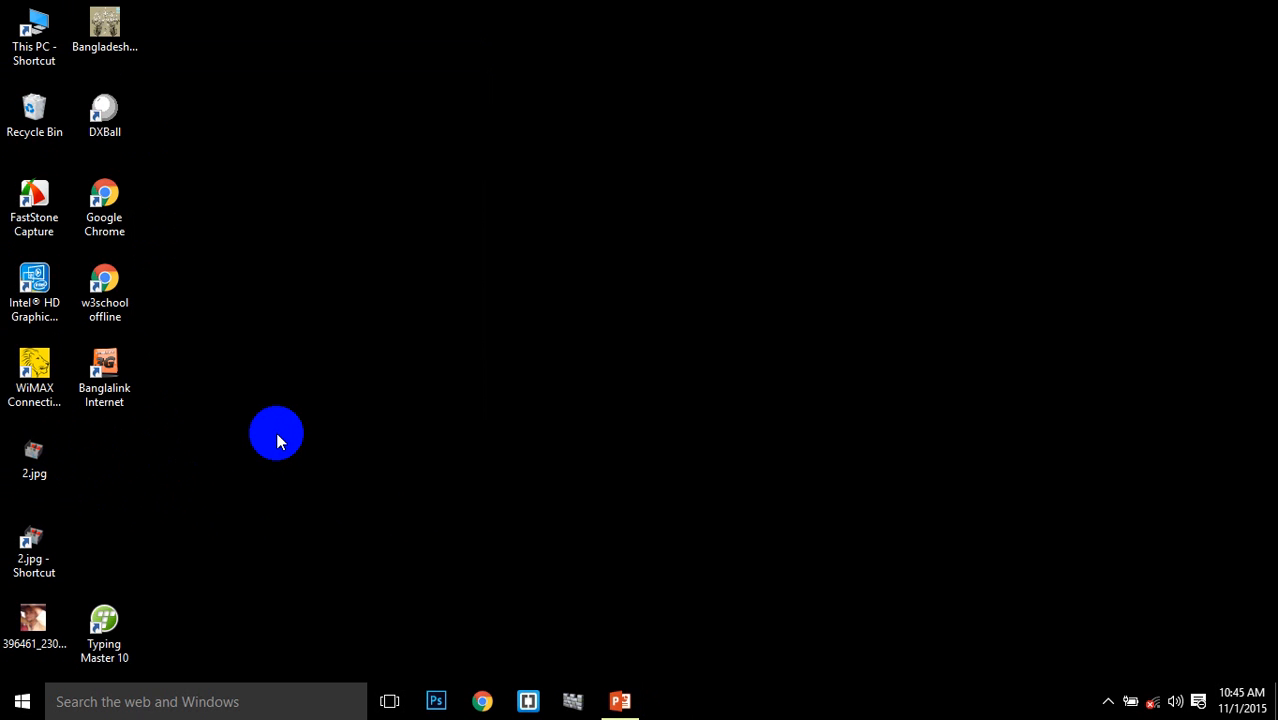
{"action": "mouse_move", "coordinate": [505, 340]}
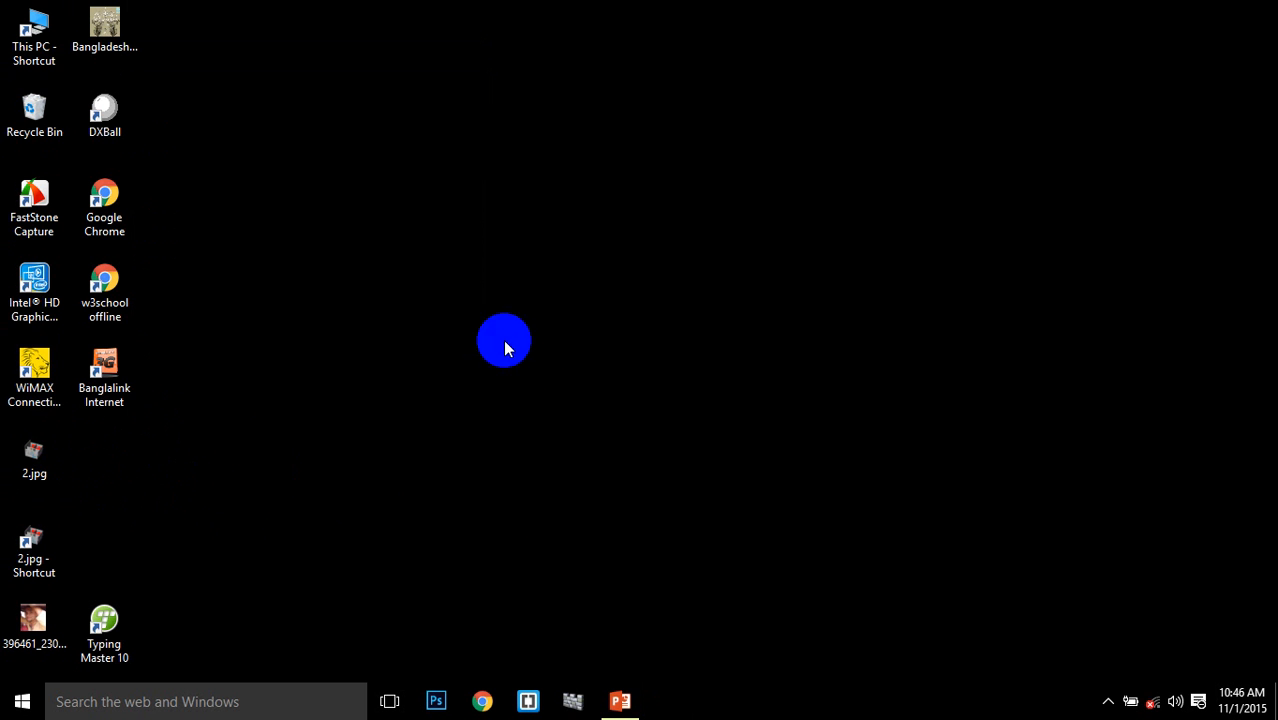
{"action": "right_click", "coordinate": [505, 340]}
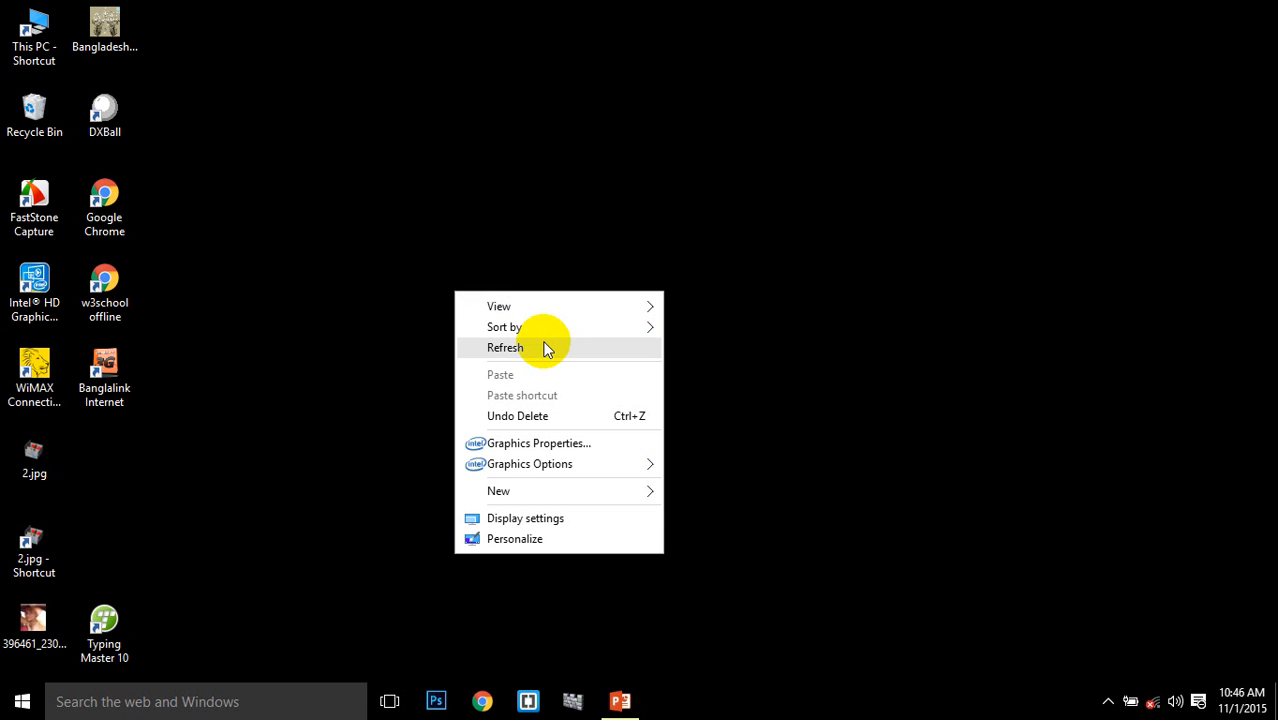
{"action": "mouse_move", "coordinate": [517, 497]}
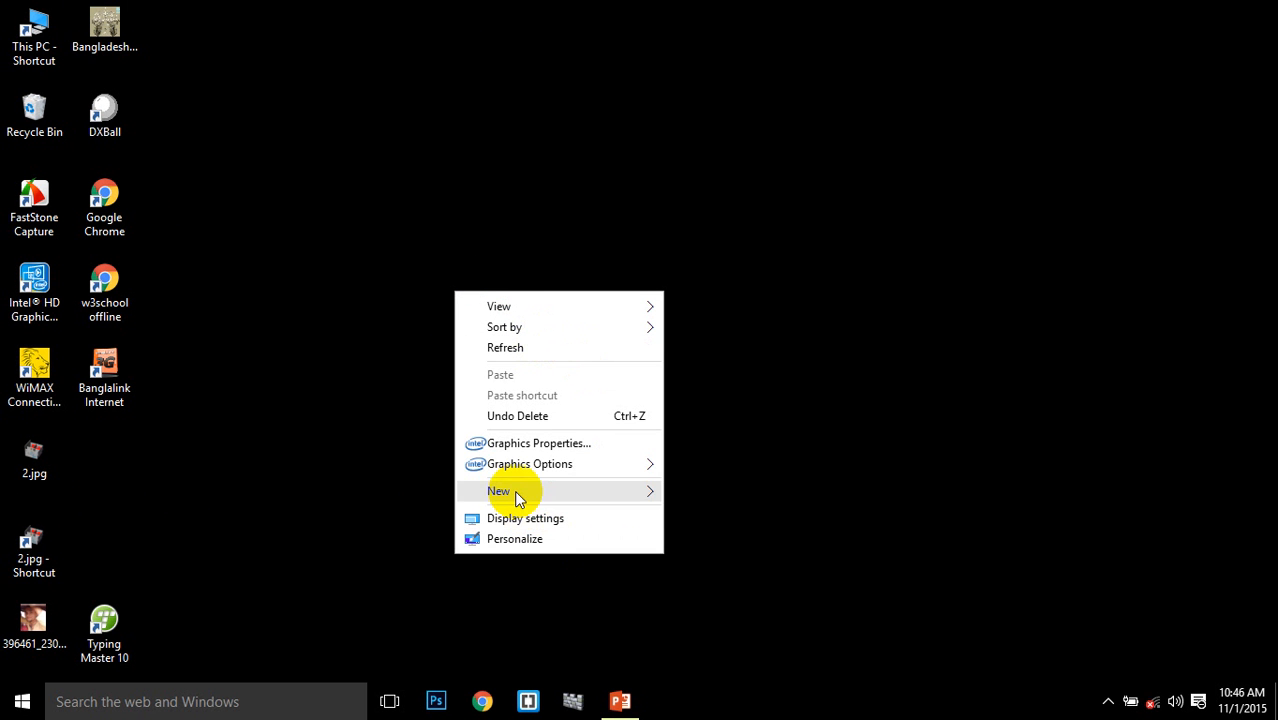
{"action": "left_click", "coordinate": [499, 491]}
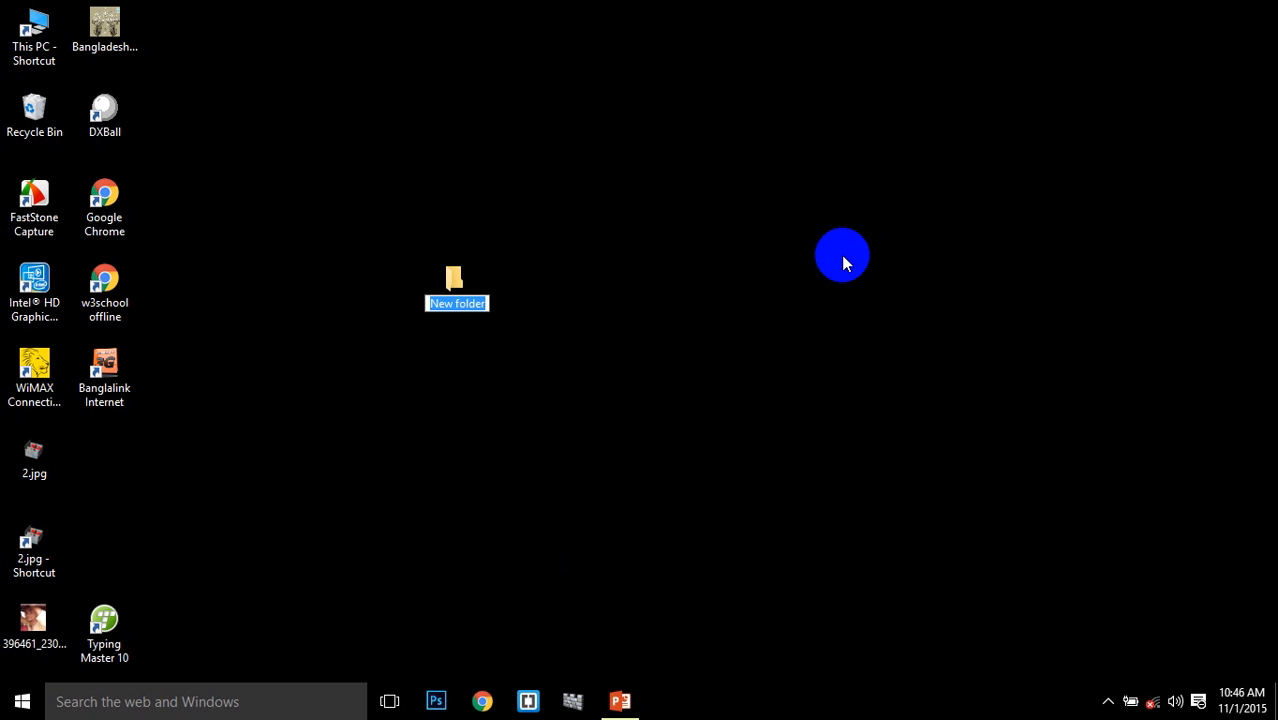
{"action": "type", "text": "prac"}
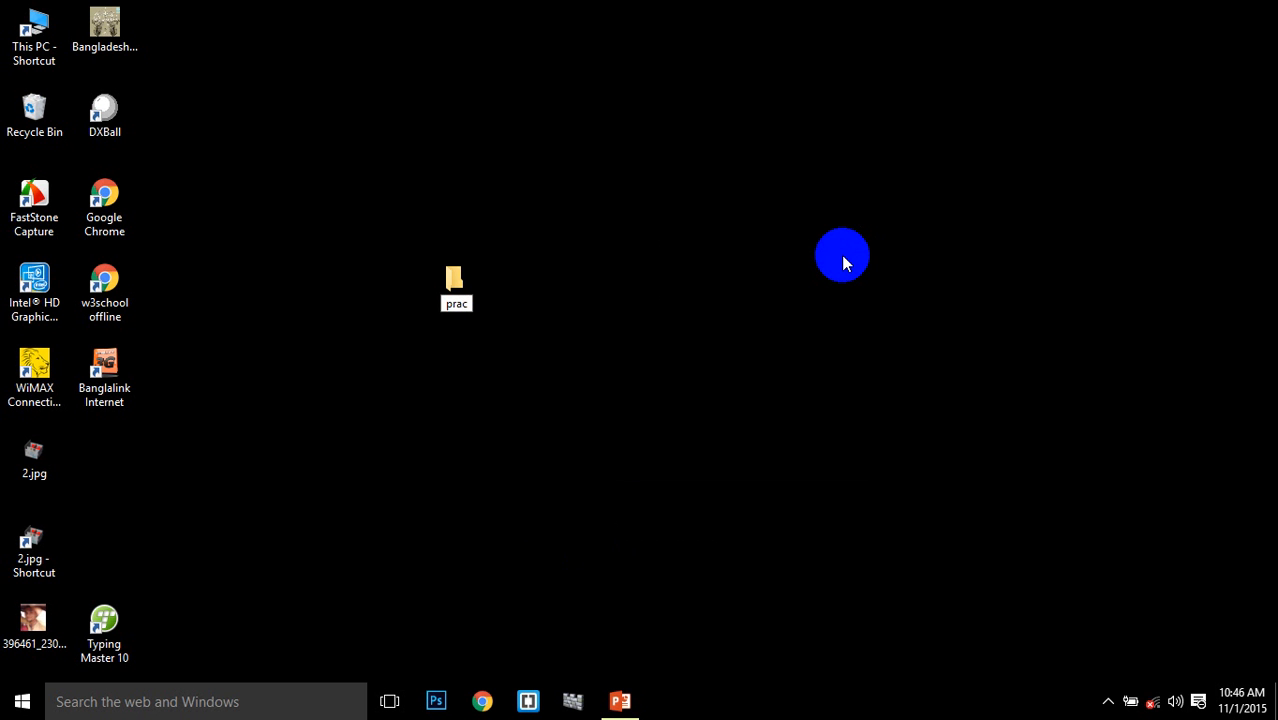
{"action": "type", "text": "practise"}
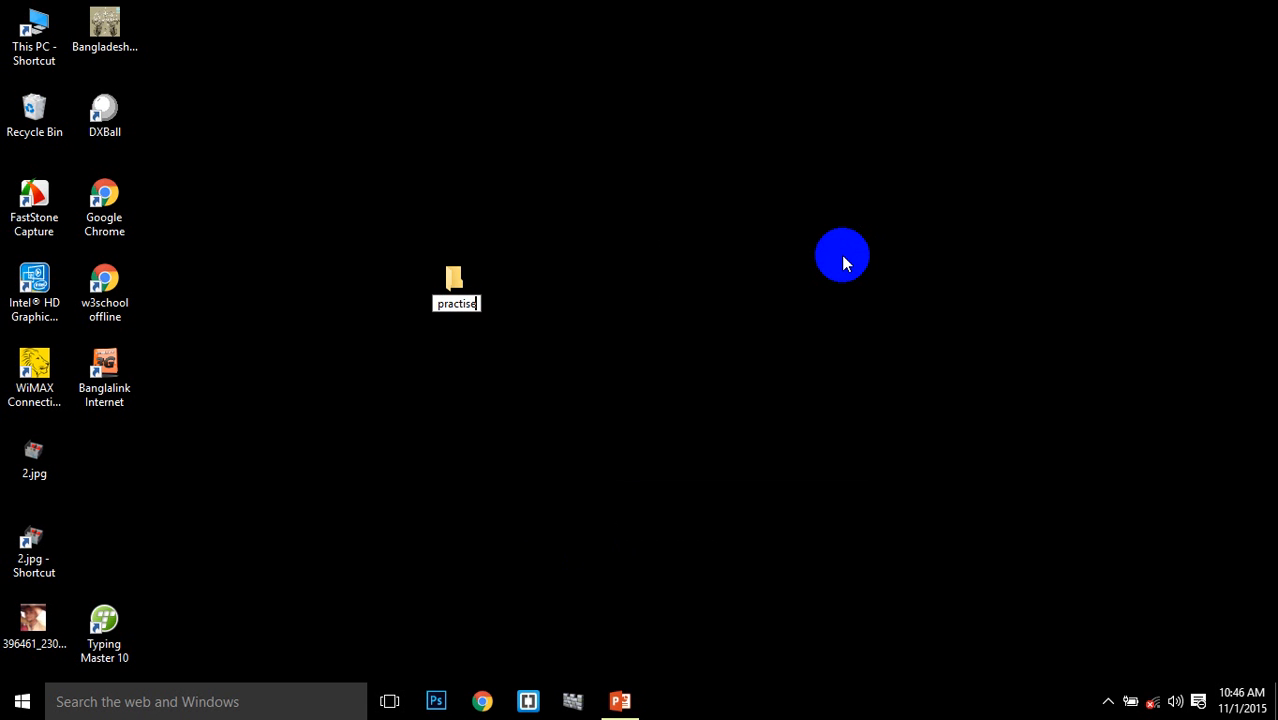
Inside practise, create a text document renamed index.html and accept the extension change
{"action": "double_click", "coordinate": [455, 285]}
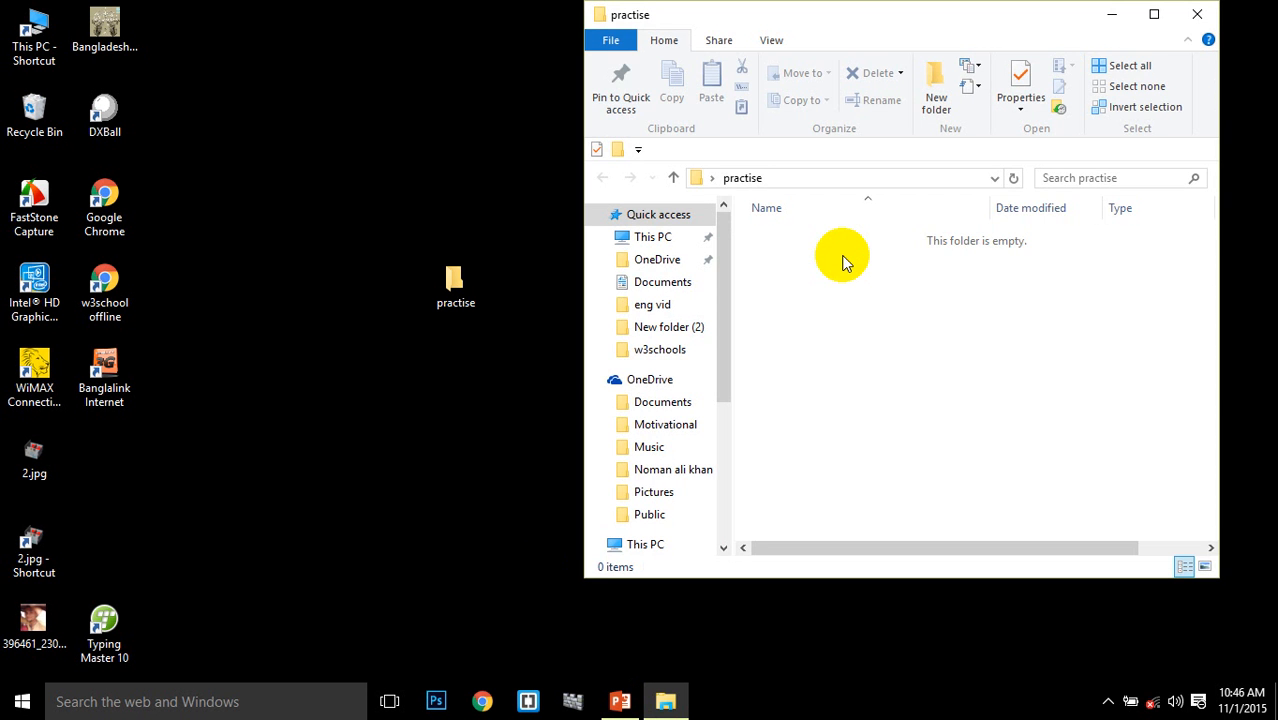
{"action": "right_click", "coordinate": [842, 255]}
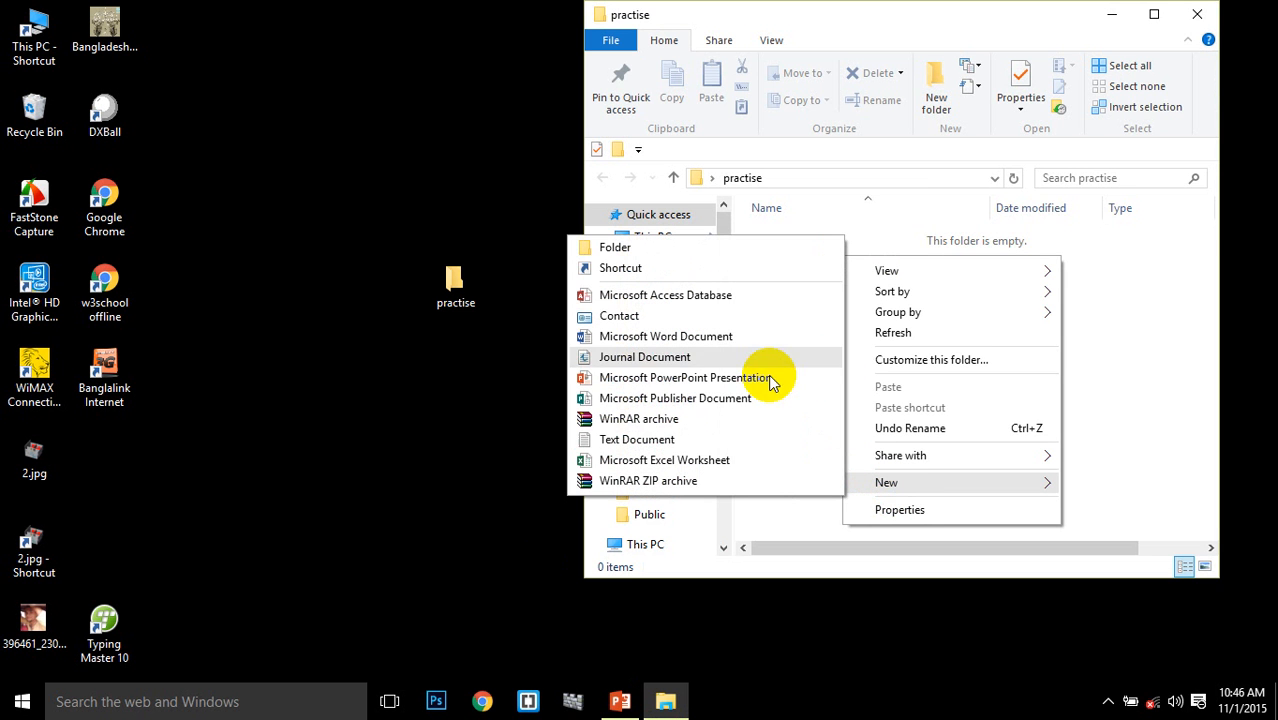
{"action": "left_click", "coordinate": [637, 439]}
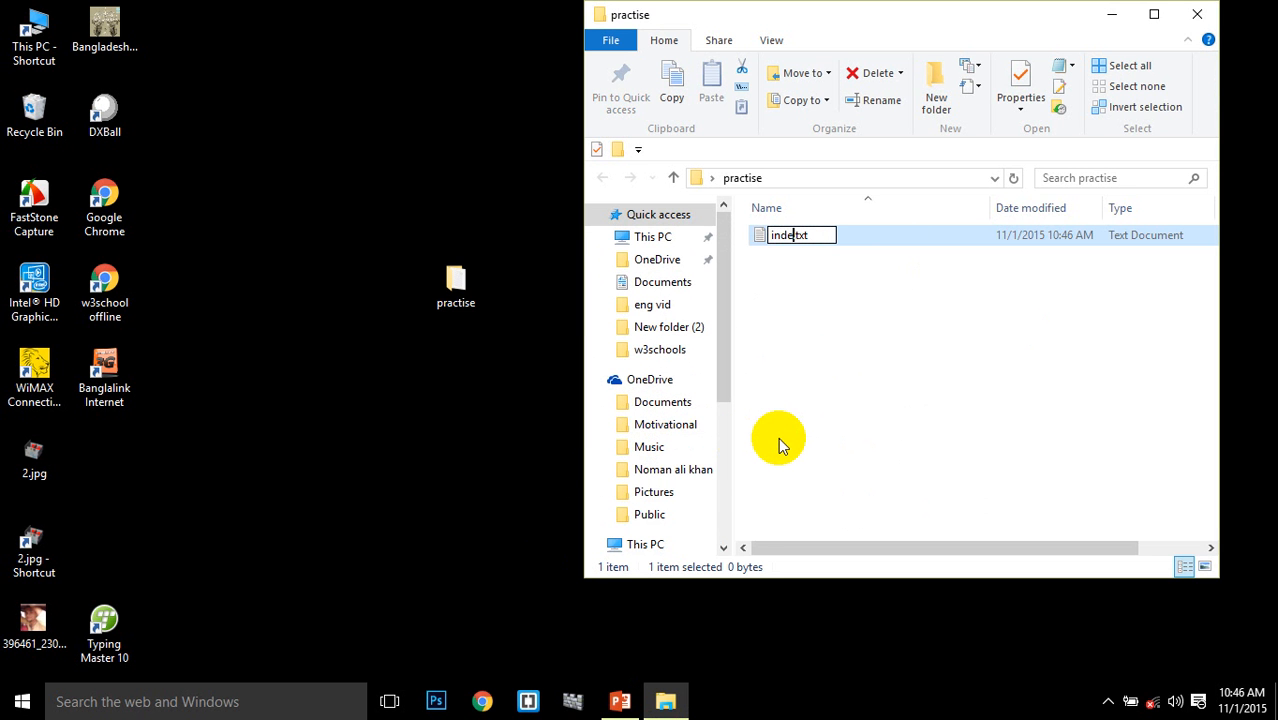
{"action": "type", "text": "x.html"}
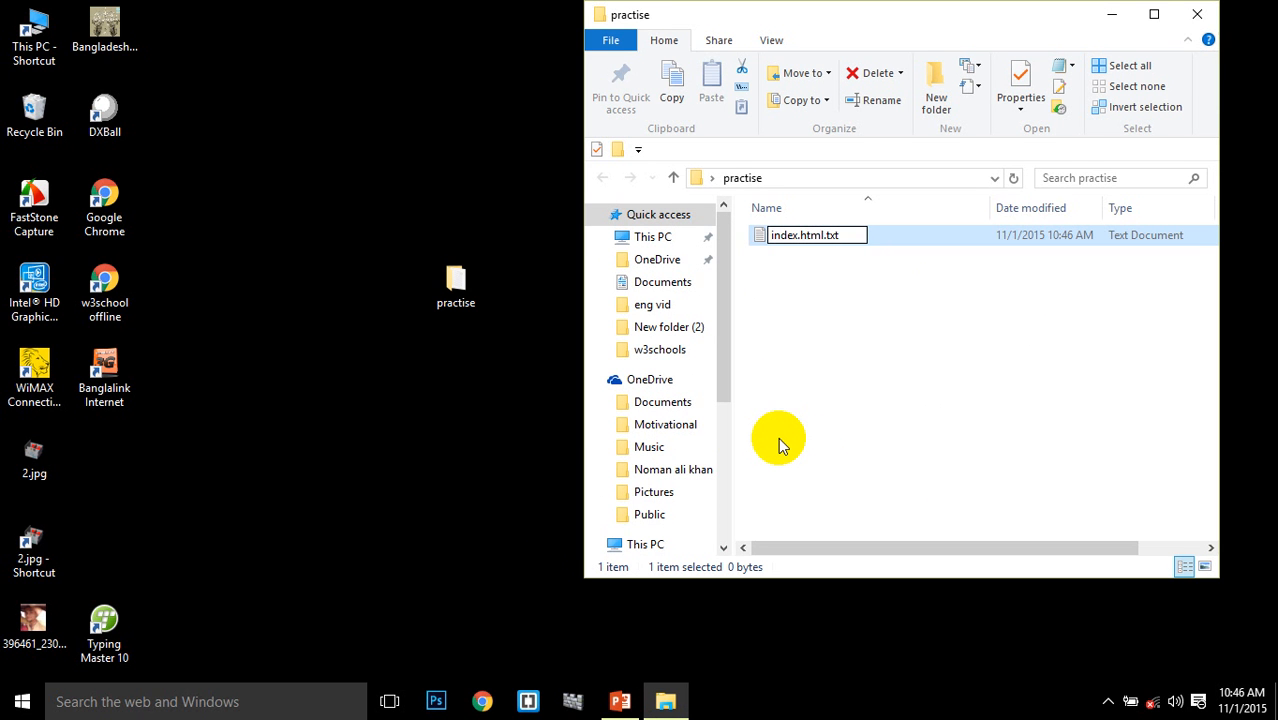
{"action": "key", "text": "BackSpace"}
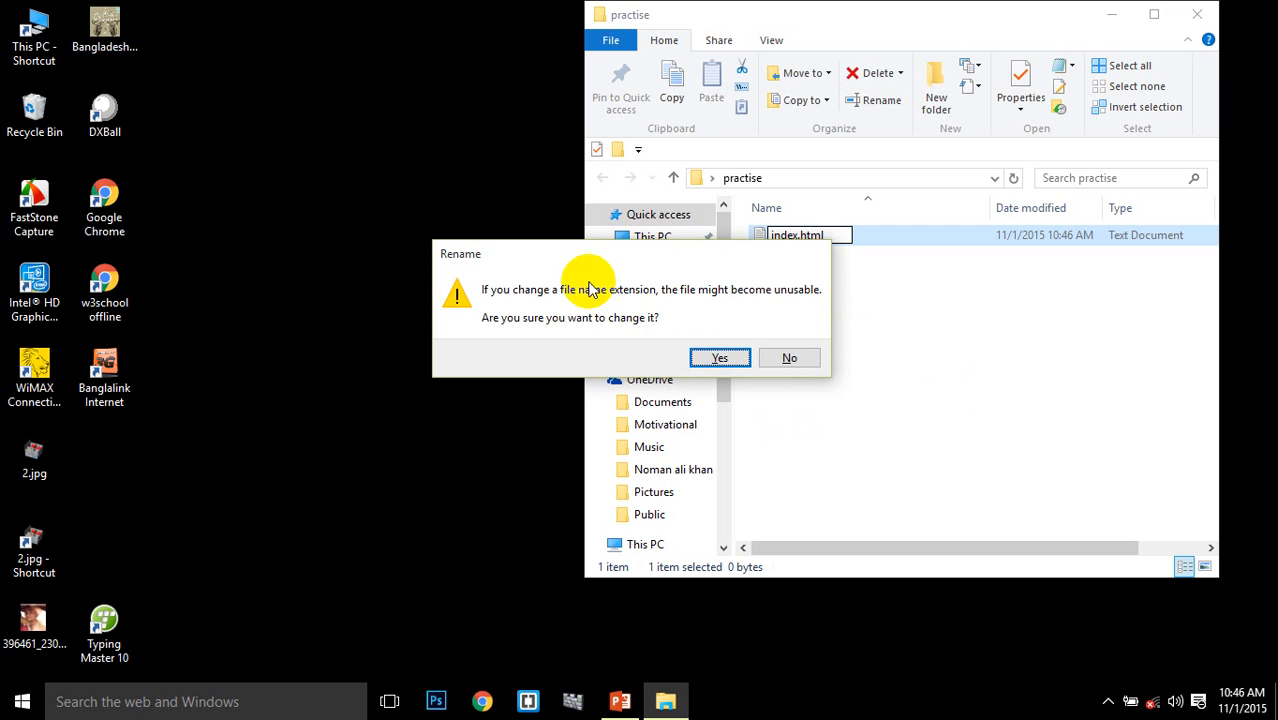
{"action": "mouse_move", "coordinate": [835, 258]}
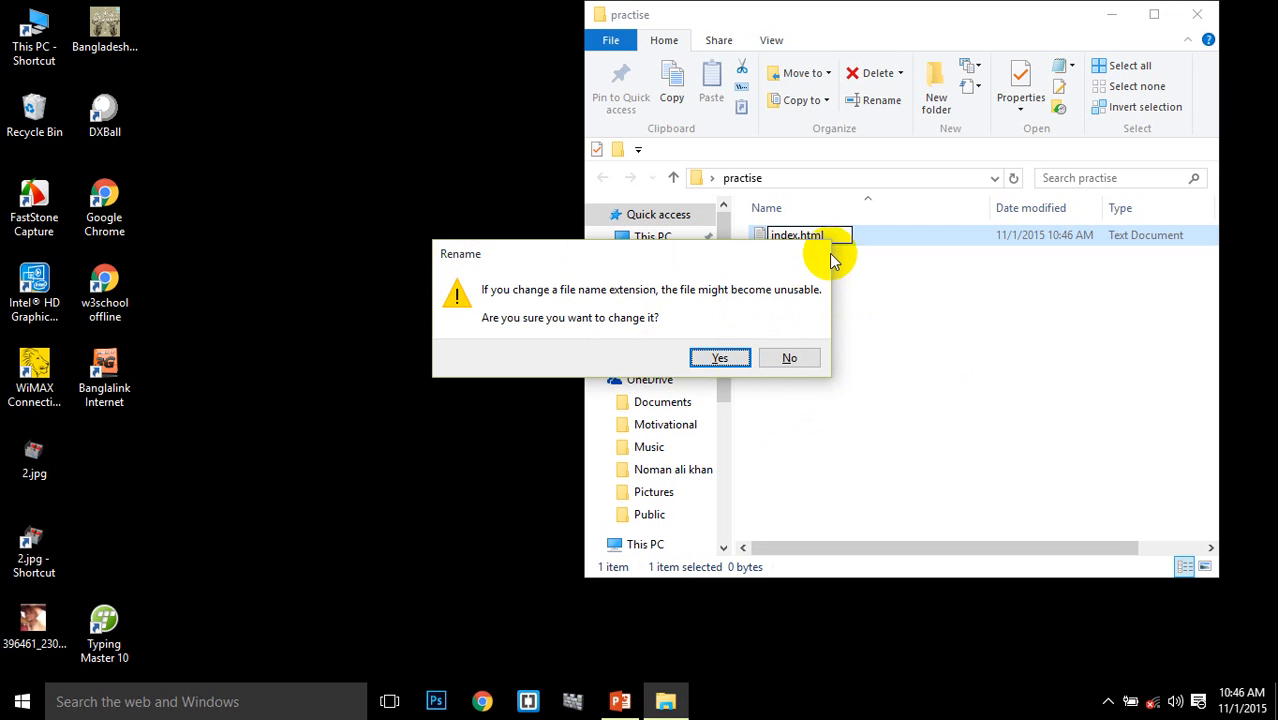
{"action": "mouse_move", "coordinate": [725, 328]}
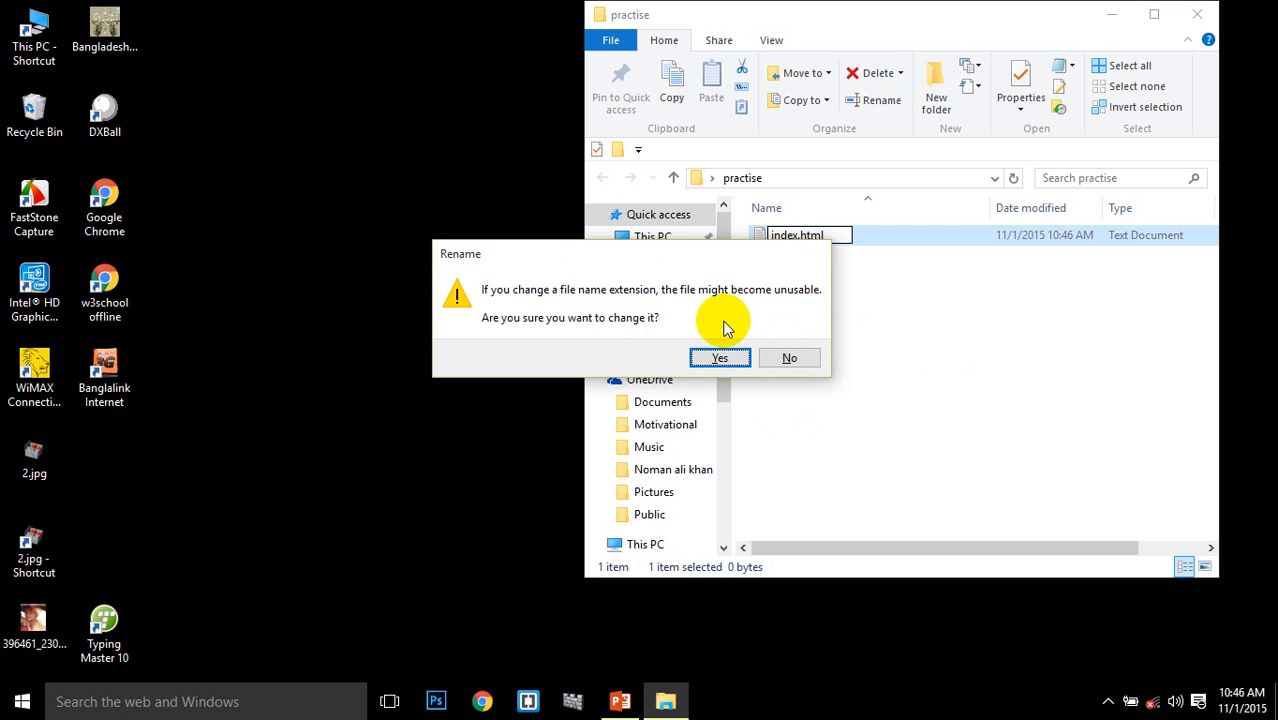
{"action": "mouse_move", "coordinate": [700, 260]}
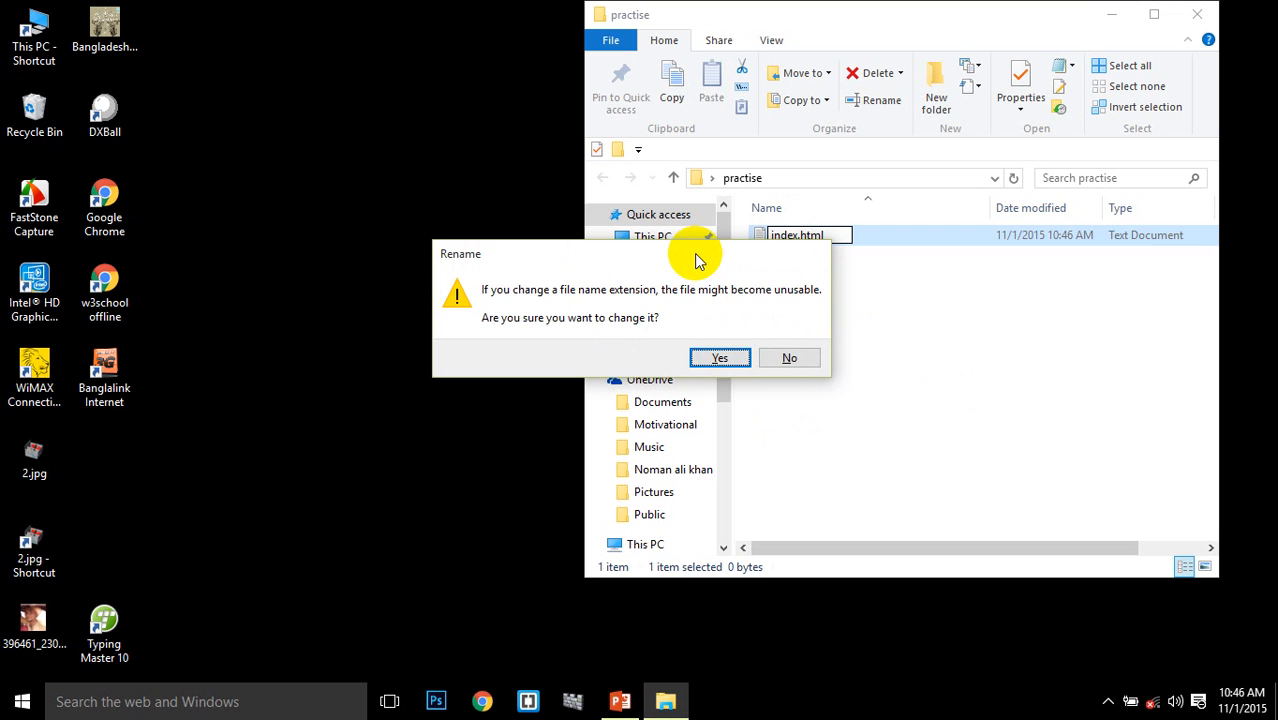
{"action": "left_click", "coordinate": [719, 357]}
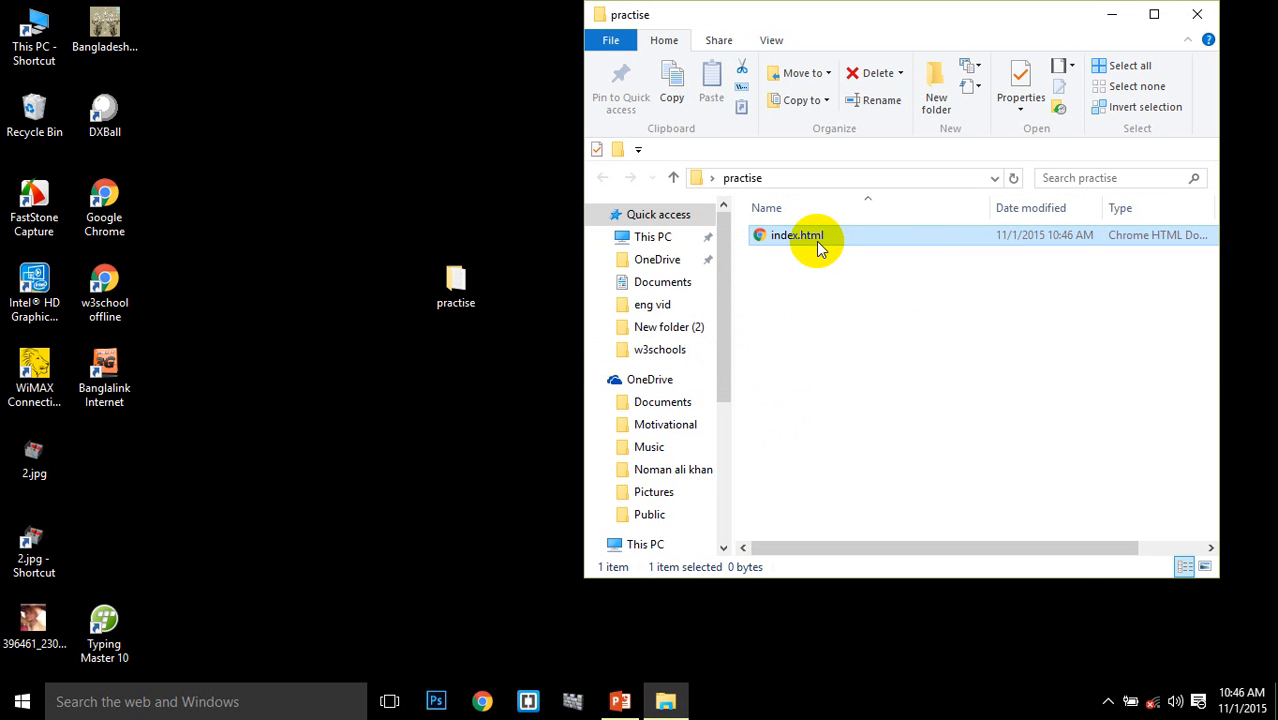
Open index.html with Brackets from its context menu
{"action": "right_click", "coordinate": [797, 234]}
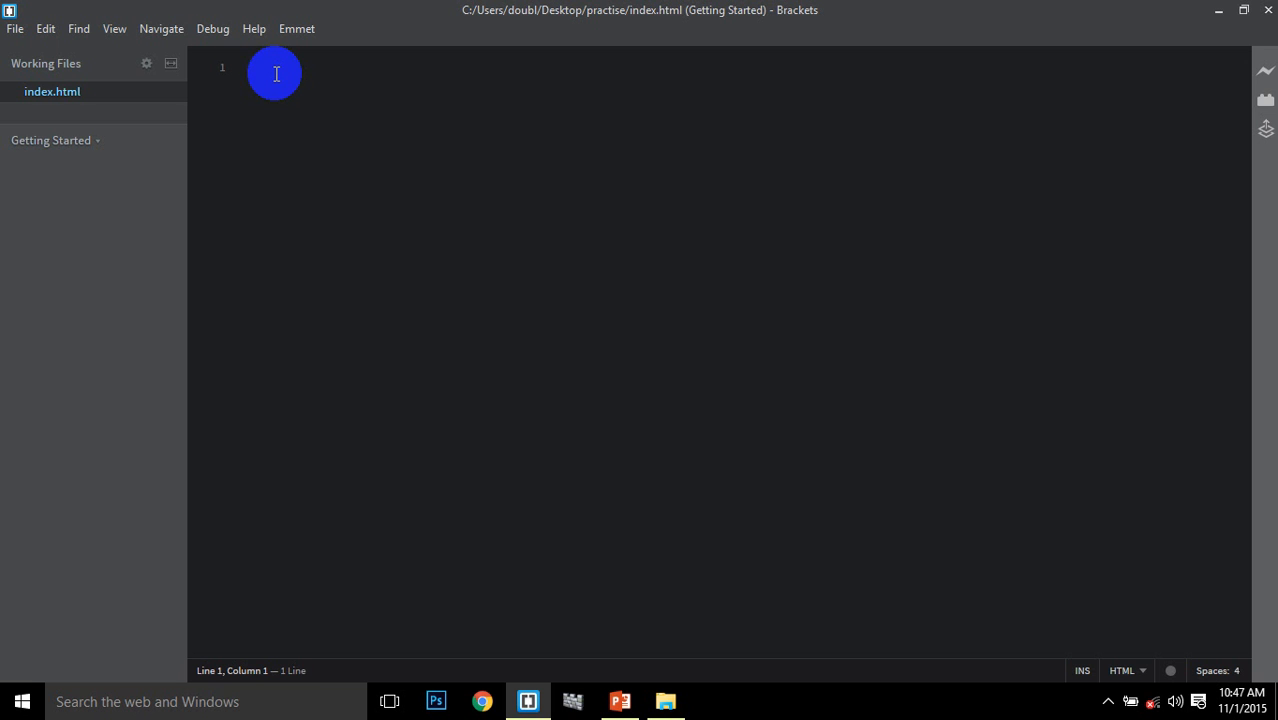
{"action": "mouse_move", "coordinate": [393, 77]}
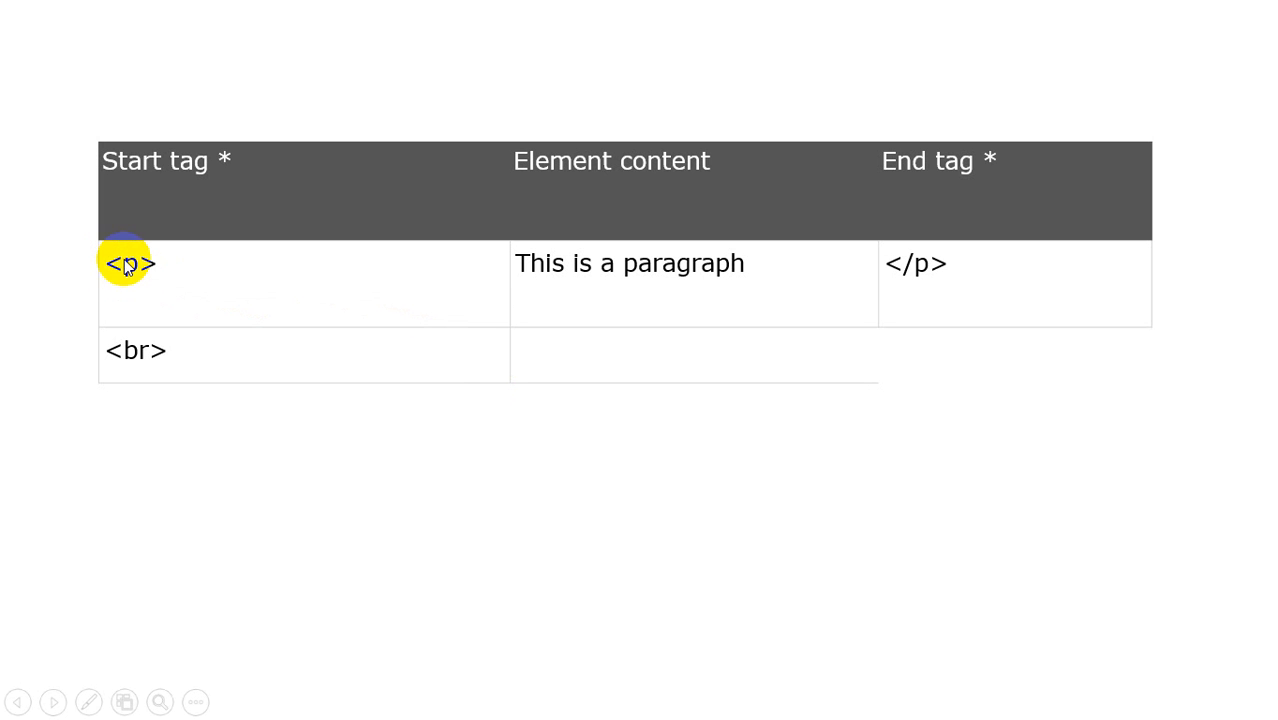
{"action": "mouse_move", "coordinate": [120, 270]}
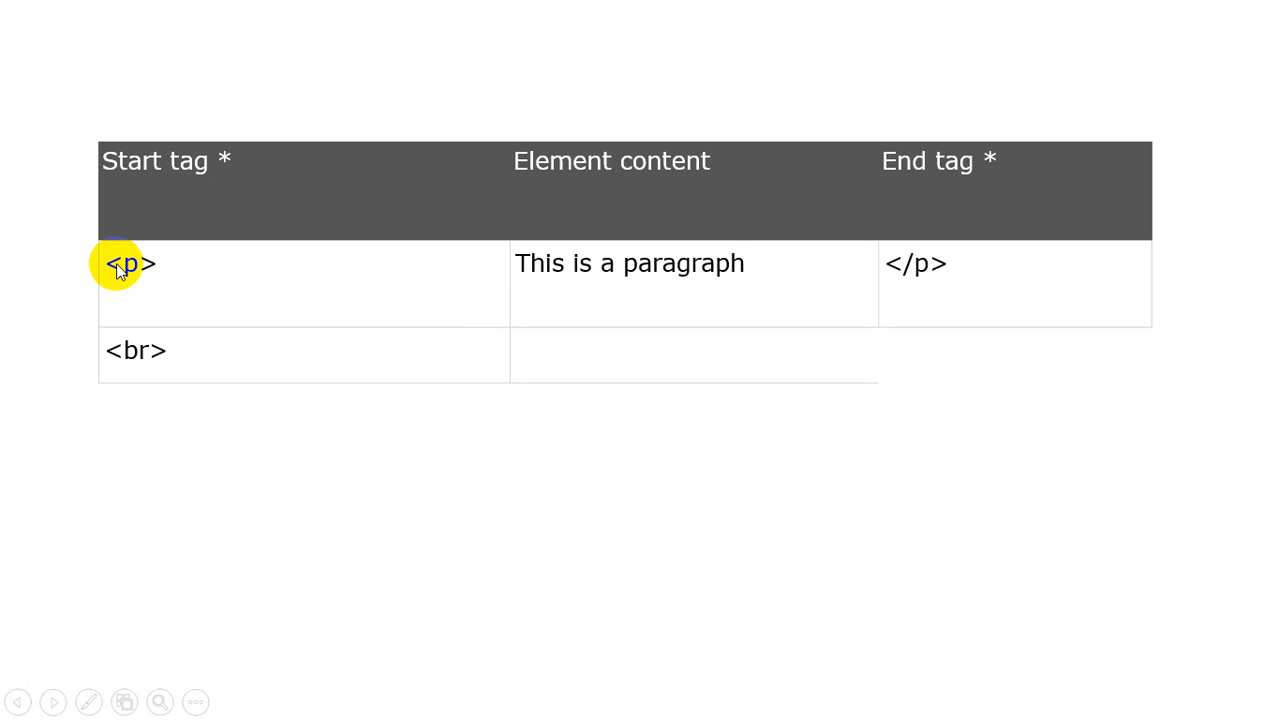
{"action": "mouse_move", "coordinate": [133, 270]}
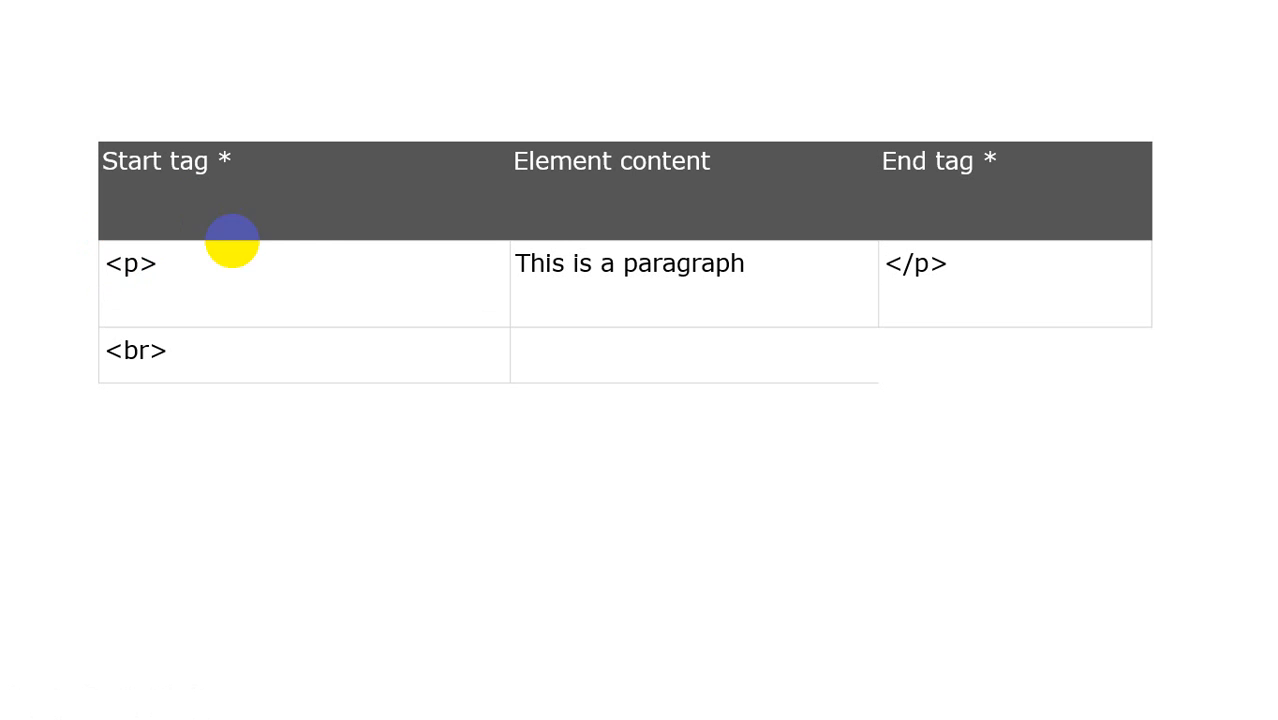
{"action": "mouse_move", "coordinate": [95, 255]}
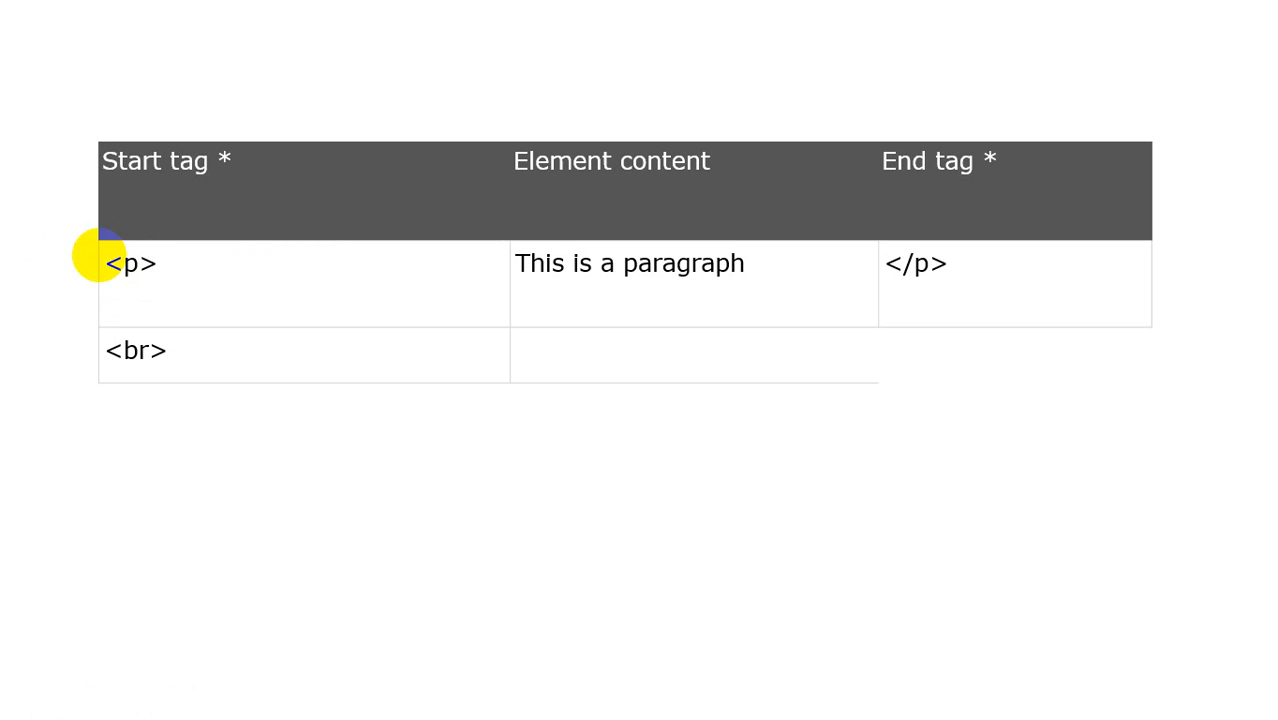
{"action": "mouse_move", "coordinate": [760, 242]}
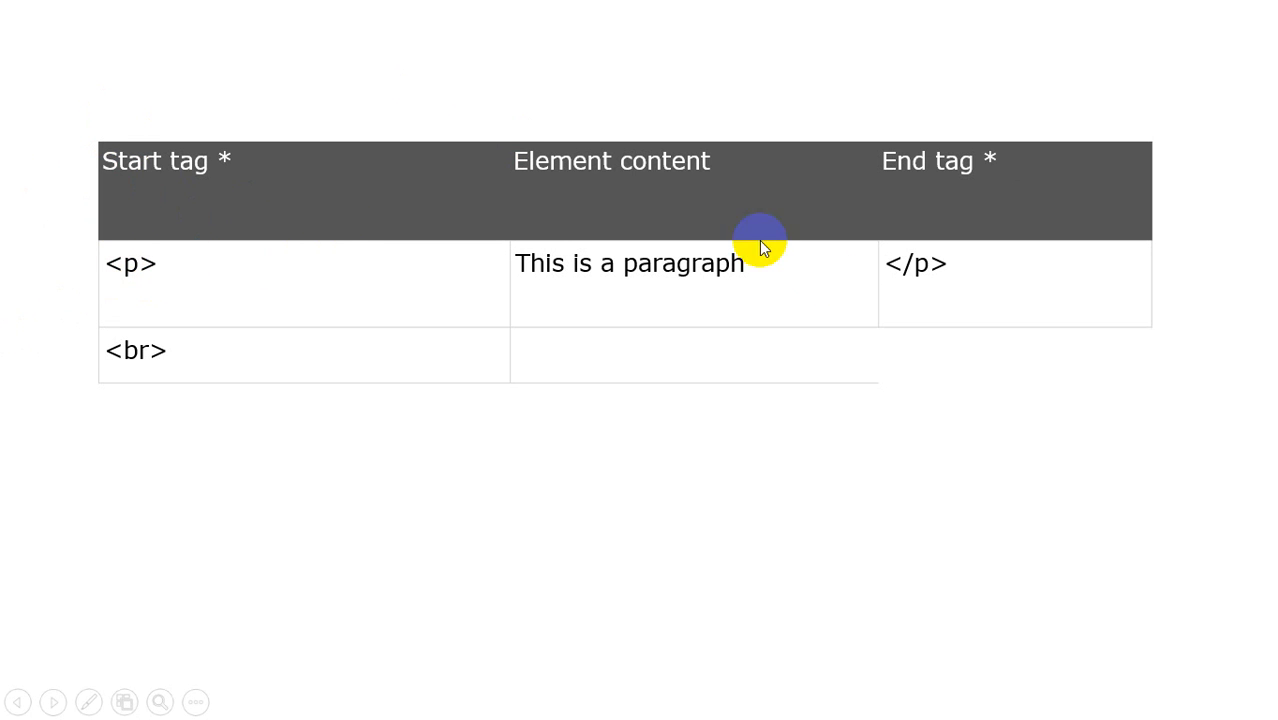
{"action": "mouse_move", "coordinate": [128, 270]}
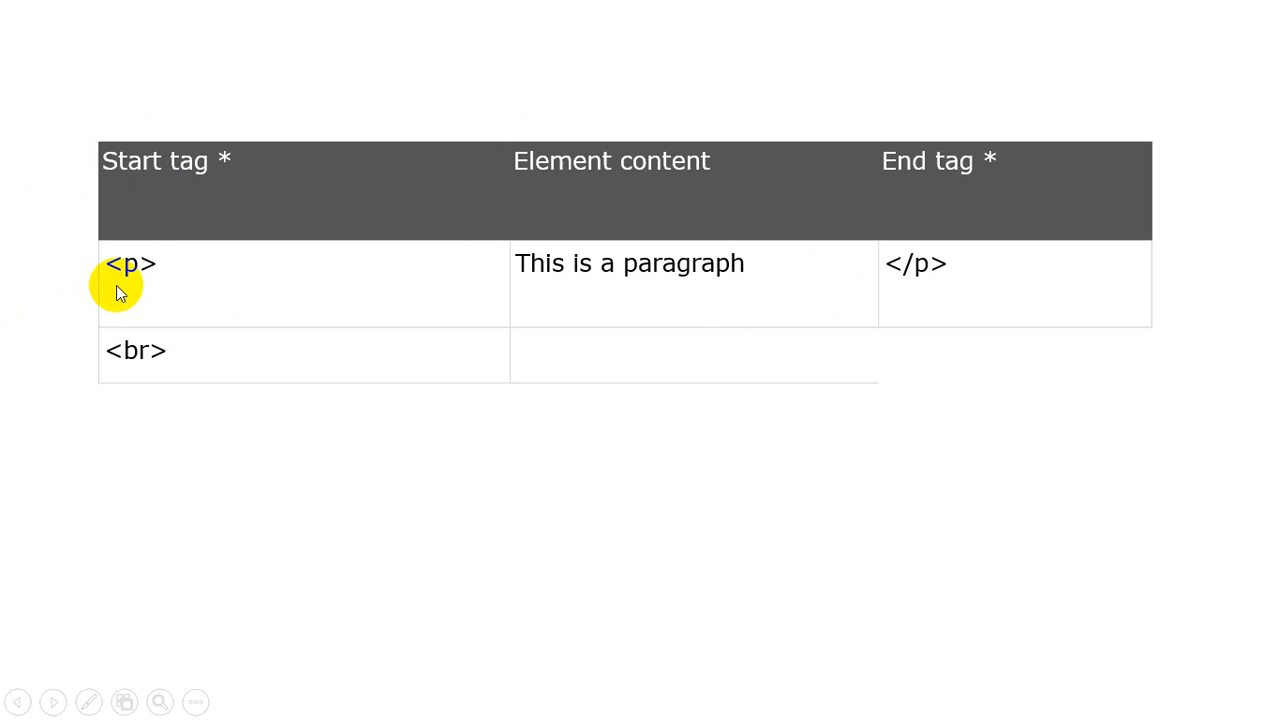
{"action": "mouse_move", "coordinate": [168, 303]}
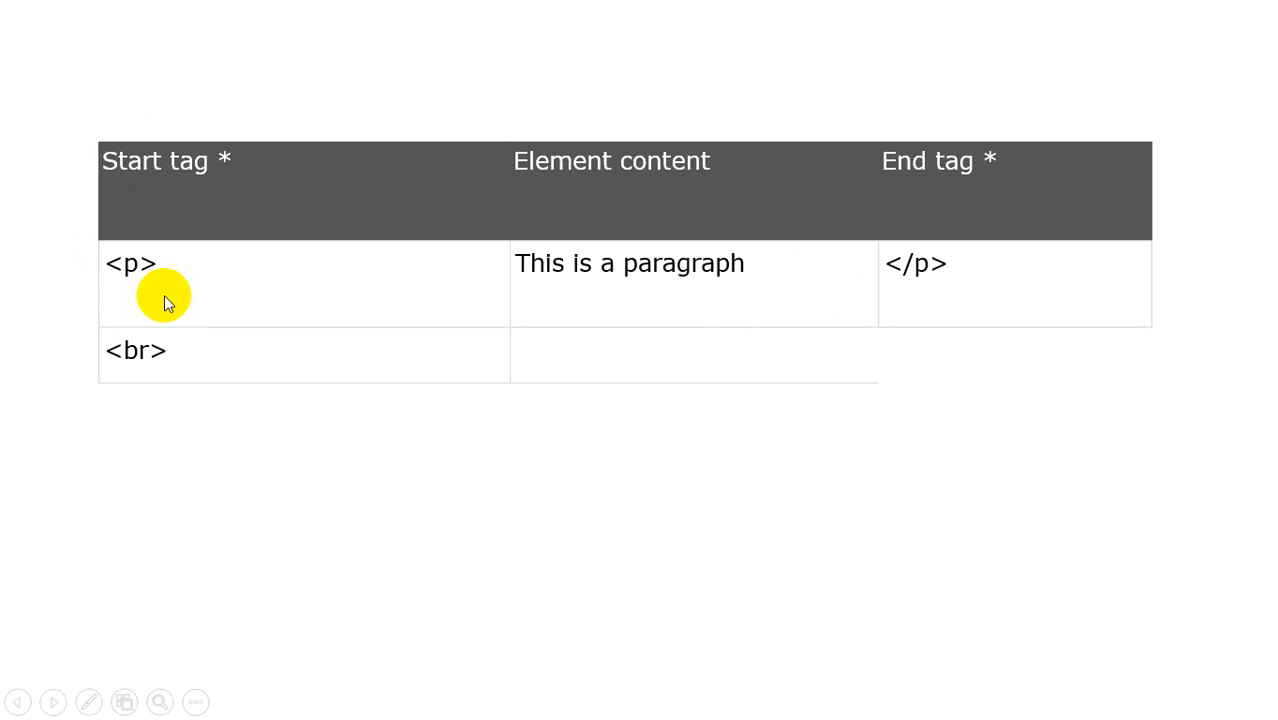
{"action": "mouse_move", "coordinate": [118, 255]}
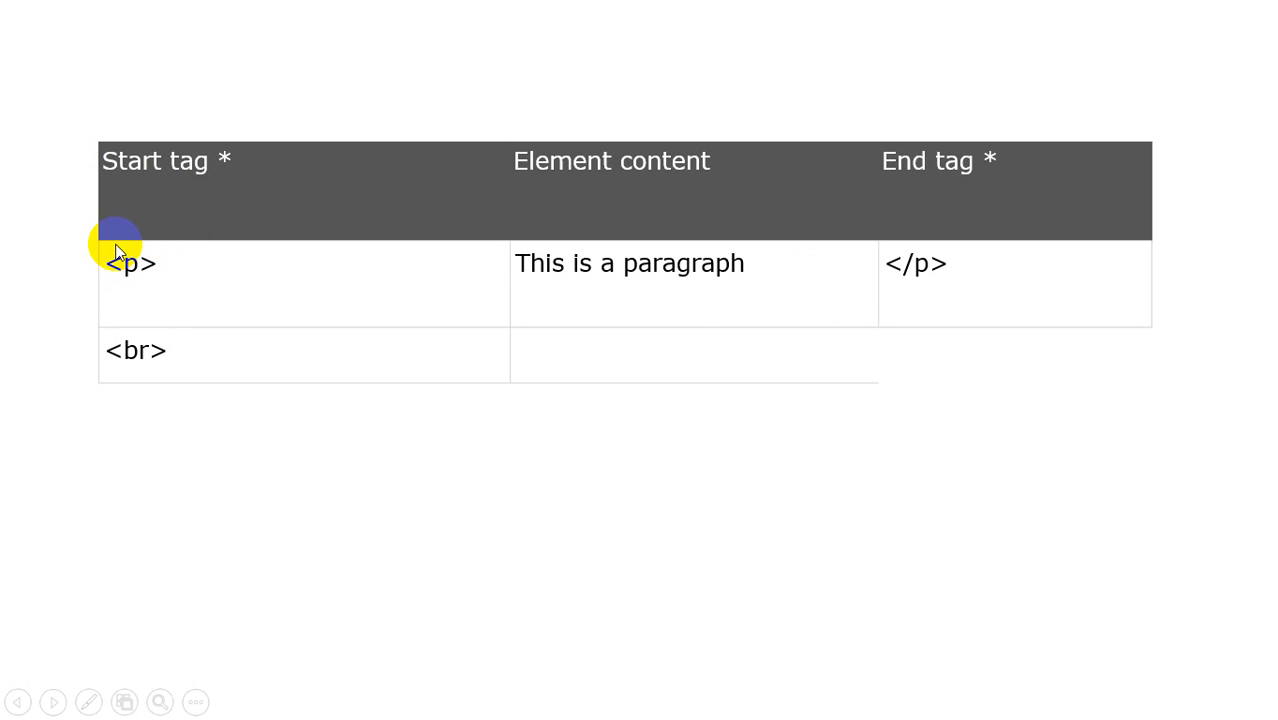
{"action": "mouse_move", "coordinate": [937, 222]}
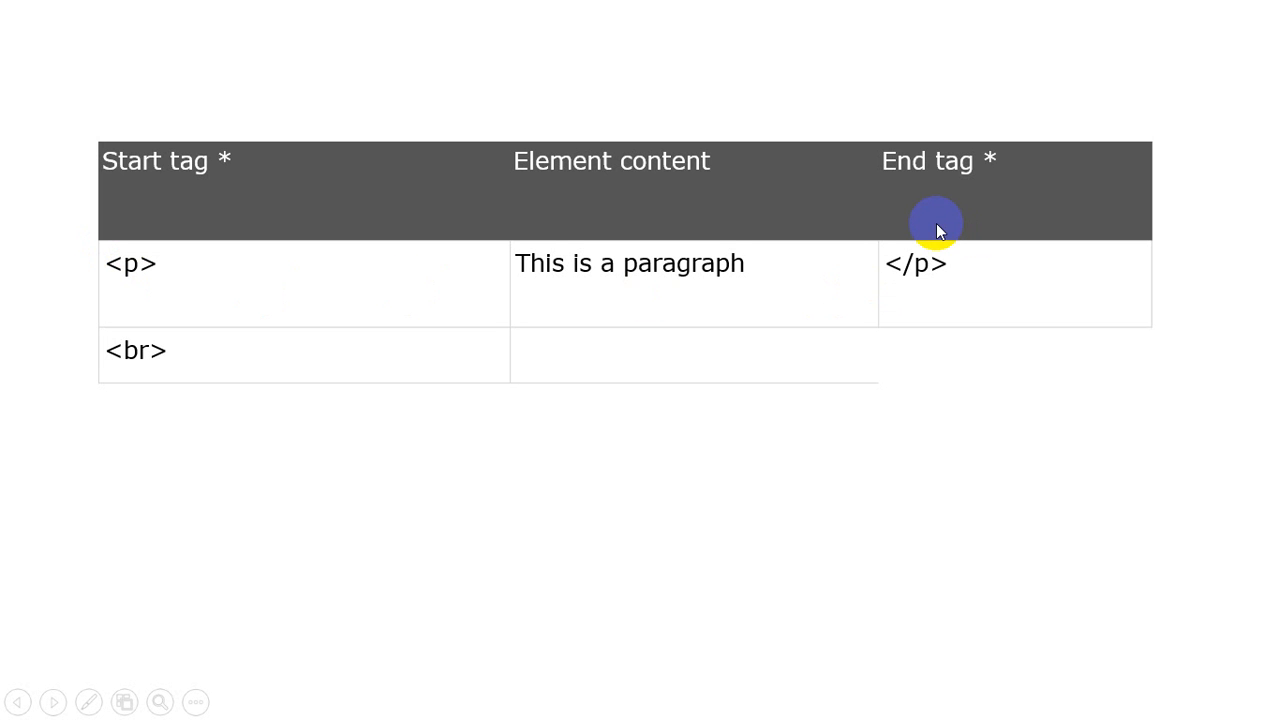
{"action": "mouse_move", "coordinate": [892, 272]}
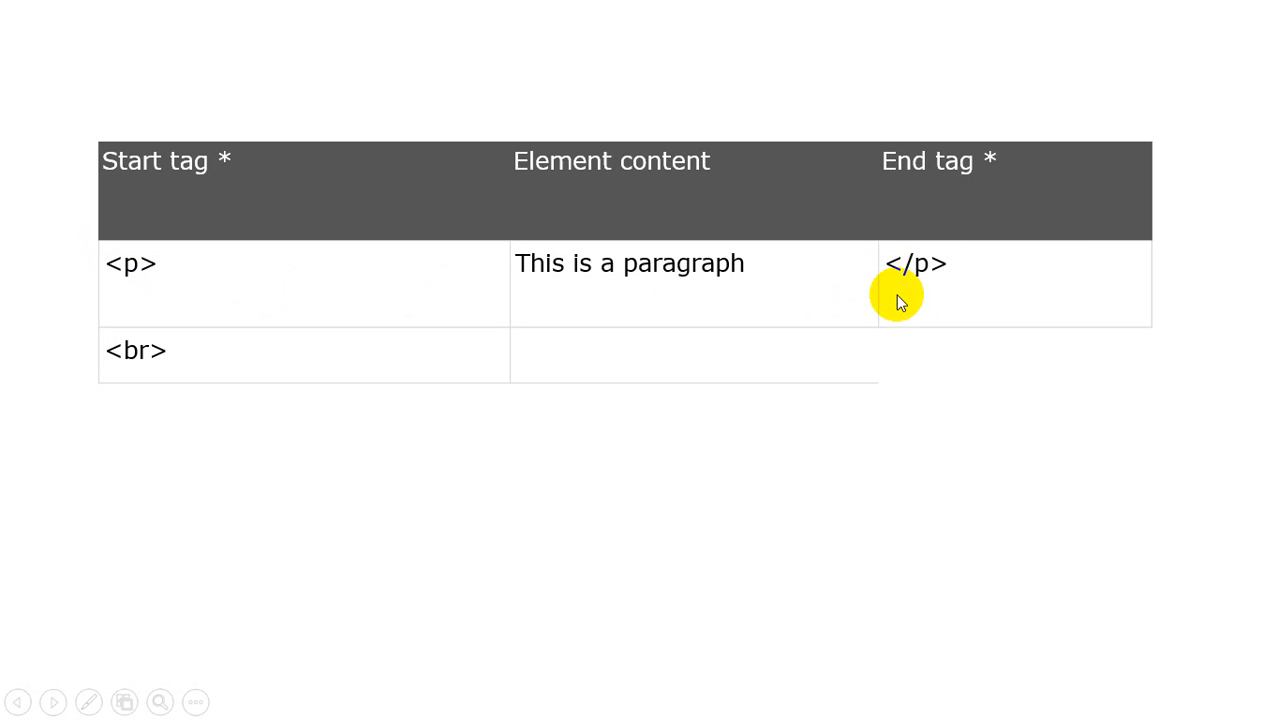
{"action": "mouse_move", "coordinate": [945, 275]}
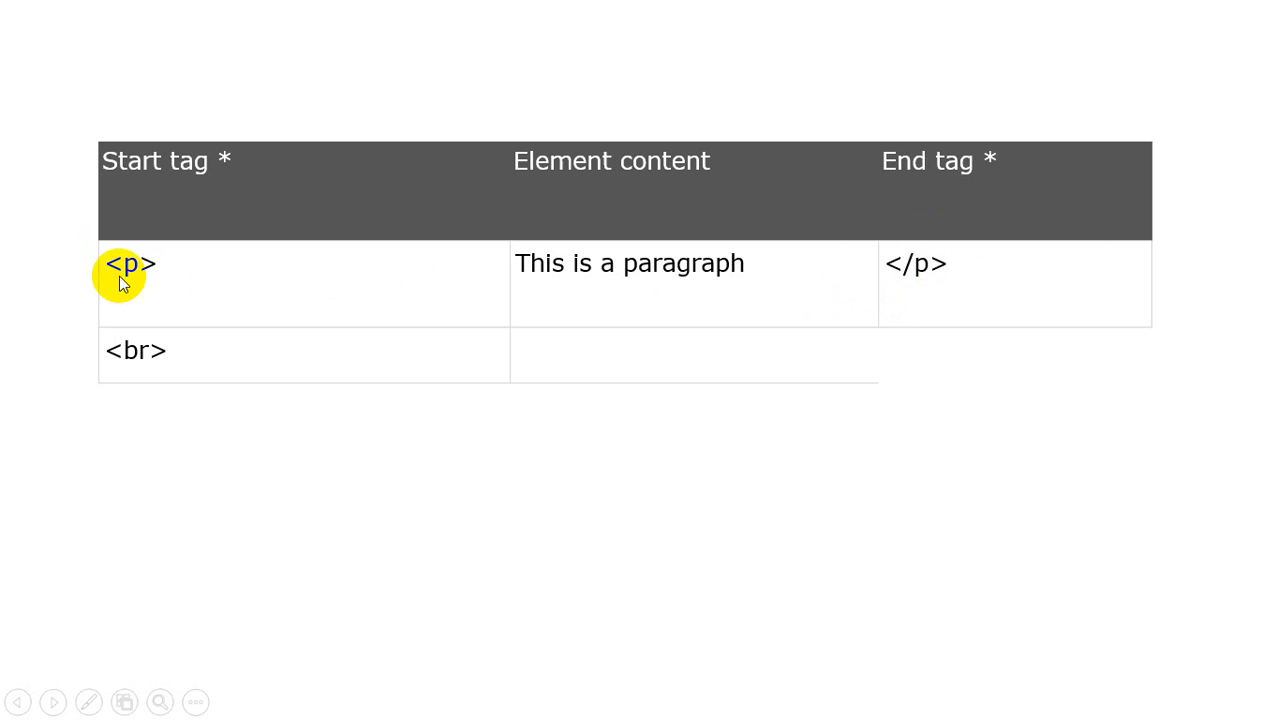
{"action": "mouse_move", "coordinate": [918, 266]}
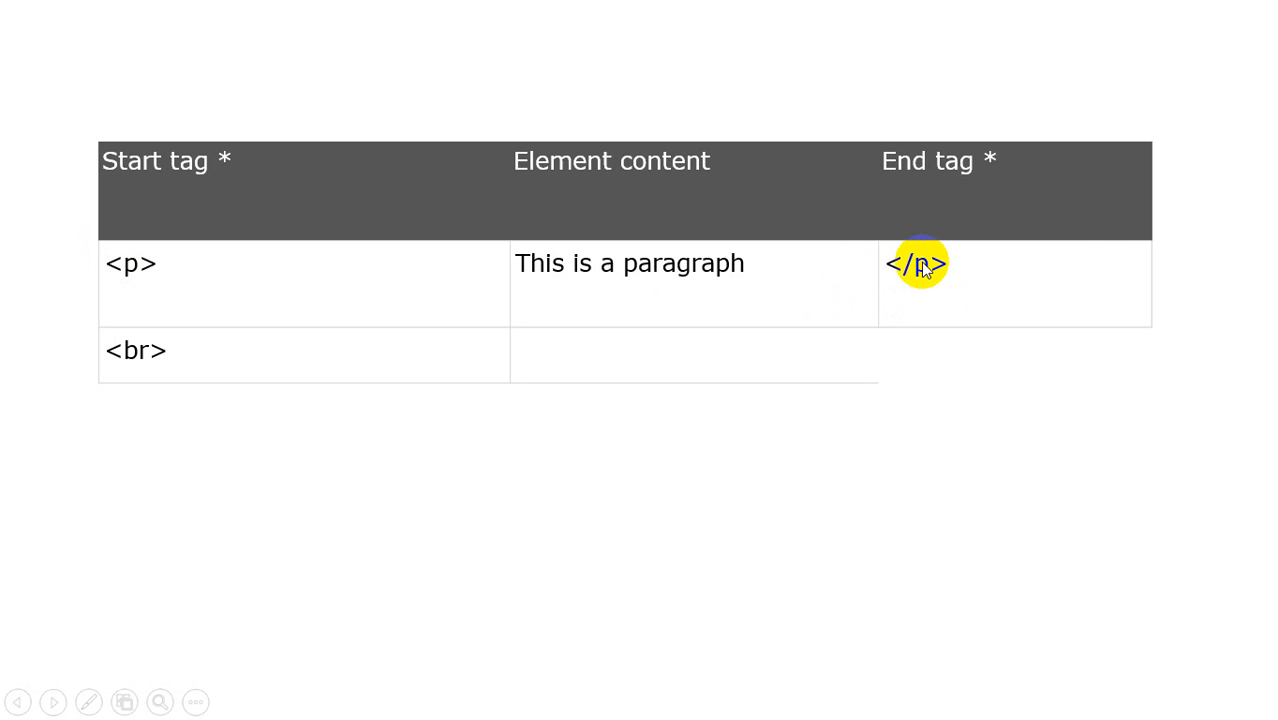
{"action": "mouse_move", "coordinate": [521, 267]}
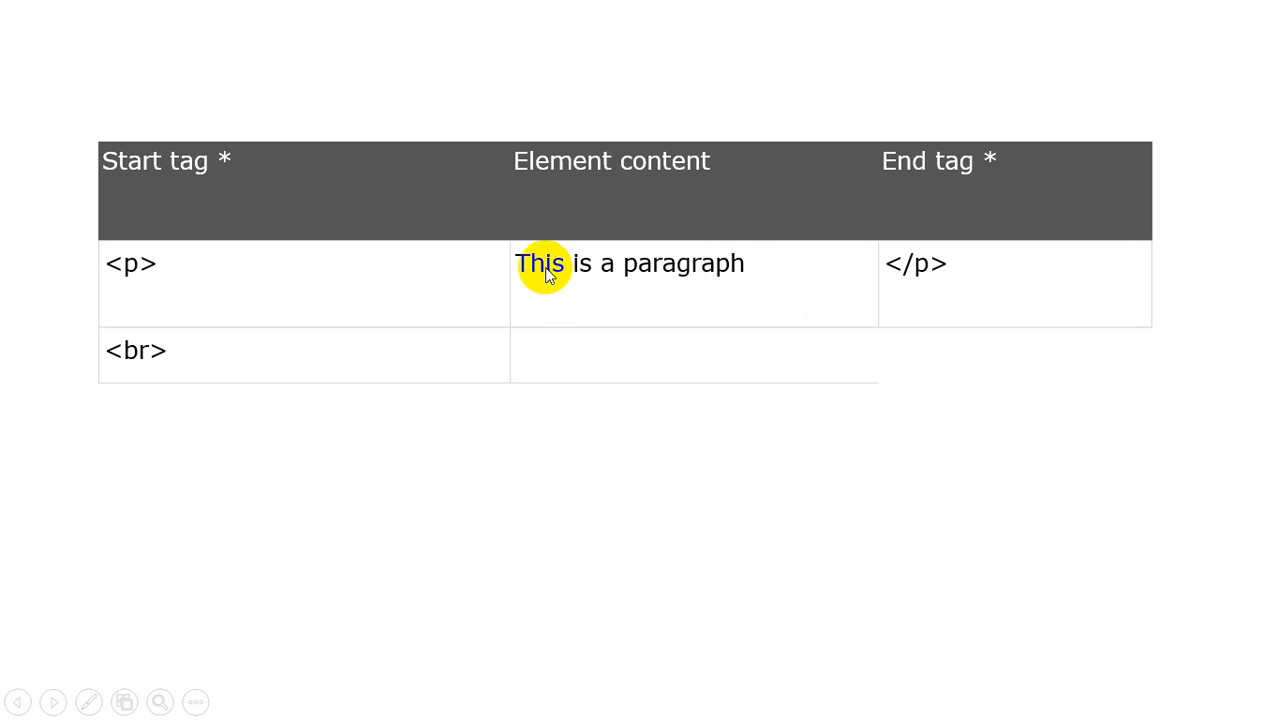
{"action": "mouse_move", "coordinate": [126, 222]}
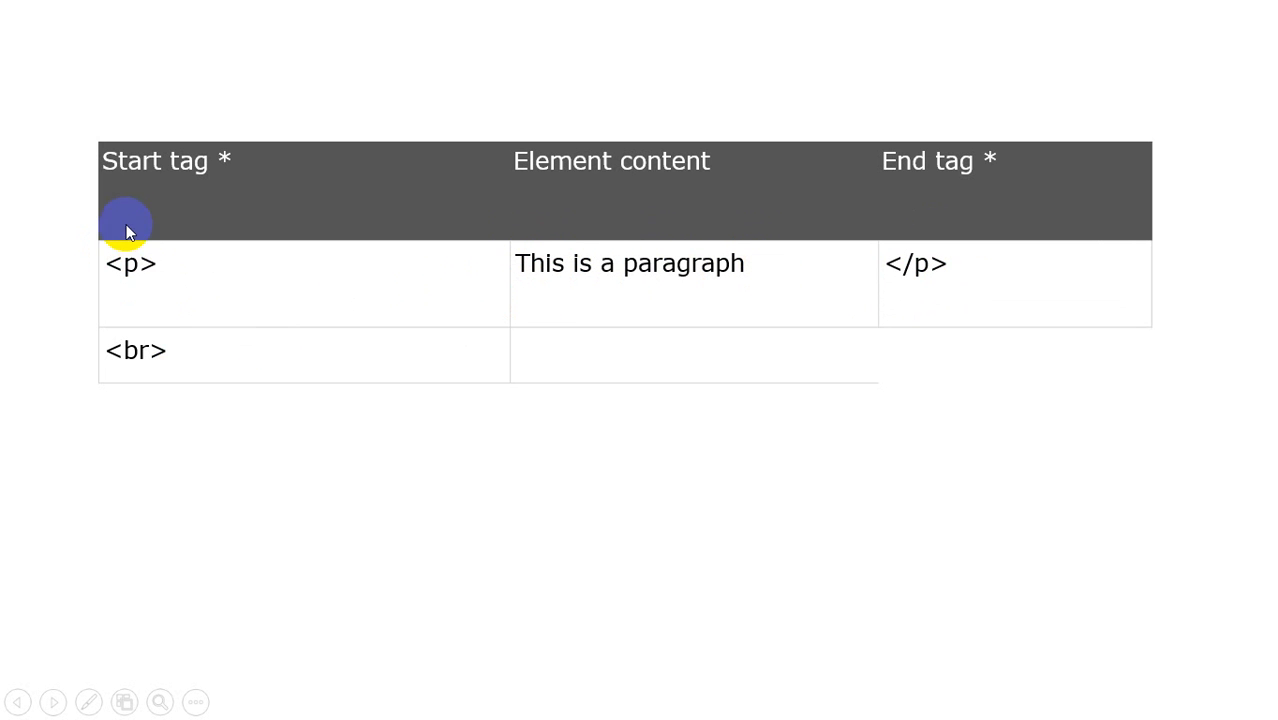
{"action": "mouse_move", "coordinate": [93, 275]}
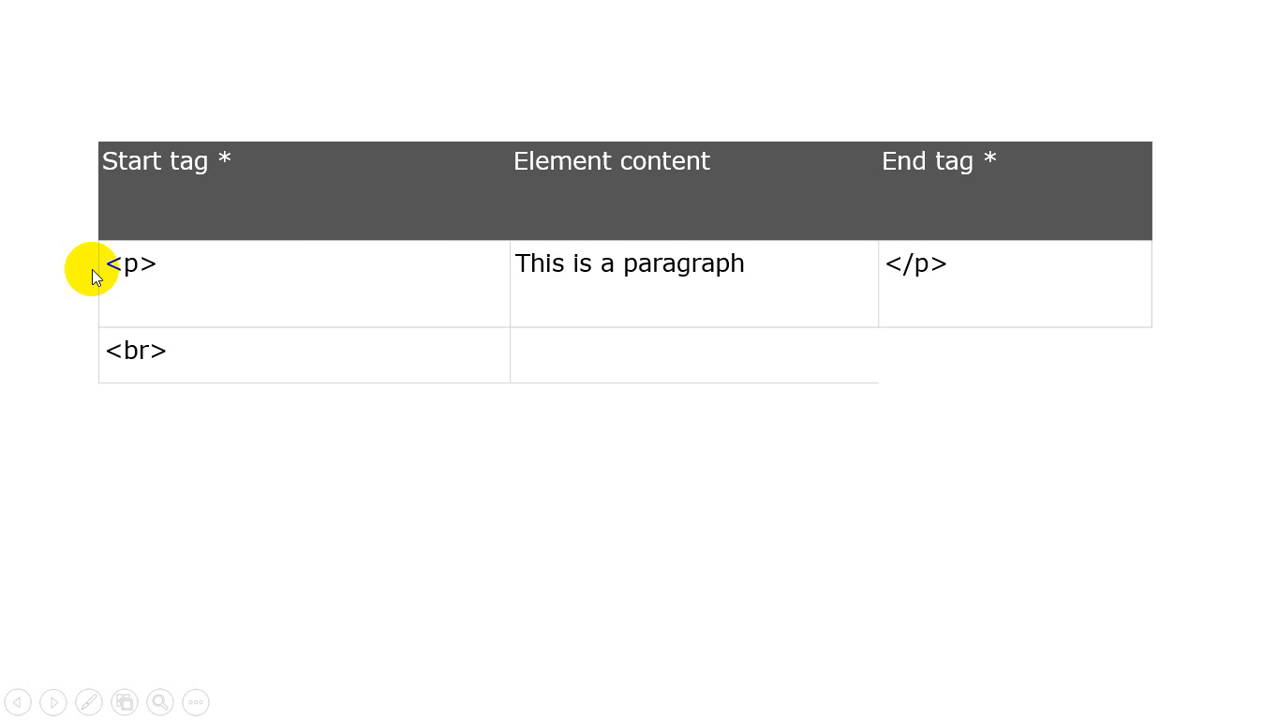
{"action": "mouse_move", "coordinate": [943, 271]}
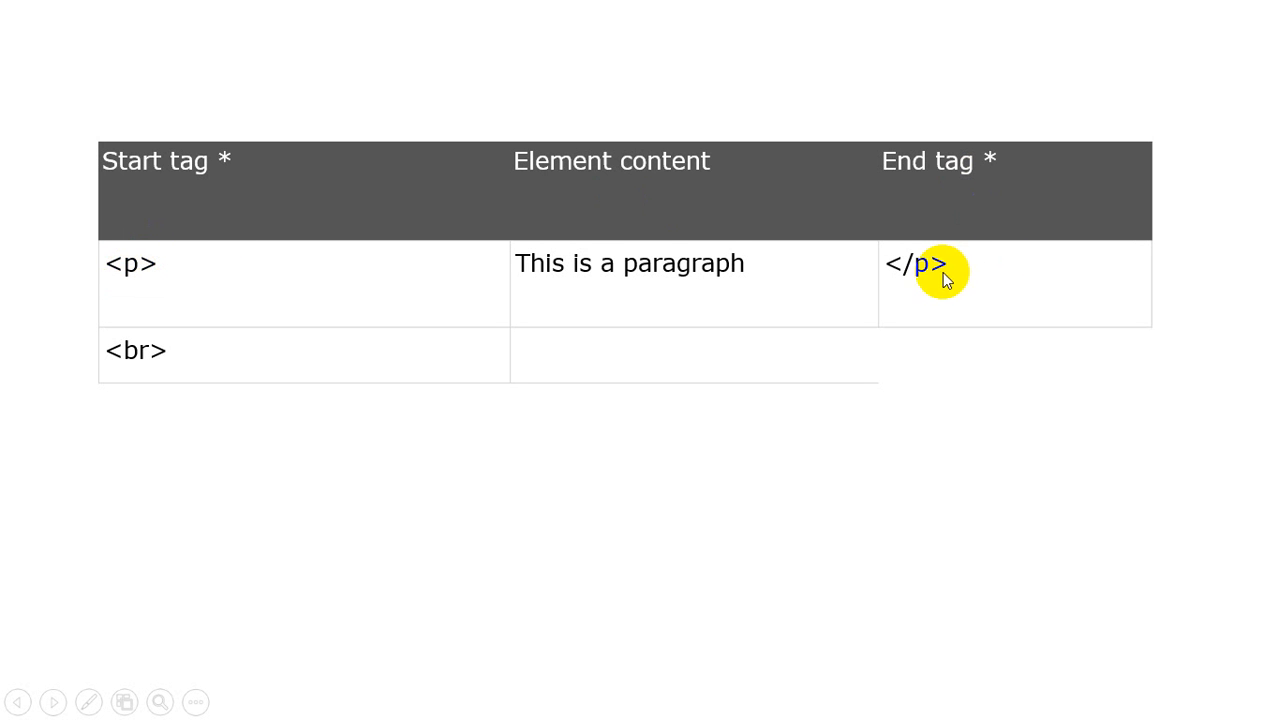
{"action": "mouse_move", "coordinate": [222, 282]}
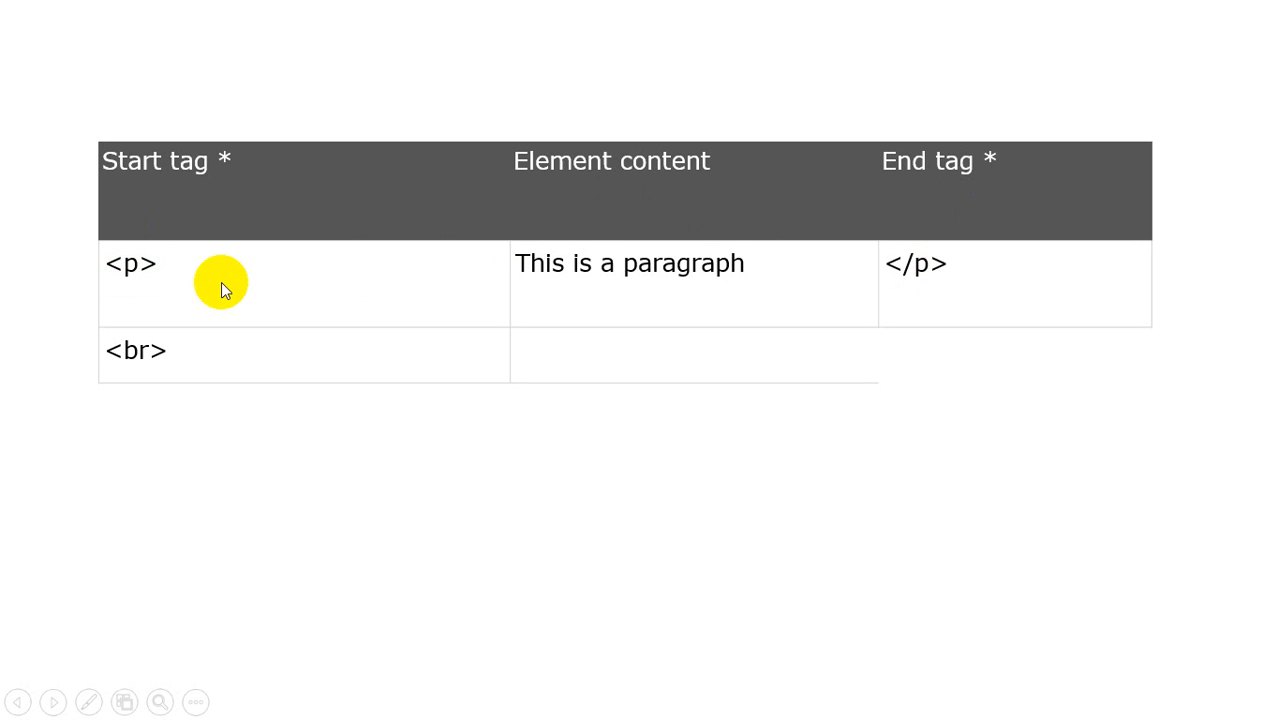
{"action": "mouse_move", "coordinate": [160, 335]}
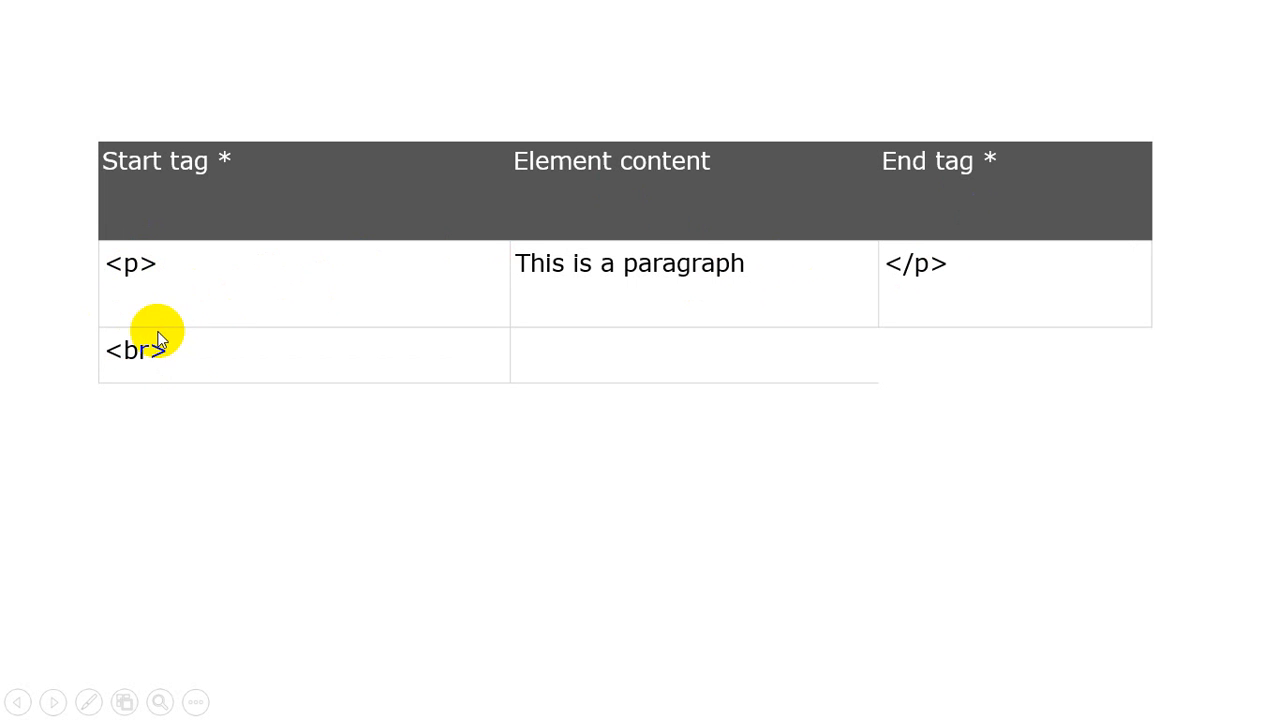
{"action": "mouse_move", "coordinate": [92, 358]}
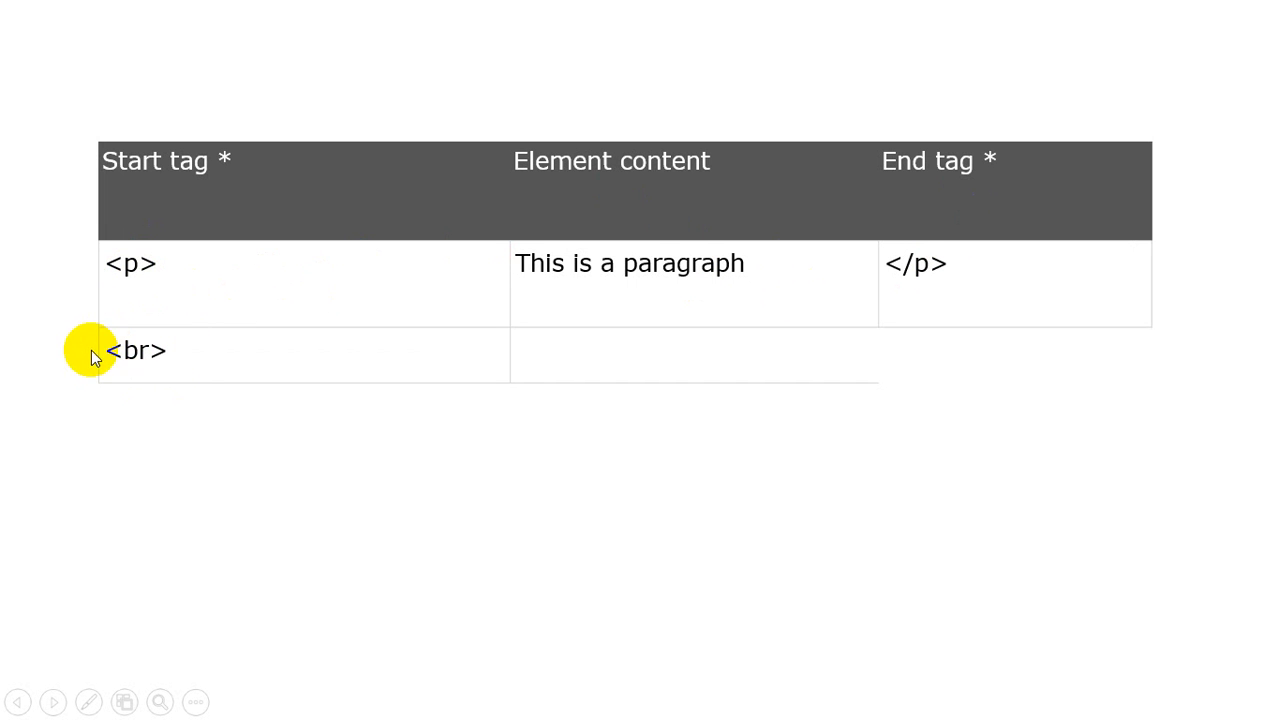
{"action": "mouse_move", "coordinate": [95, 250]}
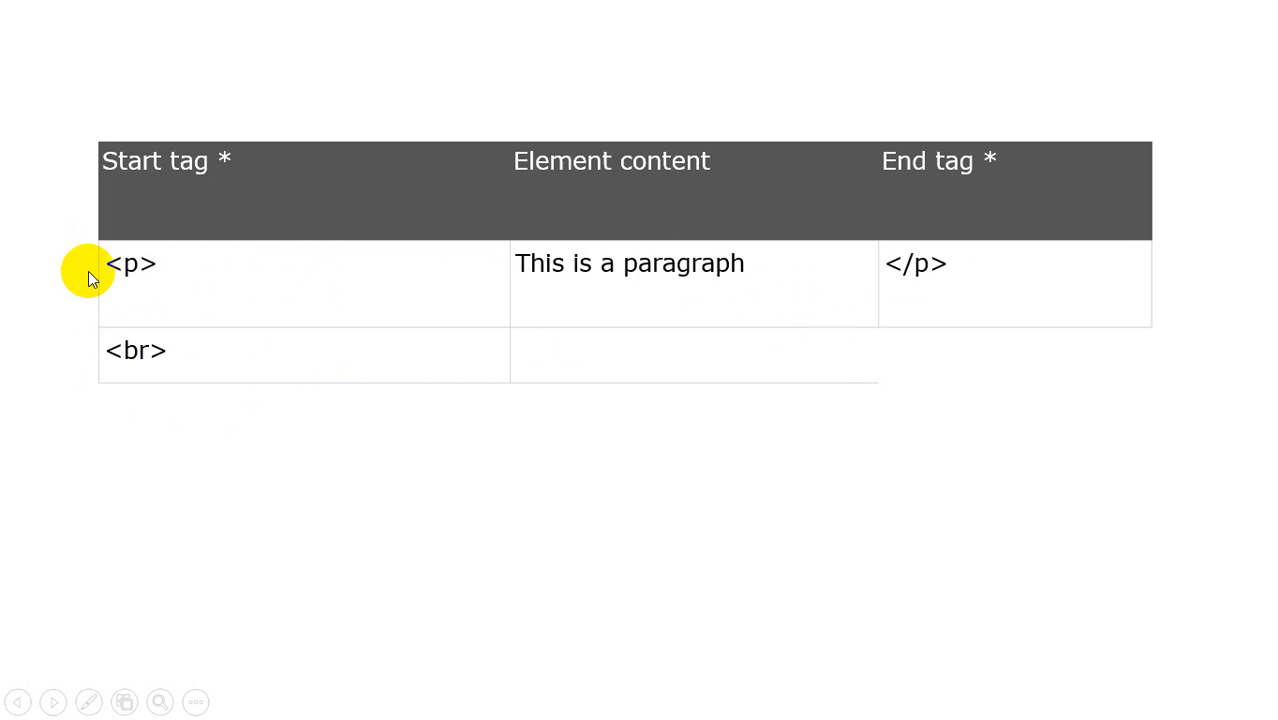
{"action": "mouse_move", "coordinate": [88, 270]}
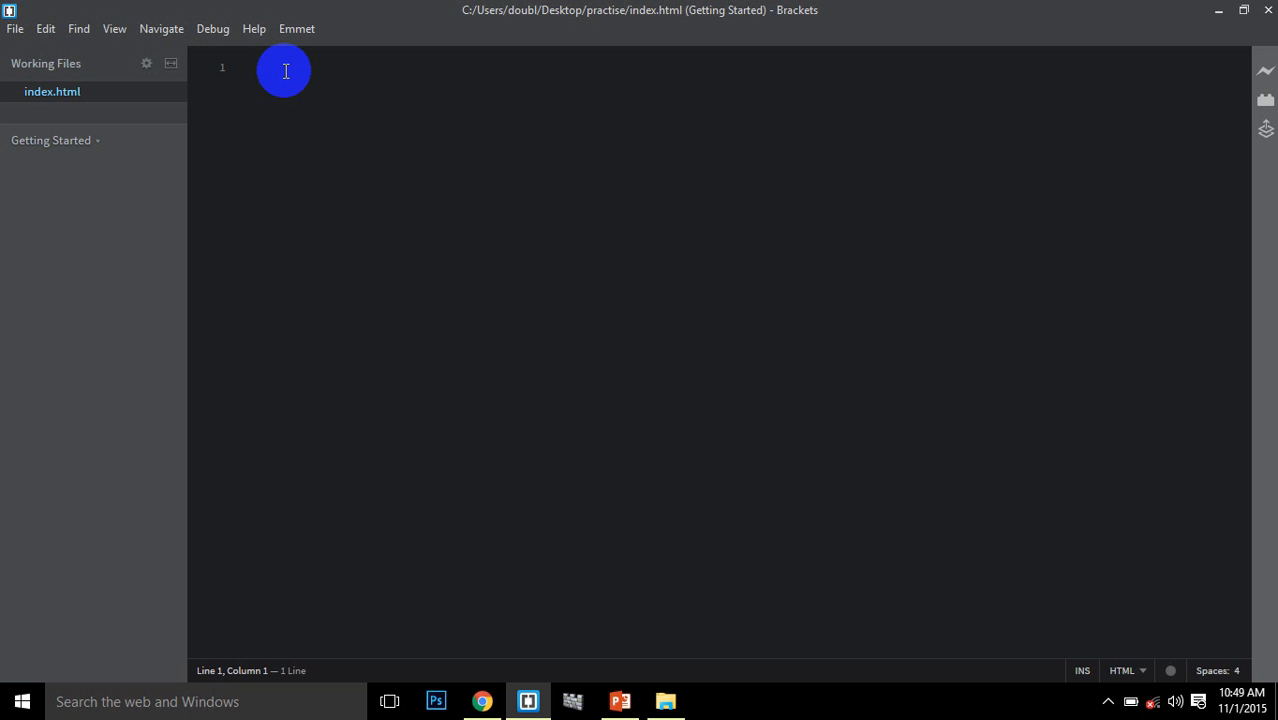
Type <!DOCTYPE html> on line 1 of index.html
{"action": "left_click", "coordinate": [245, 67]}
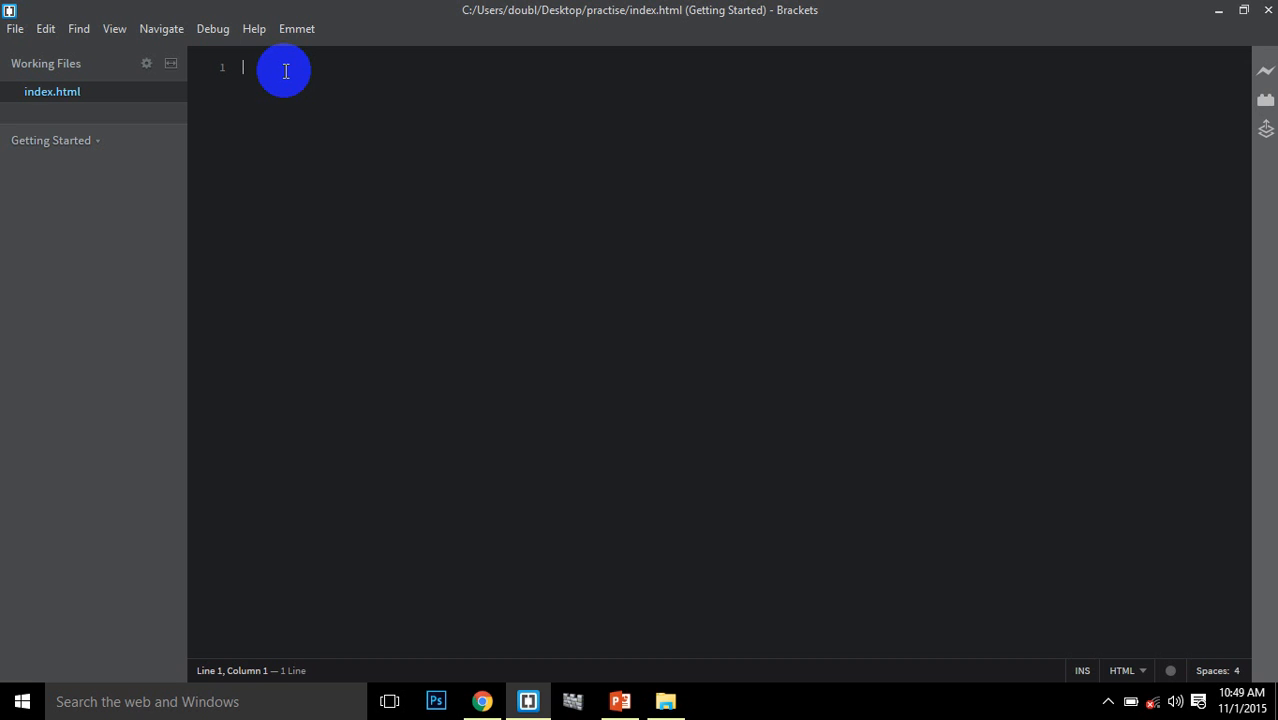
{"action": "type", "text": "<!"}
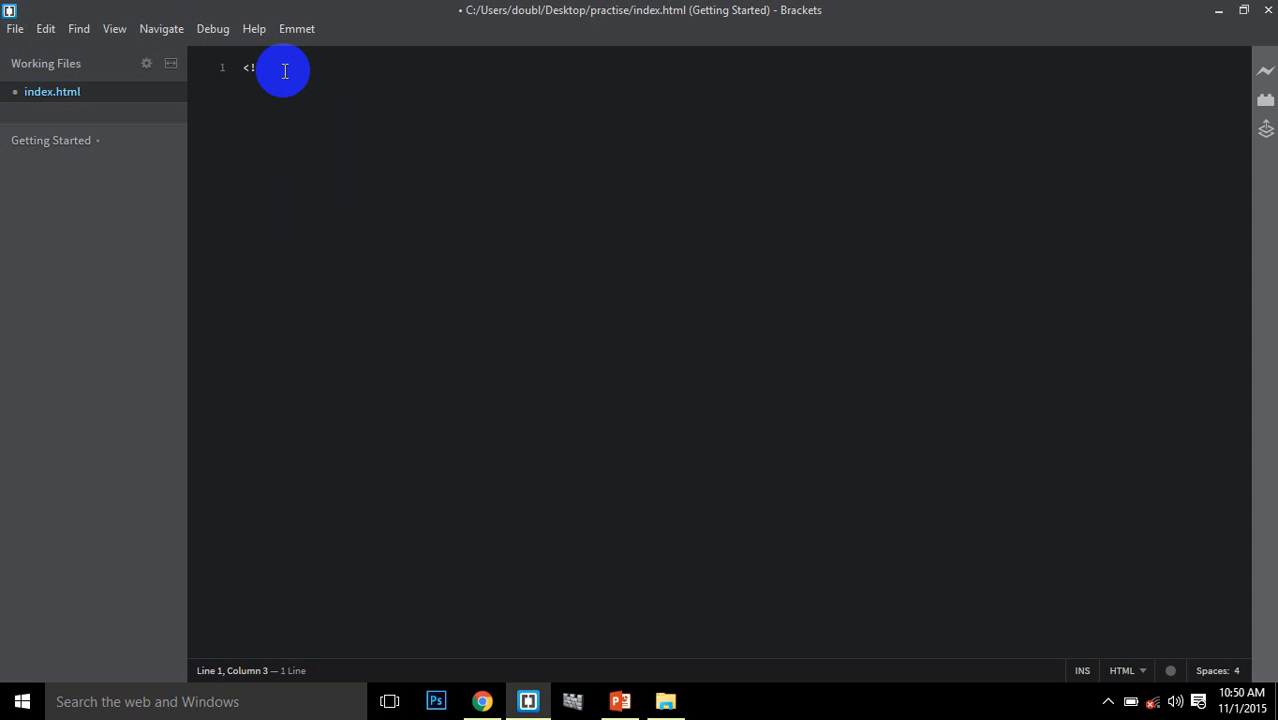
{"action": "type", "text": "DOC"}
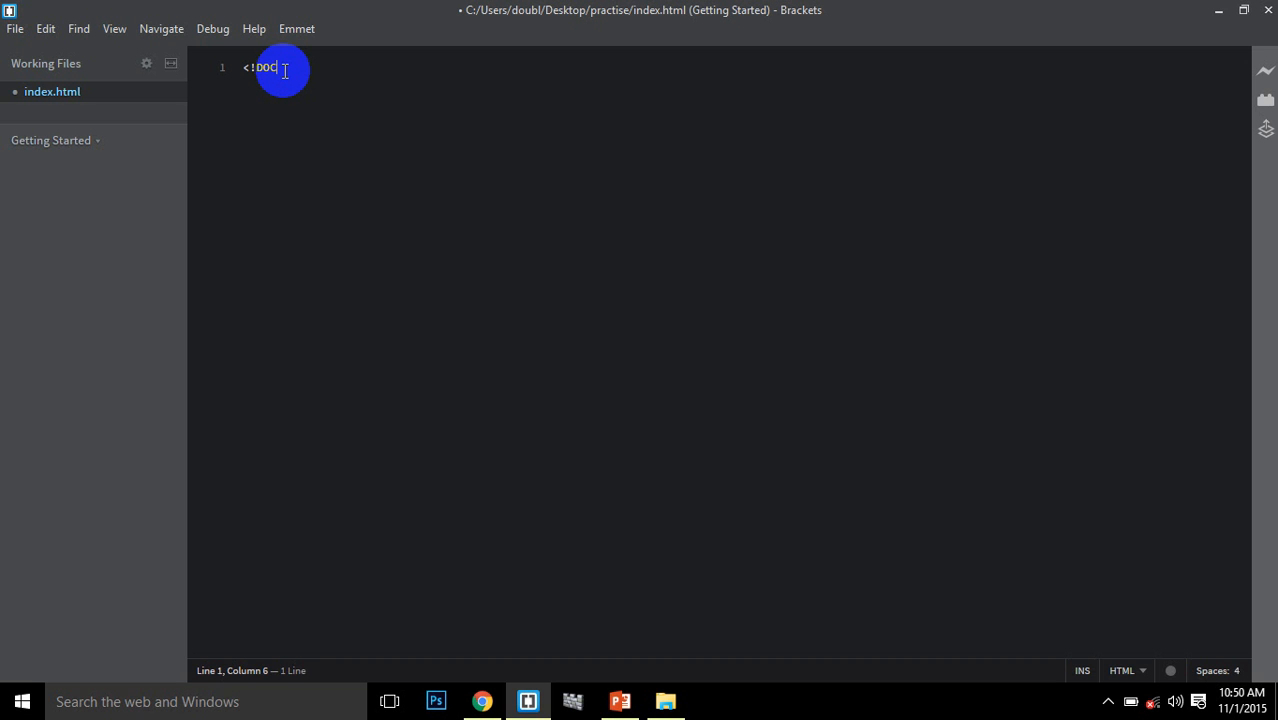
{"action": "type", "text": "TYPE"}
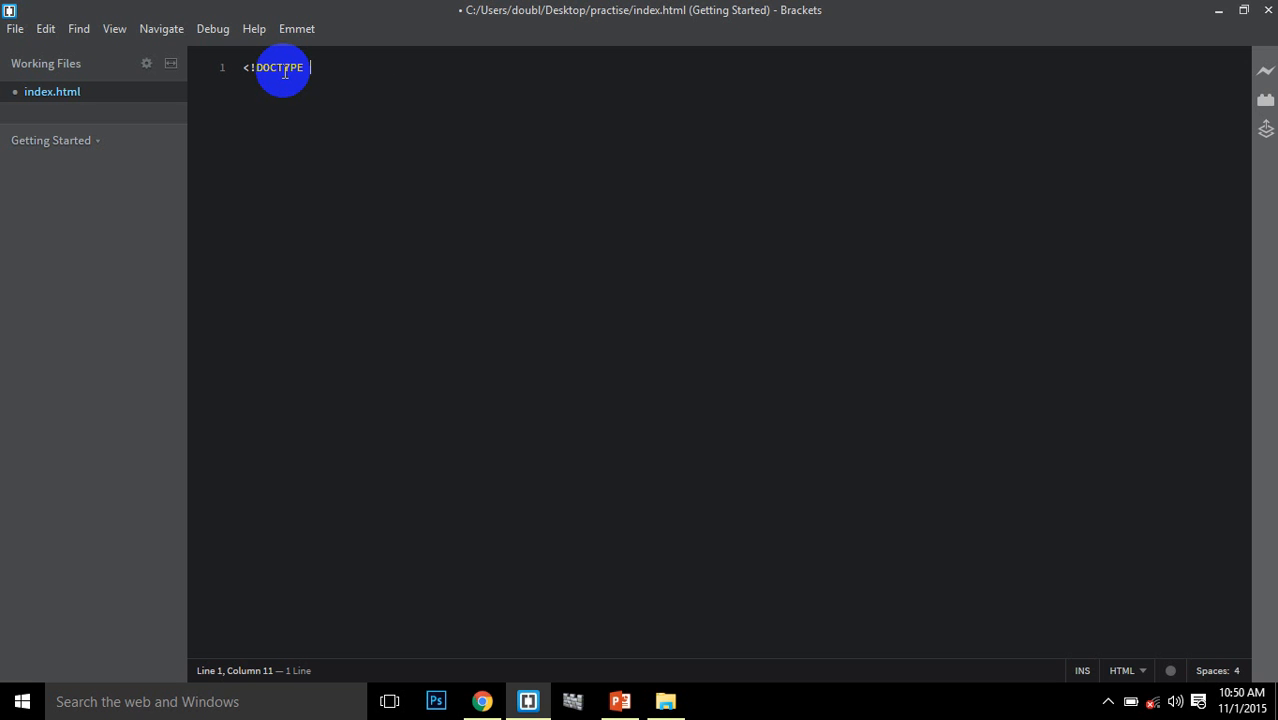
{"action": "type", "text": "html"}
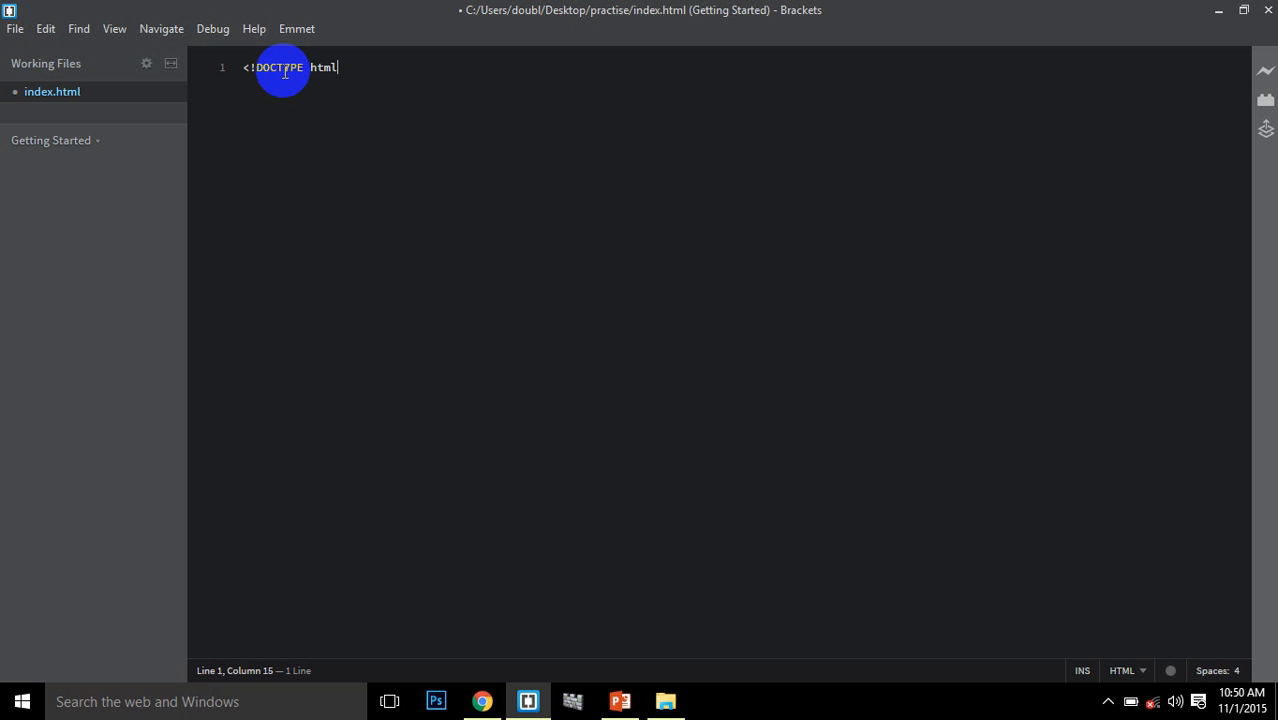
{"action": "type", "text": ">"}
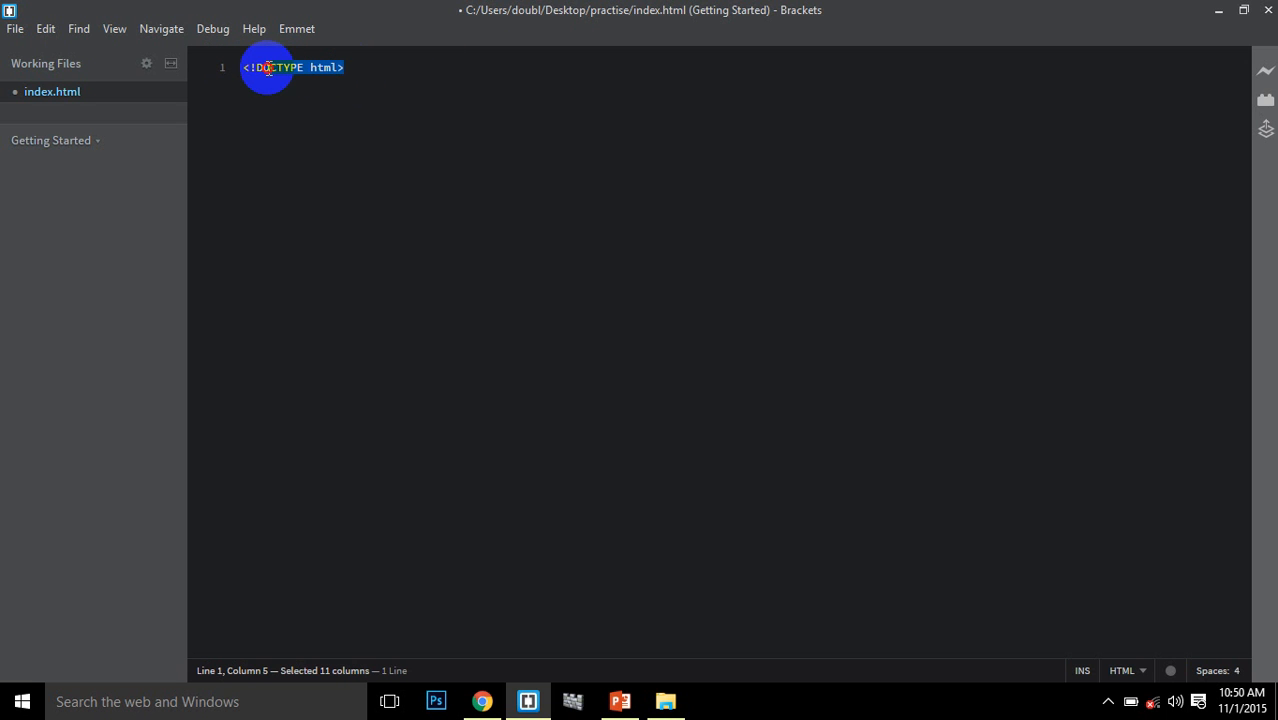
Highlight the whole doctype declaration, then deselect it
{"action": "left_click", "coordinate": [345, 67]}
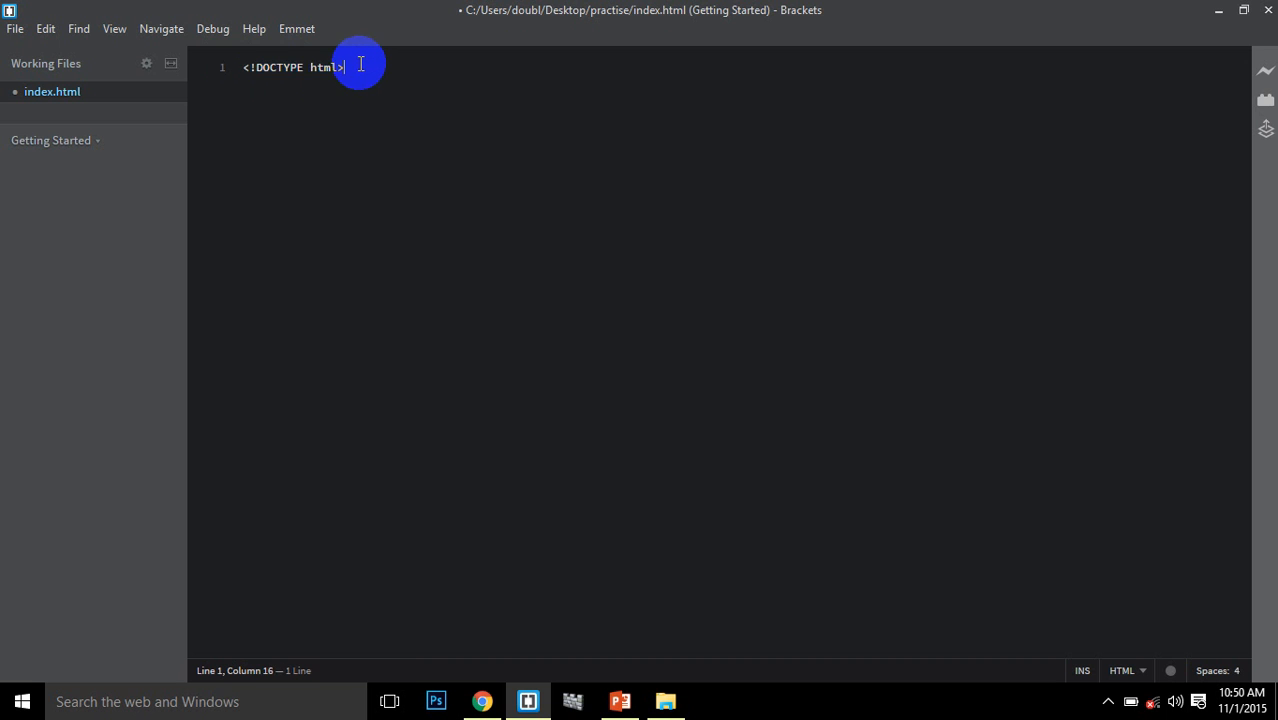
{"action": "left_click_drag", "start_coordinate": [345, 67], "coordinate": [247, 67]}
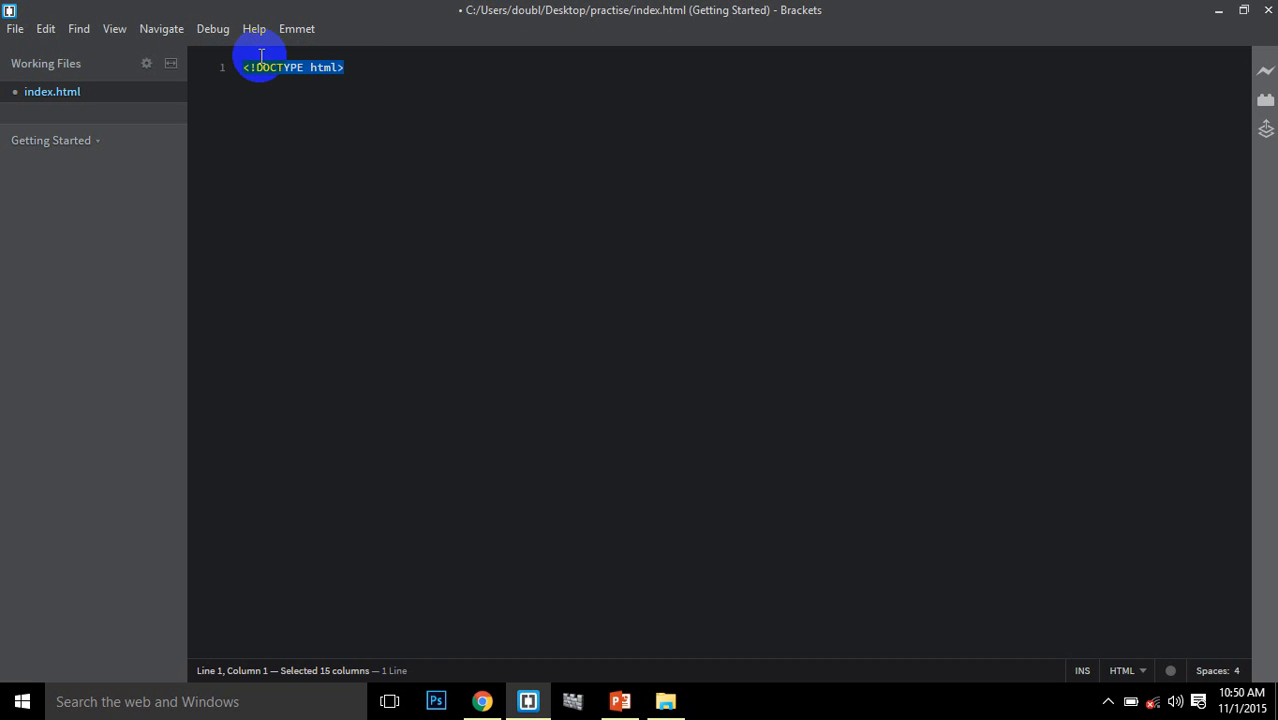
{"action": "left_click", "coordinate": [345, 67]}
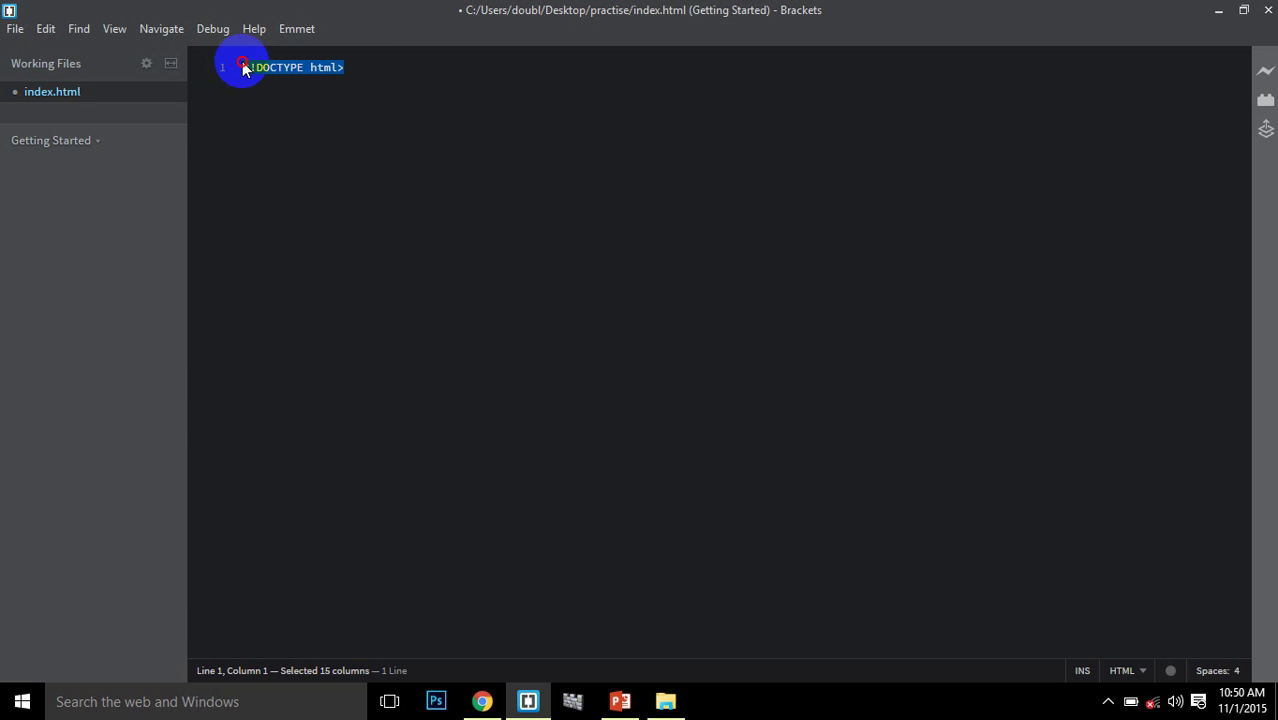
{"action": "left_click", "coordinate": [361, 67]}
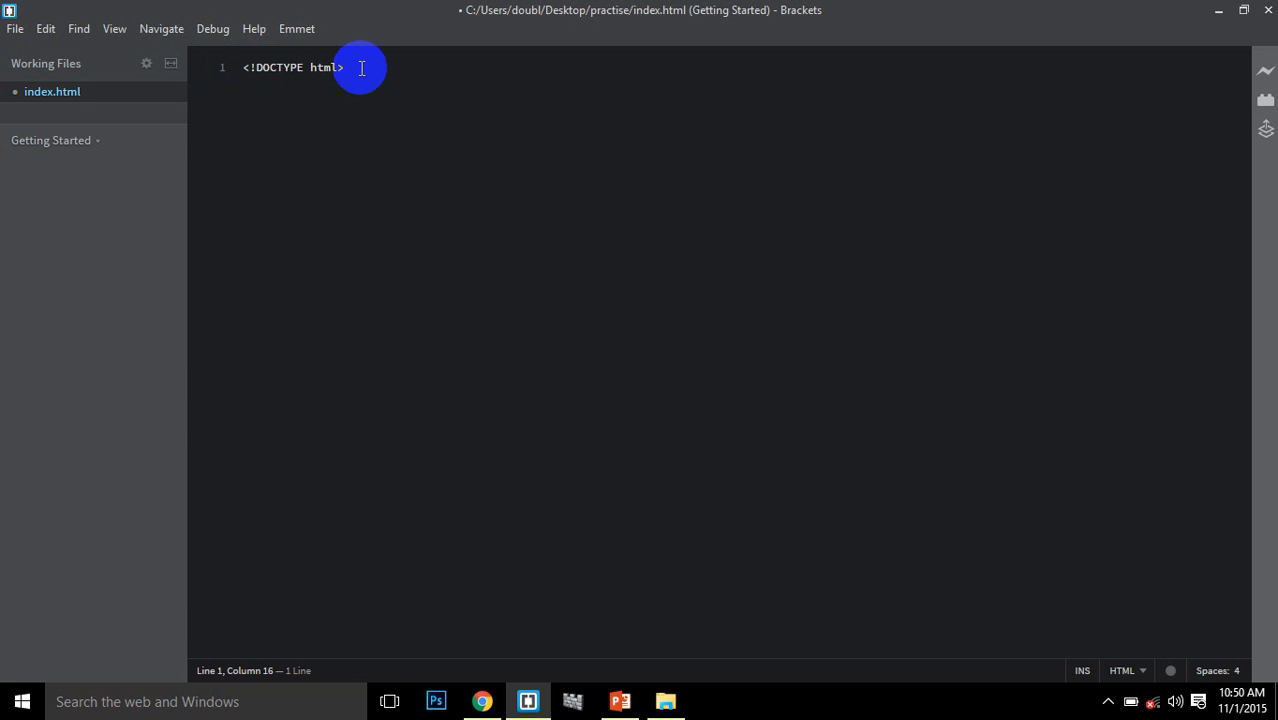
{"action": "key", "text": "Return"}
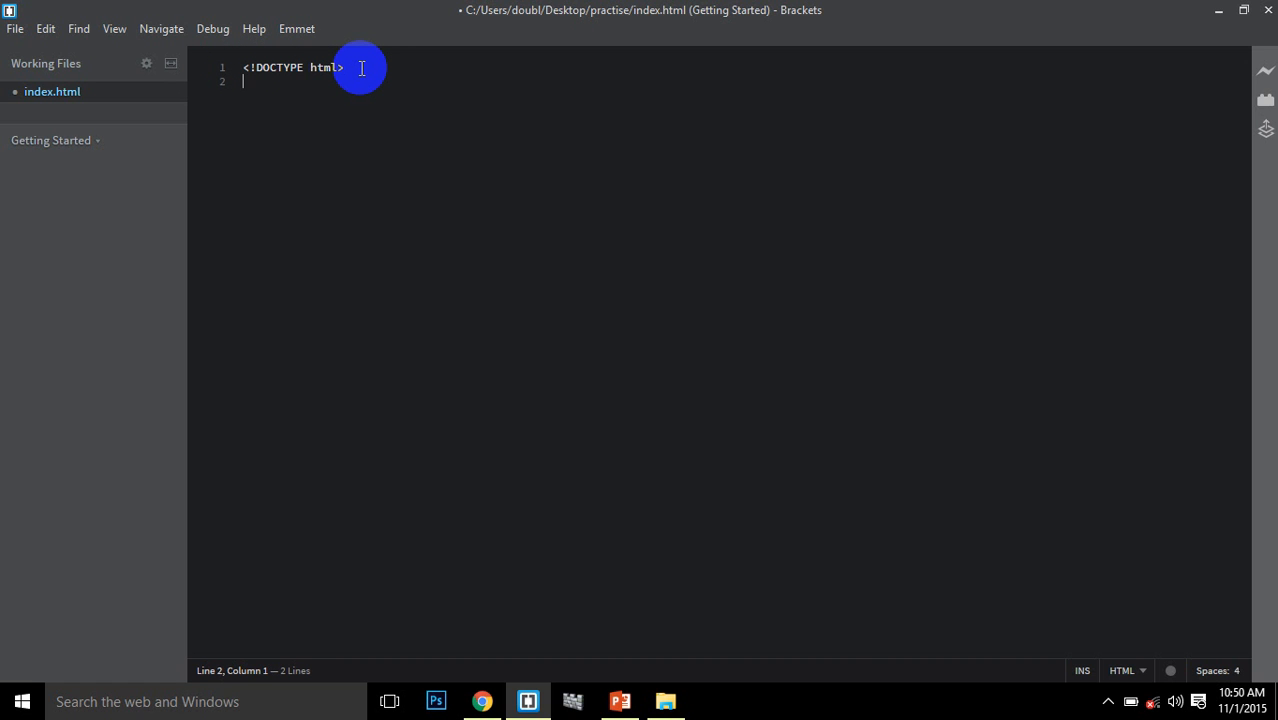
{"action": "type", "text": "<"}
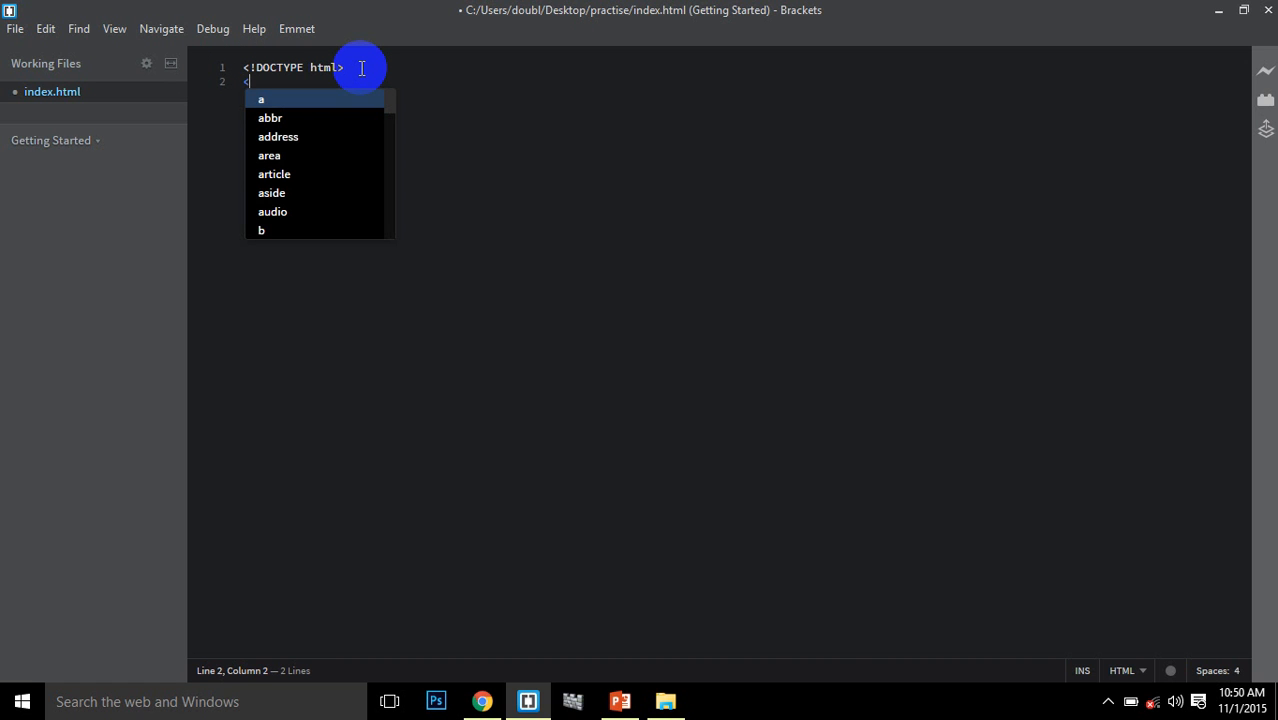
{"action": "type", "text": "html></html>"}
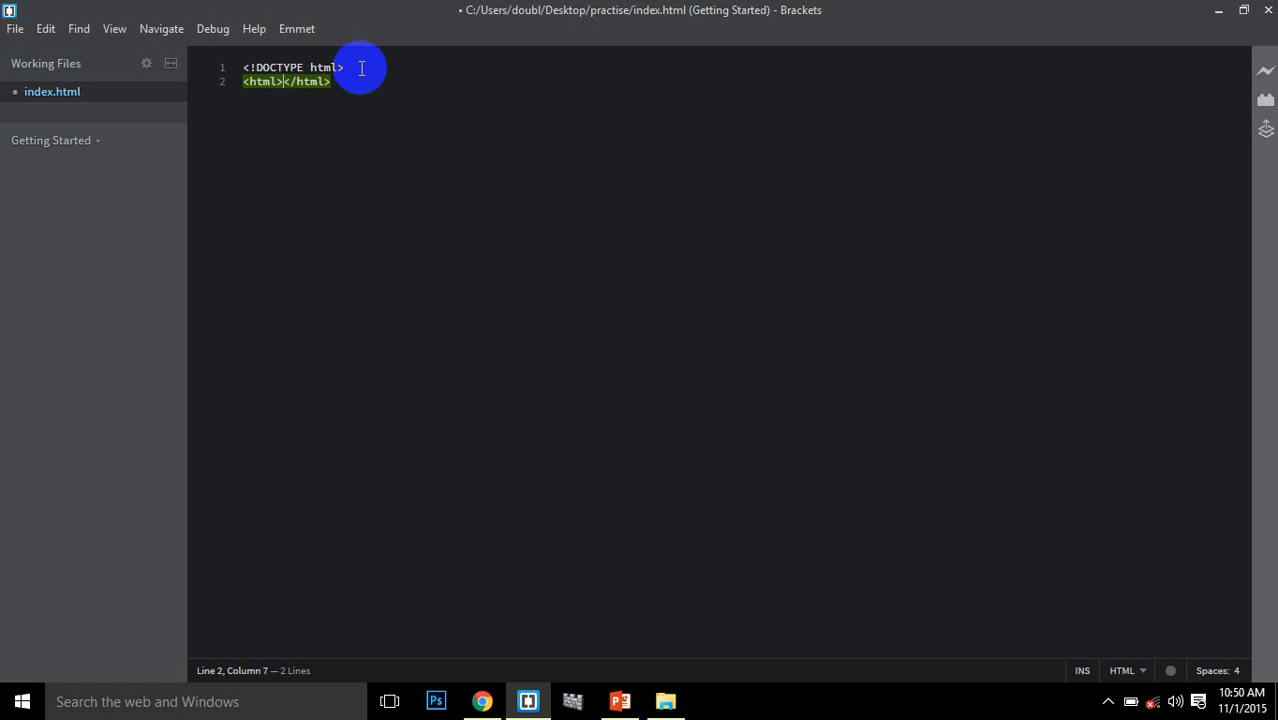
{"action": "key", "text": "Return"}
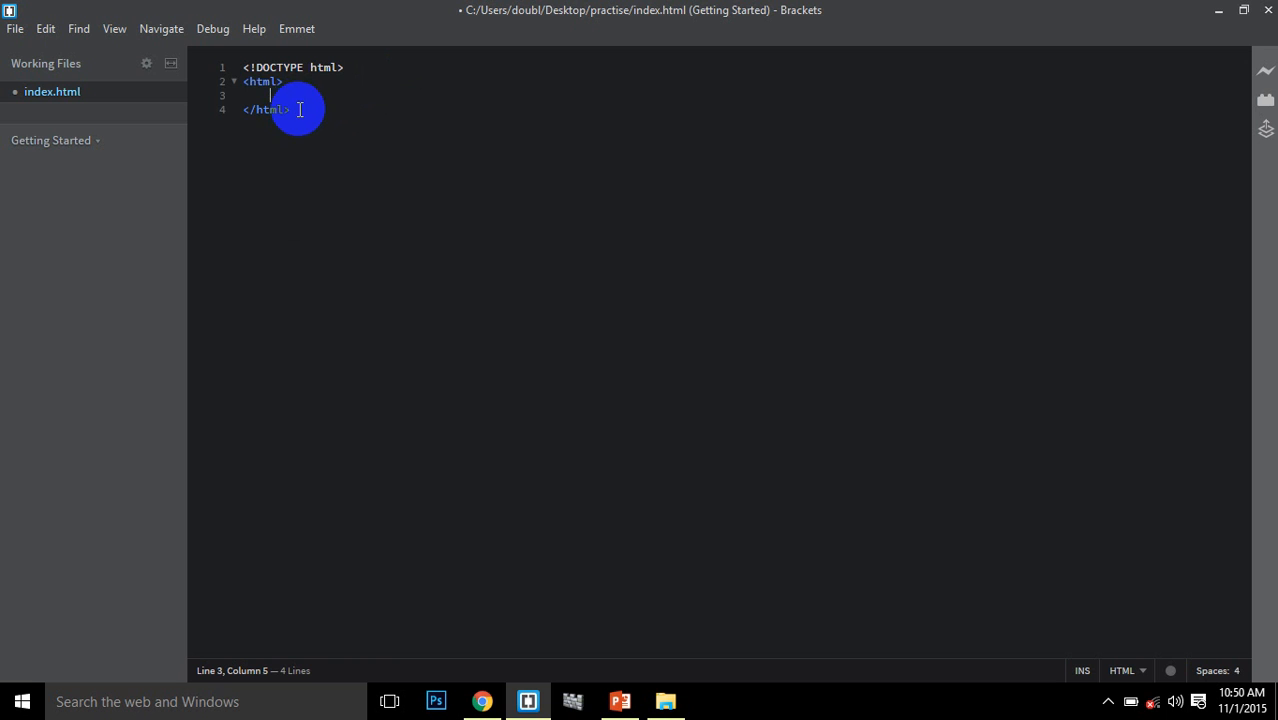
{"action": "double_click", "coordinate": [261, 81]}
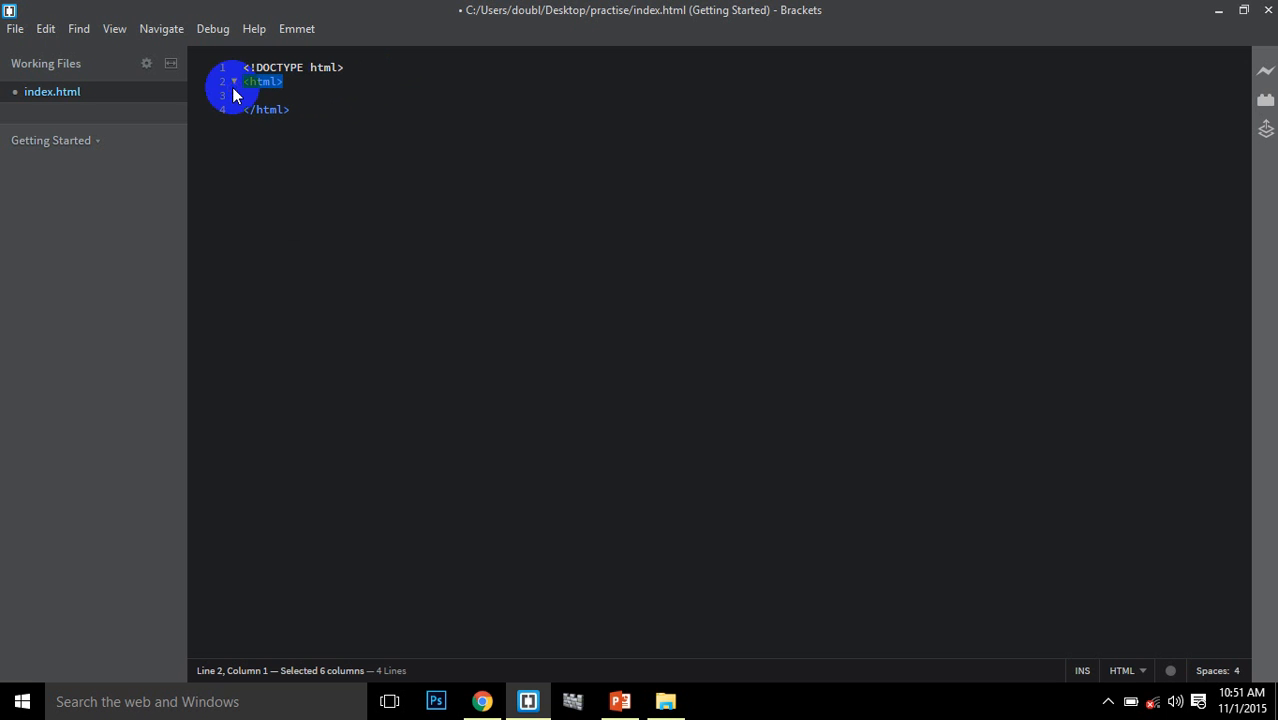
{"action": "left_click", "coordinate": [266, 109]}
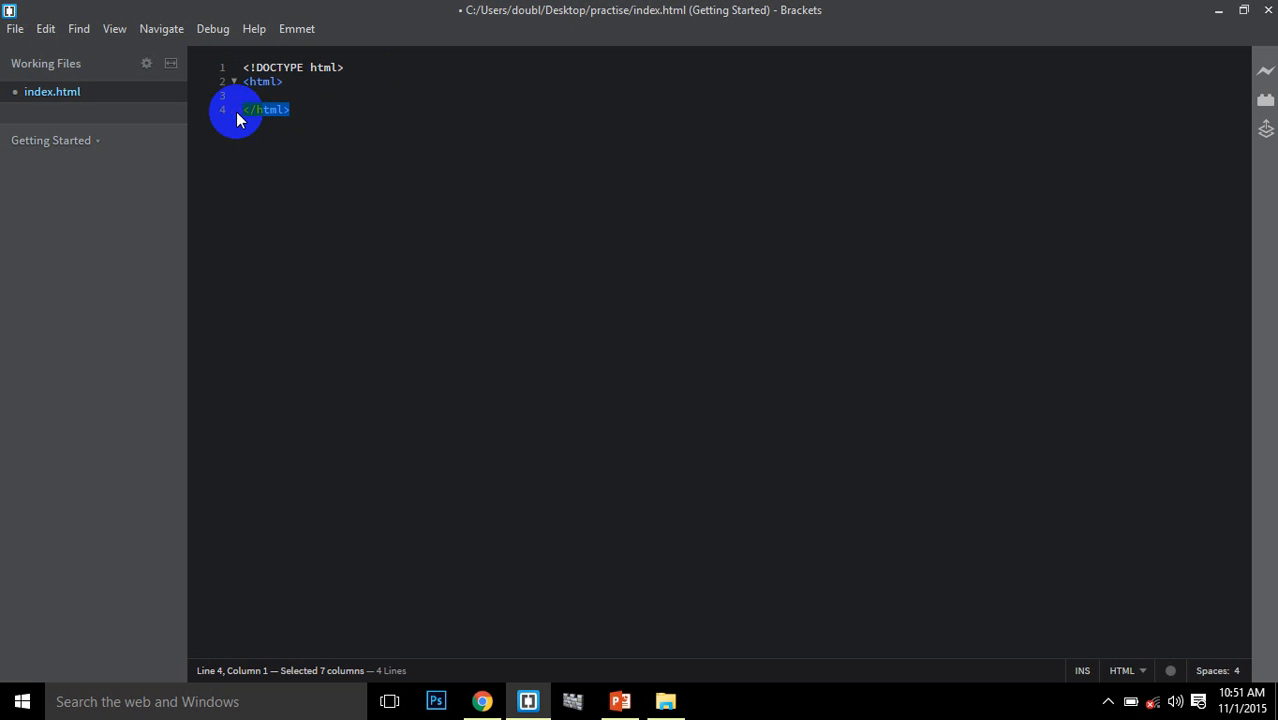
{"action": "left_click", "coordinate": [260, 96]}
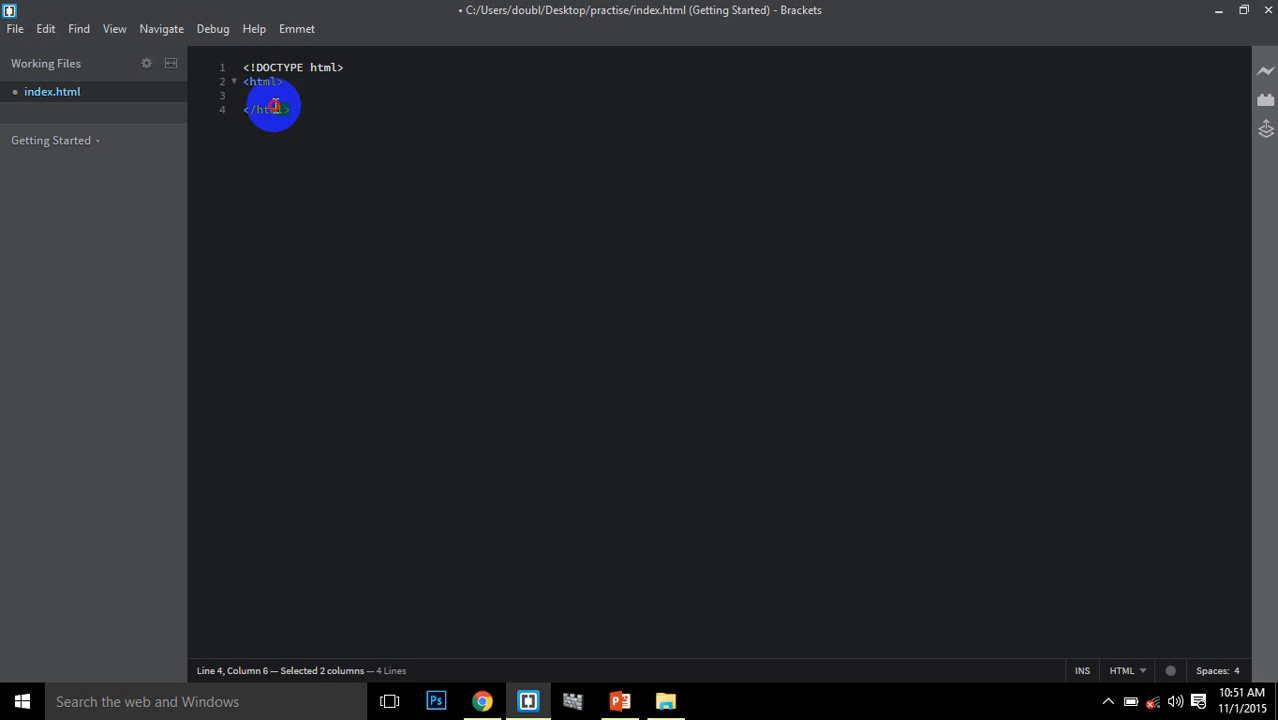
Insert empty <head> and <body> sections inside the html element using code hints
{"action": "left_click", "coordinate": [290, 109]}
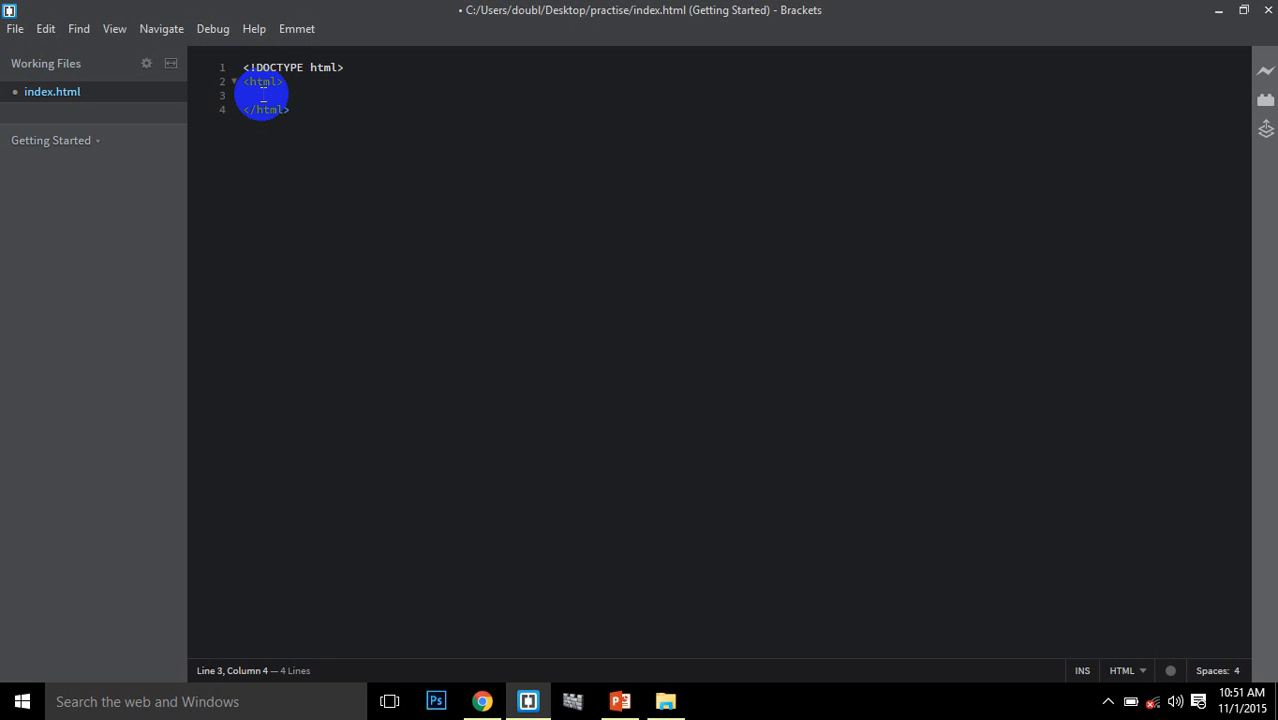
{"action": "type", "text": "h"}
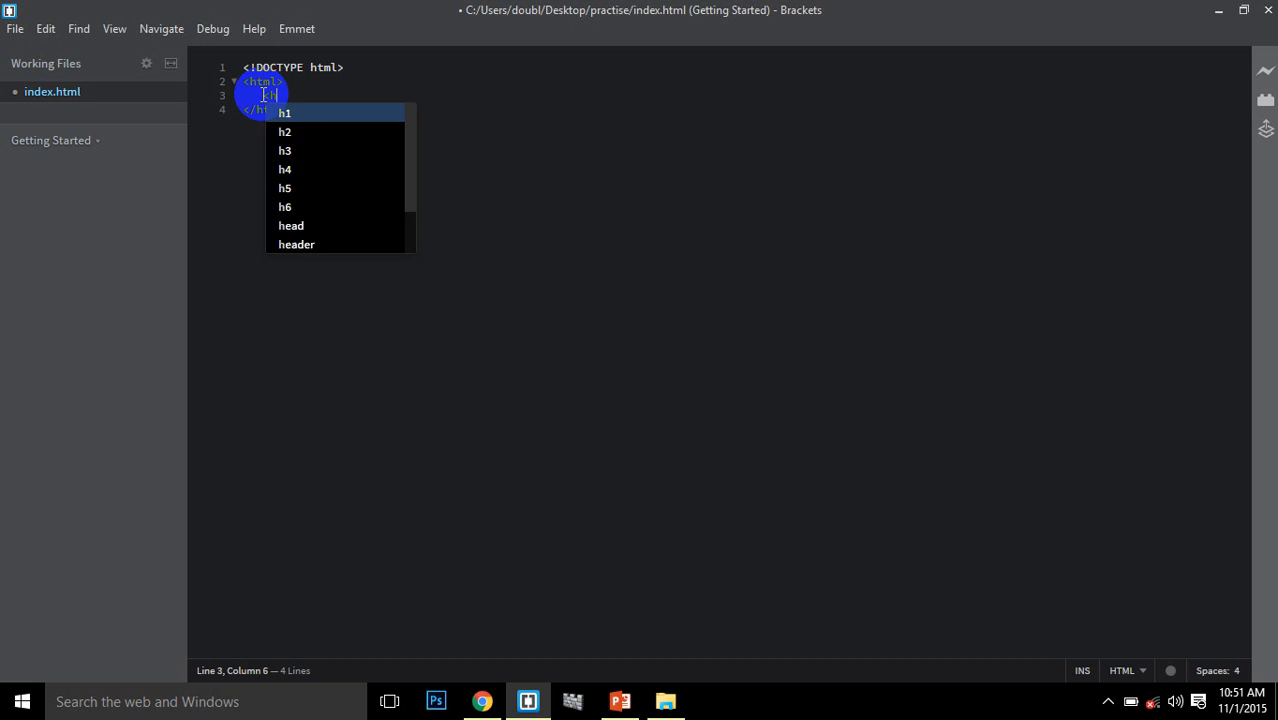
{"action": "type", "text": "ead>"}
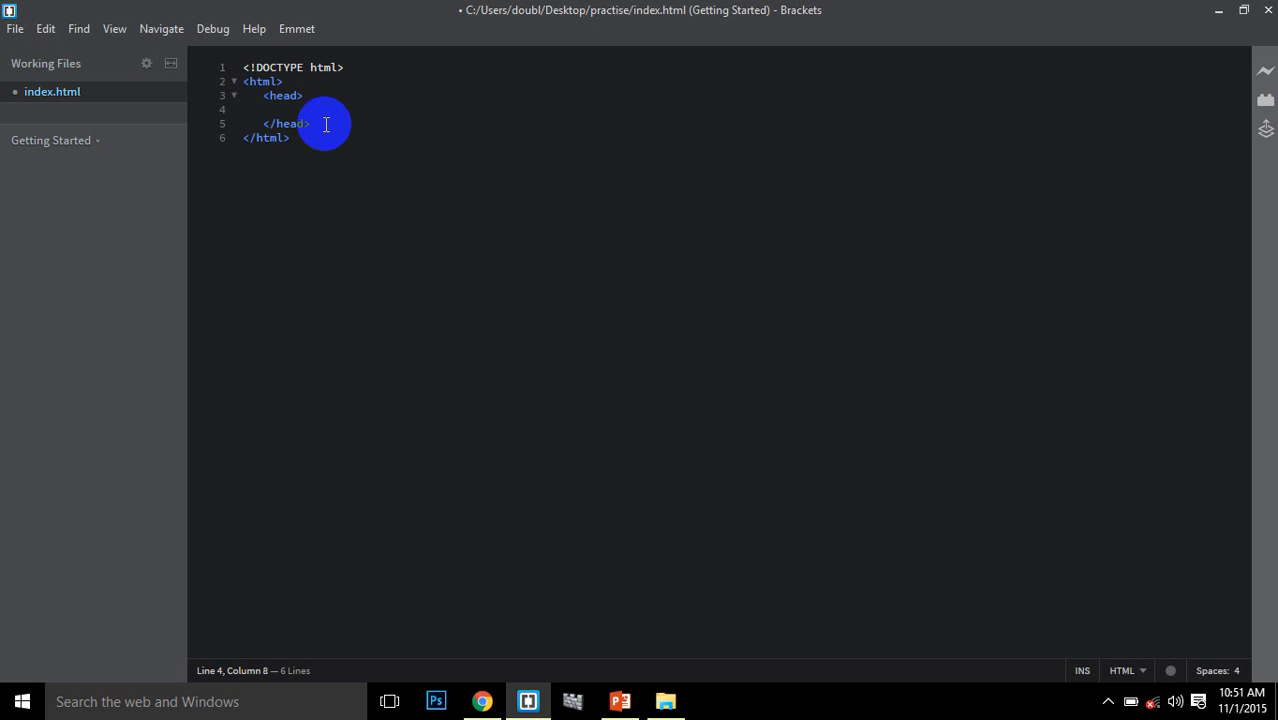
{"action": "key", "text": "enter"}
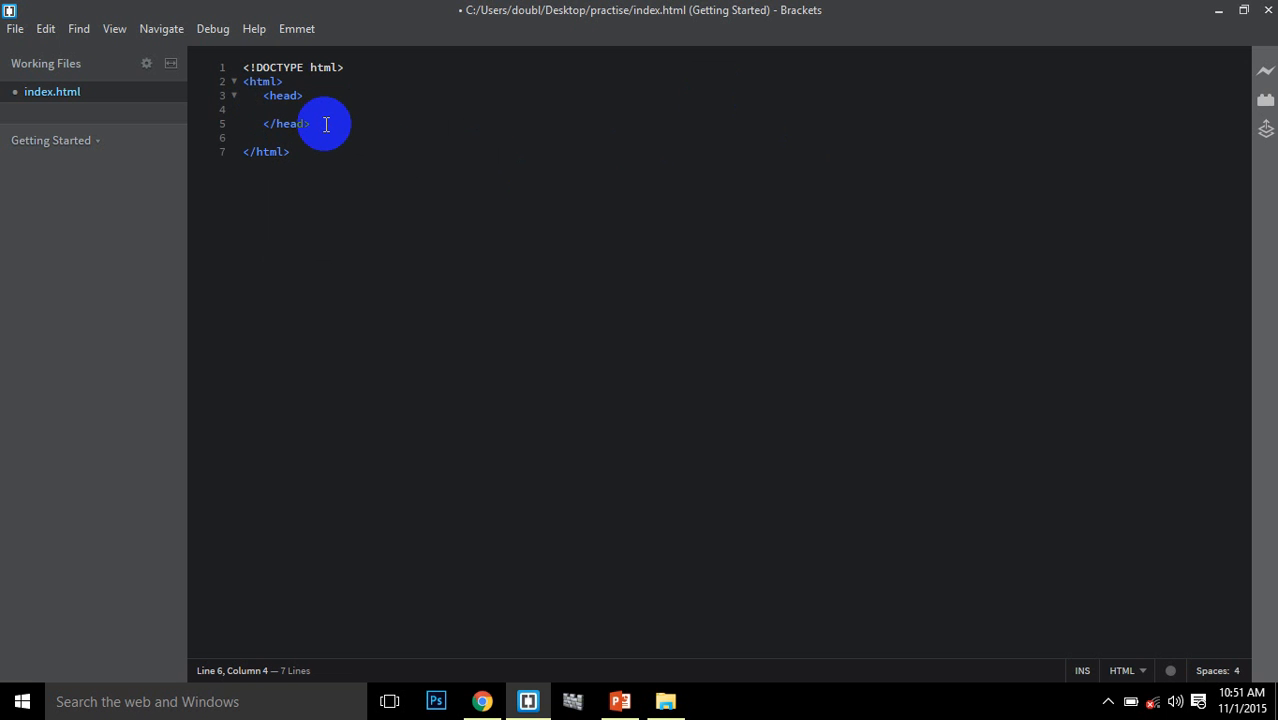
{"action": "type", "text": "<body>"}
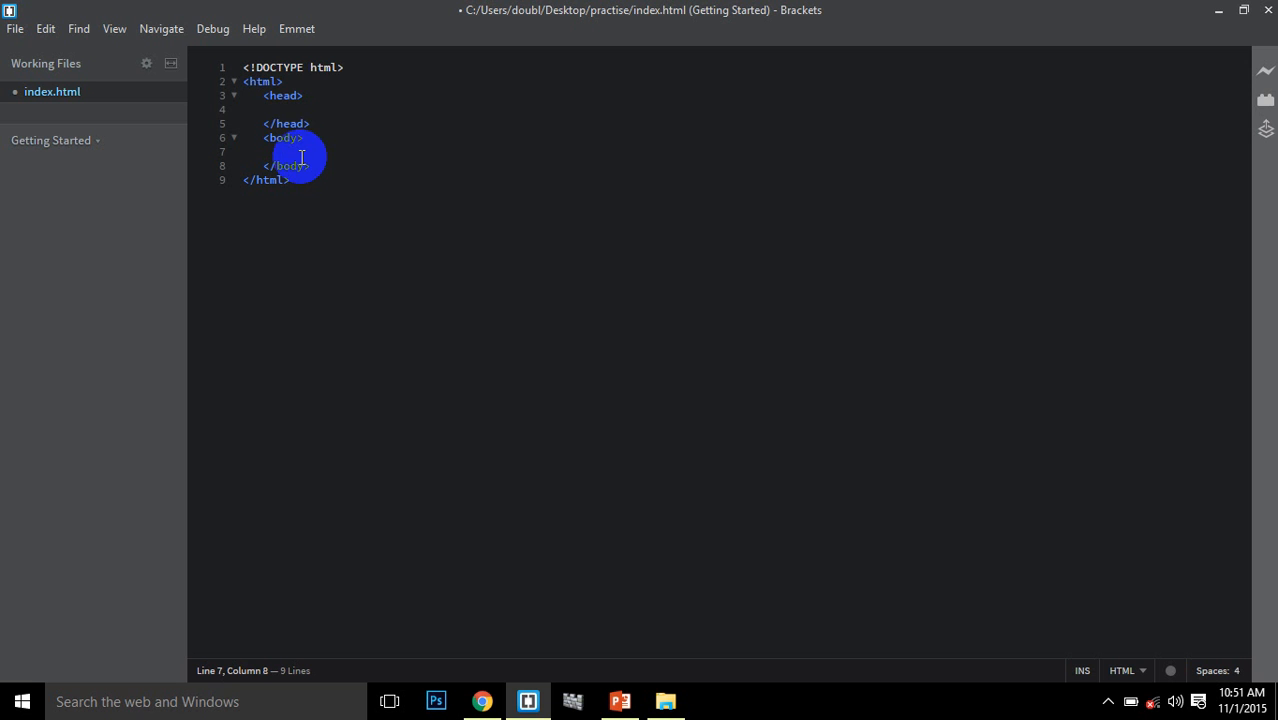
{"action": "left_click", "coordinate": [307, 109]}
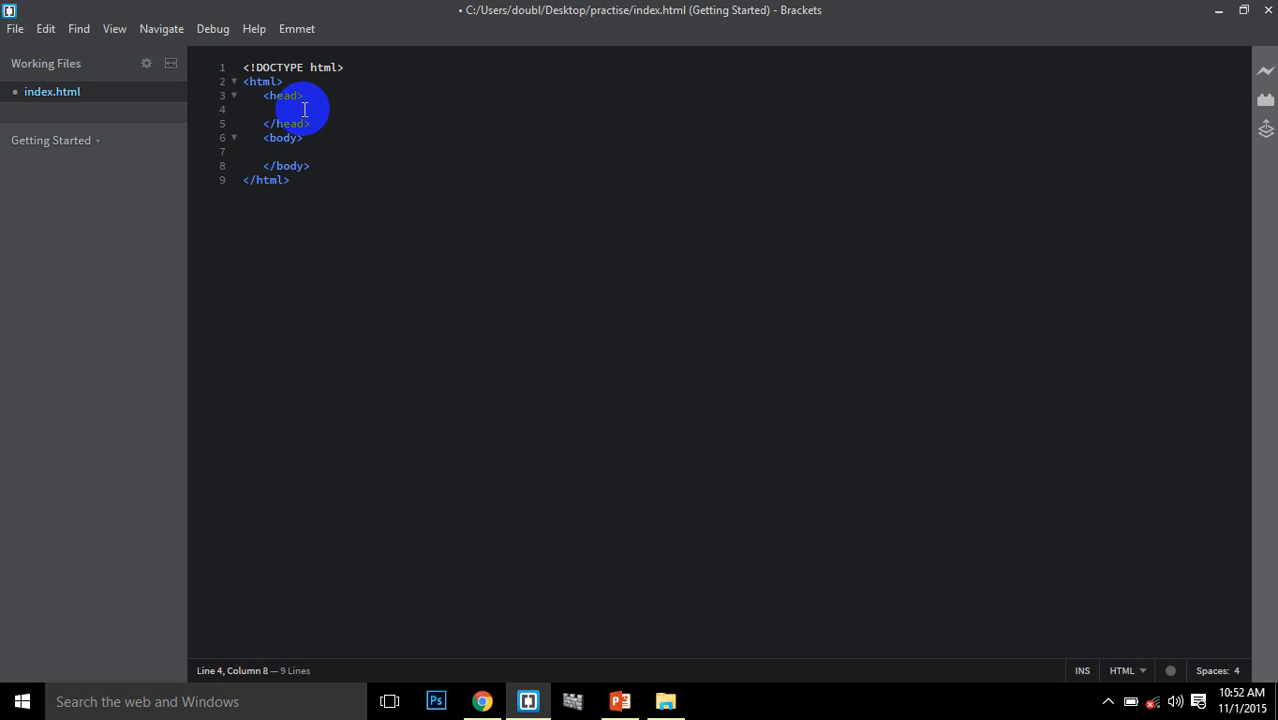
Add an empty <title></title> inside the head and save index.html
{"action": "type", "text": "<title></title>"}
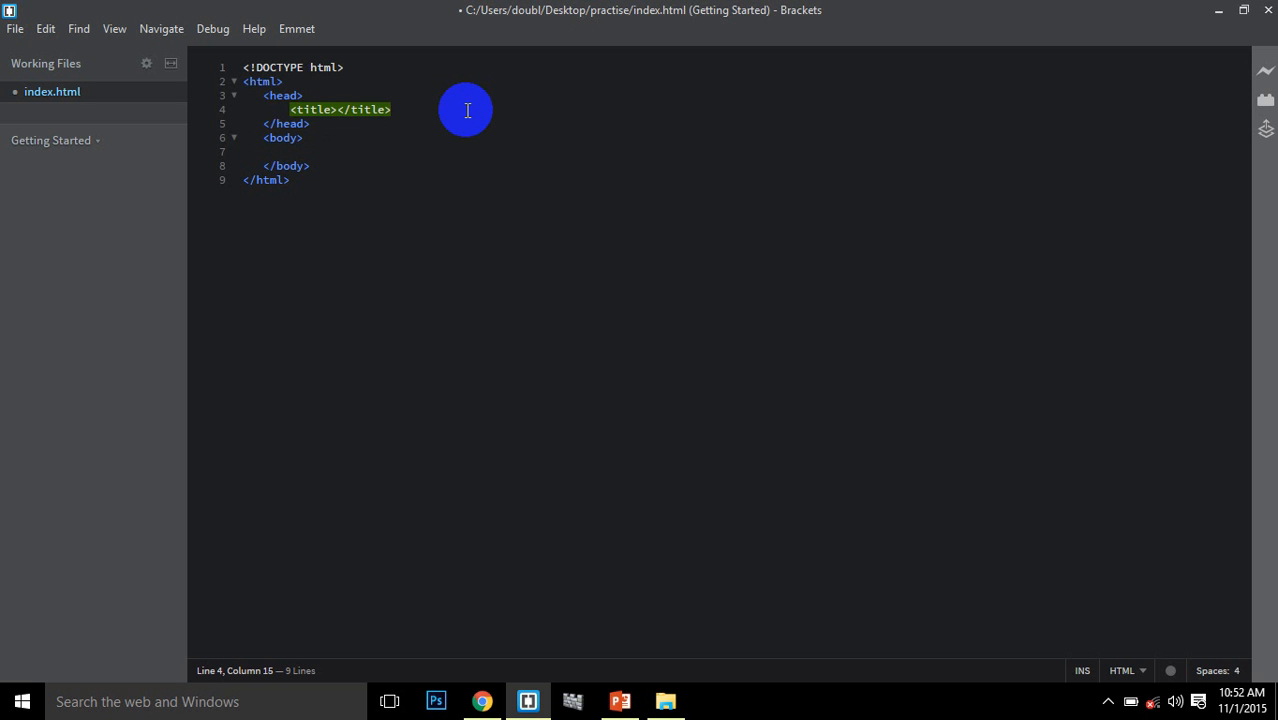
{"action": "left_click", "coordinate": [316, 123]}
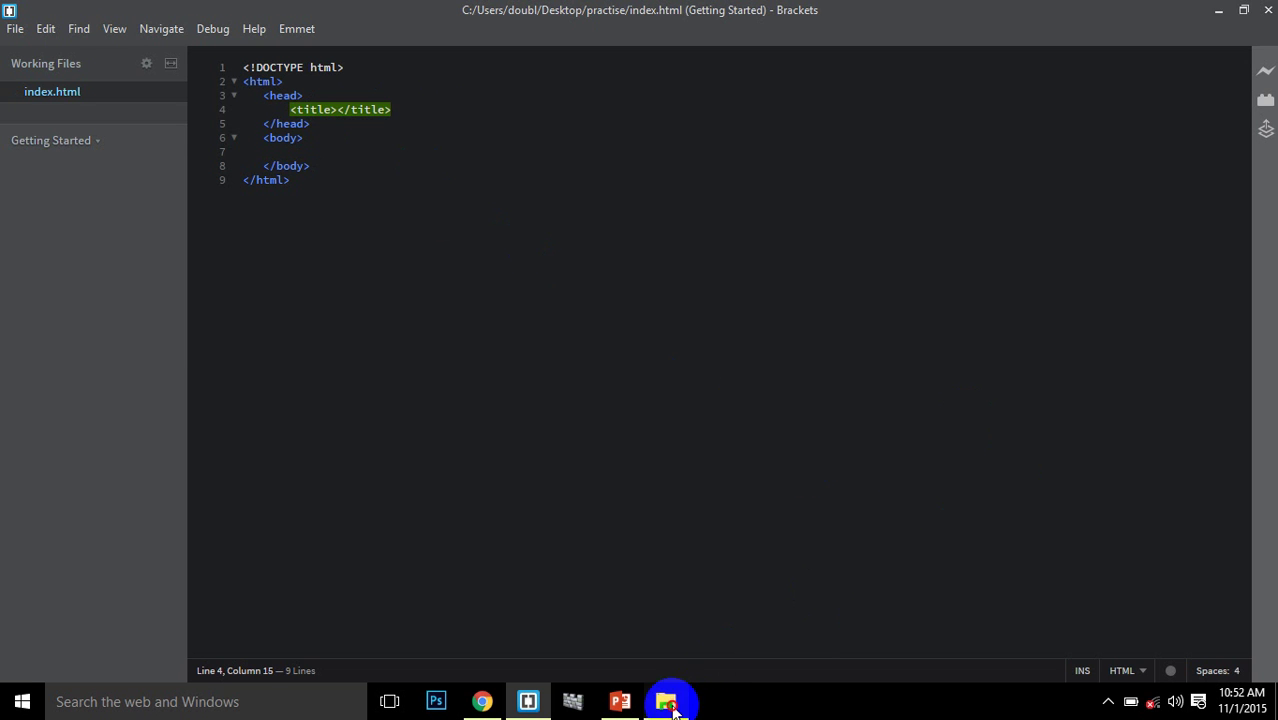
Open index.html from the practise folder in Google Chrome, then return to Brackets
{"action": "left_click", "coordinate": [665, 701]}
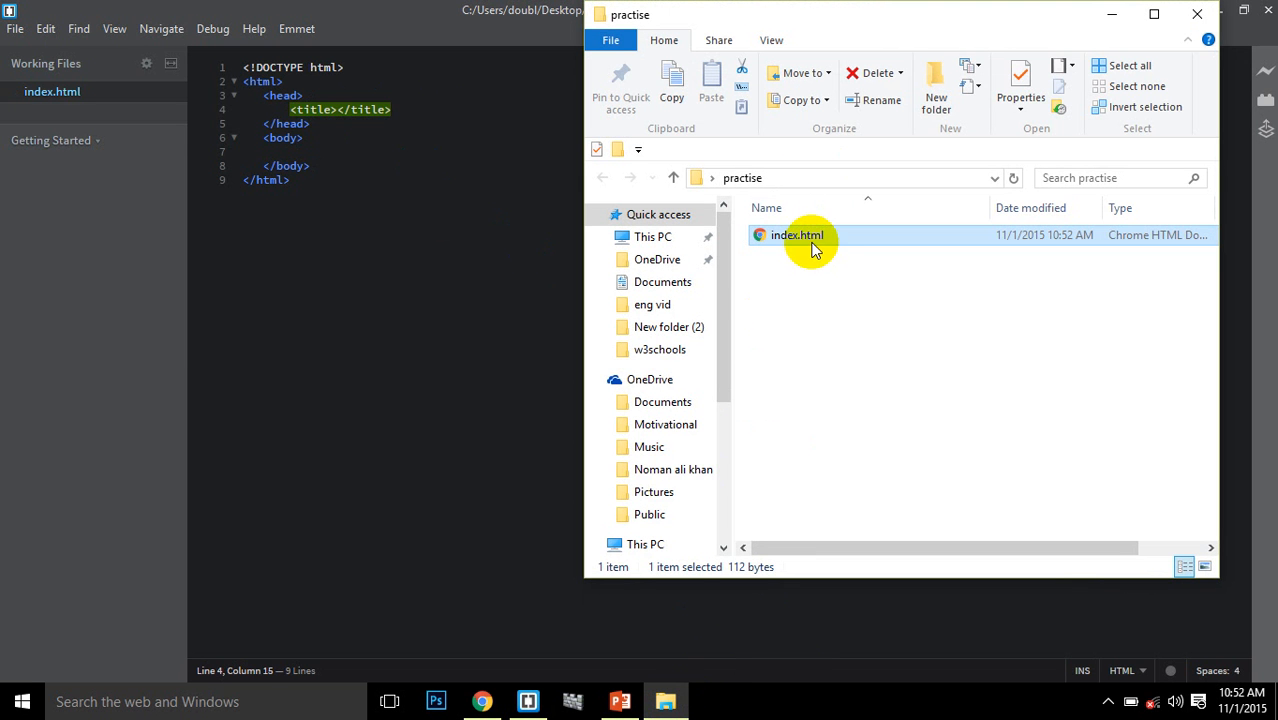
{"action": "right_click", "coordinate": [797, 235]}
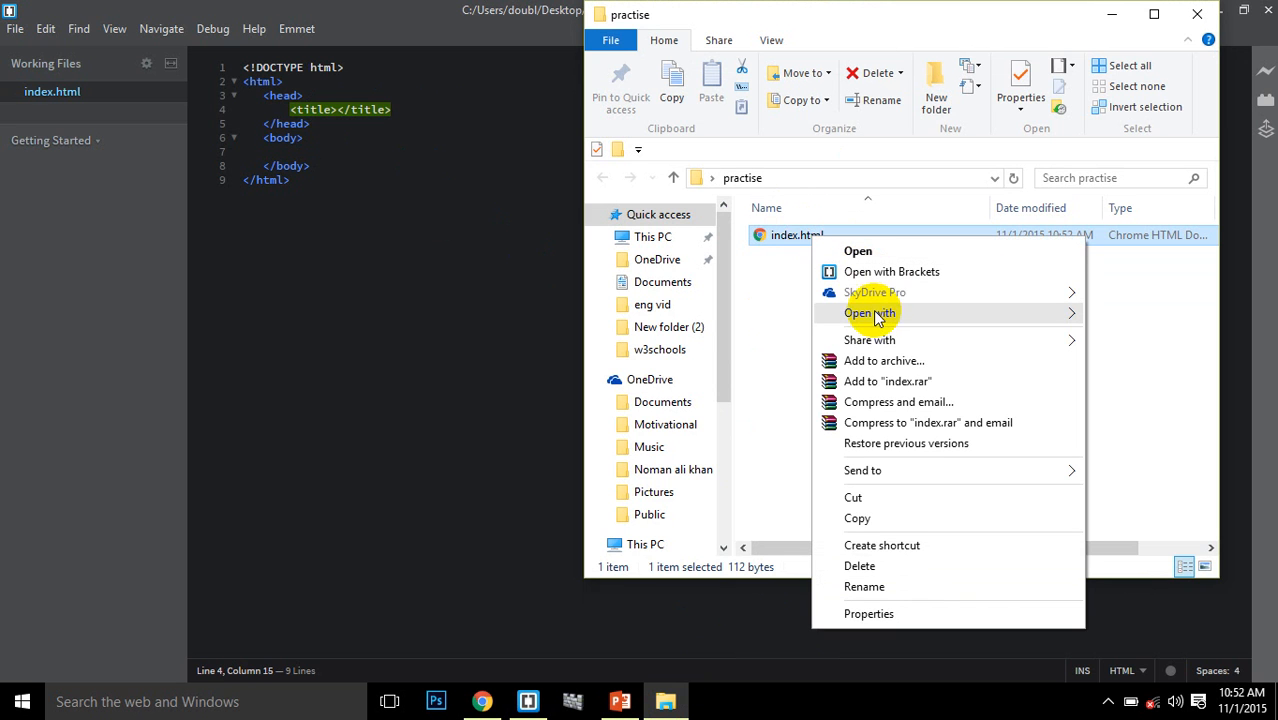
{"action": "left_click", "coordinate": [857, 251]}
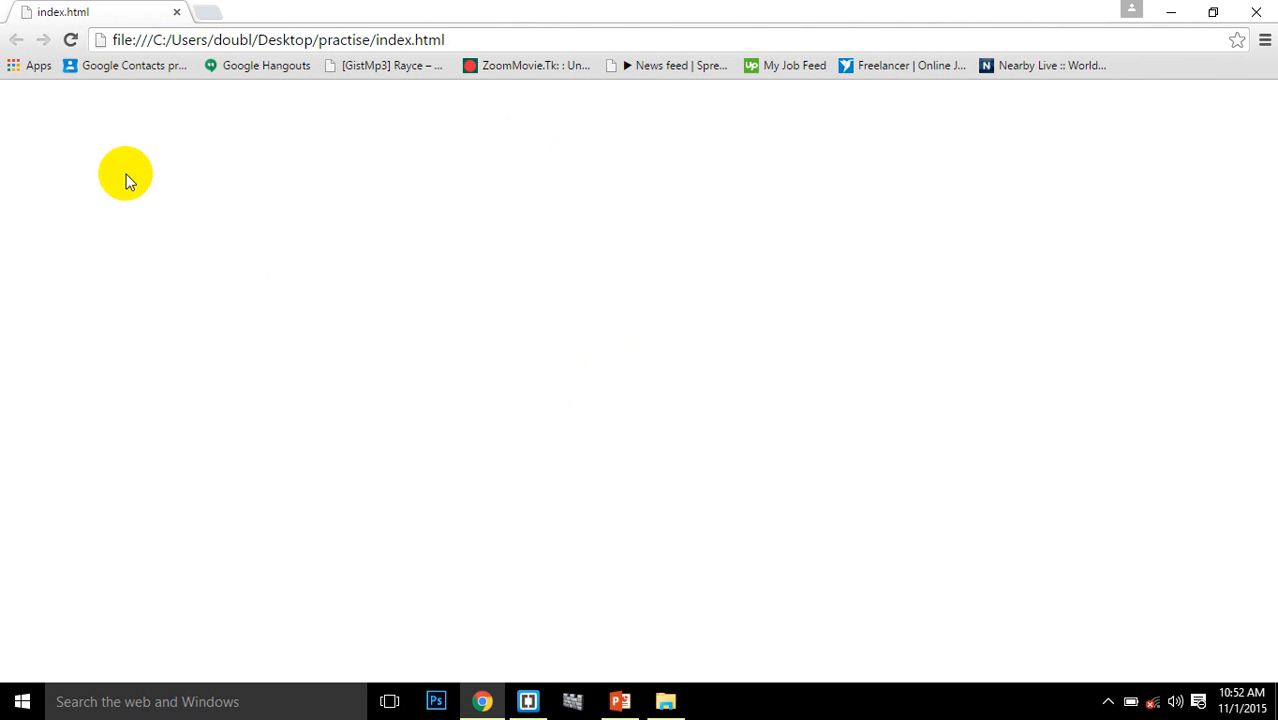
{"action": "left_click", "coordinate": [528, 700]}
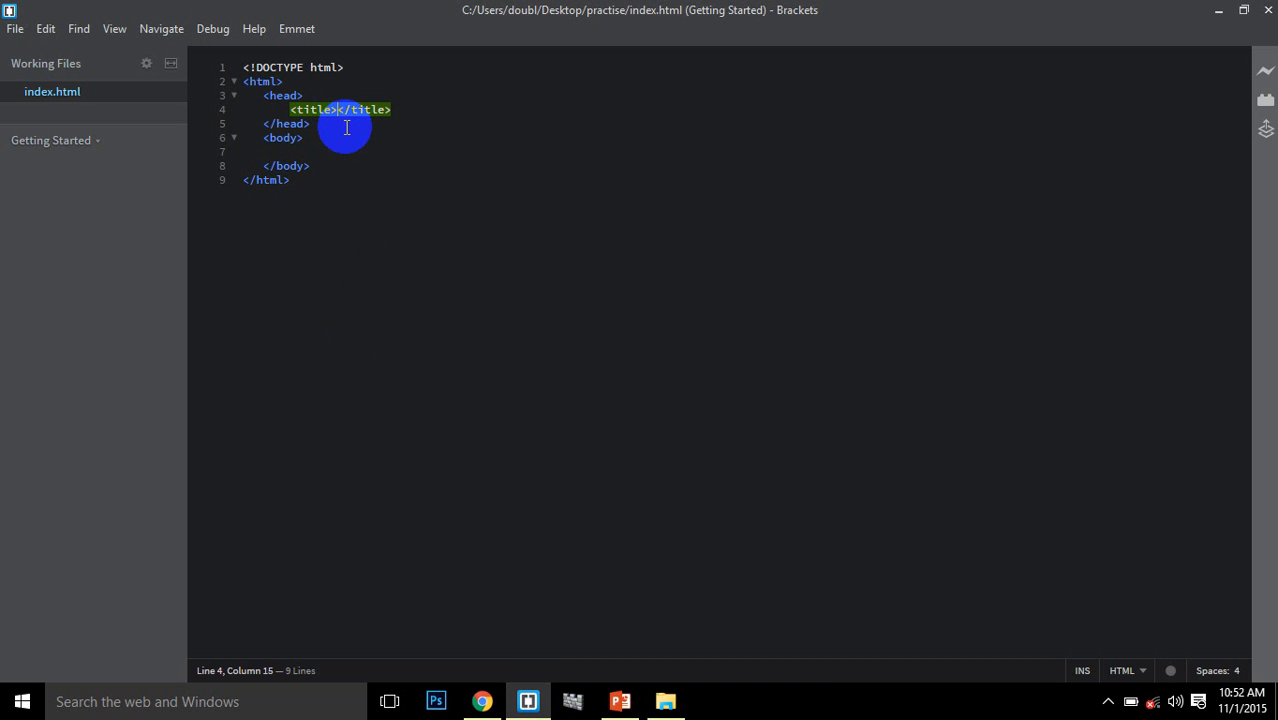
Type 'This is my first webpage' between the title tags, fixing the 'mt' typo
{"action": "type", "text": "Th"}
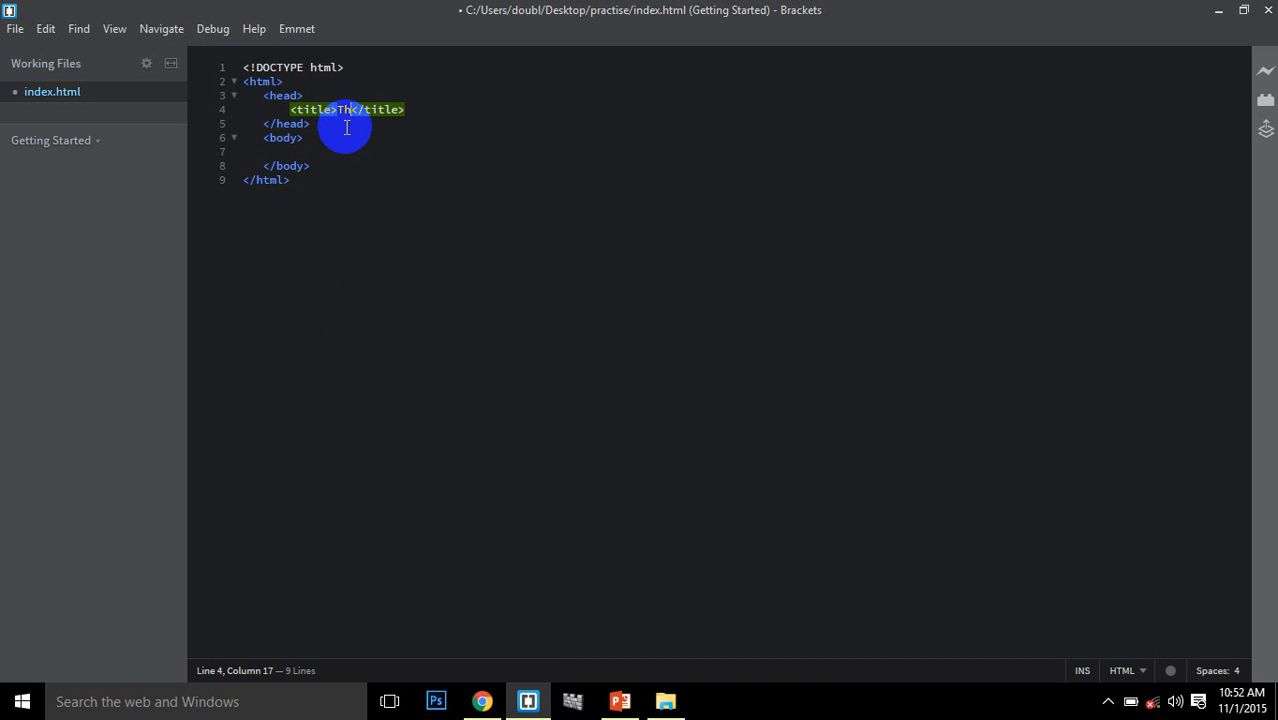
{"action": "type", "text": "his is mt"}
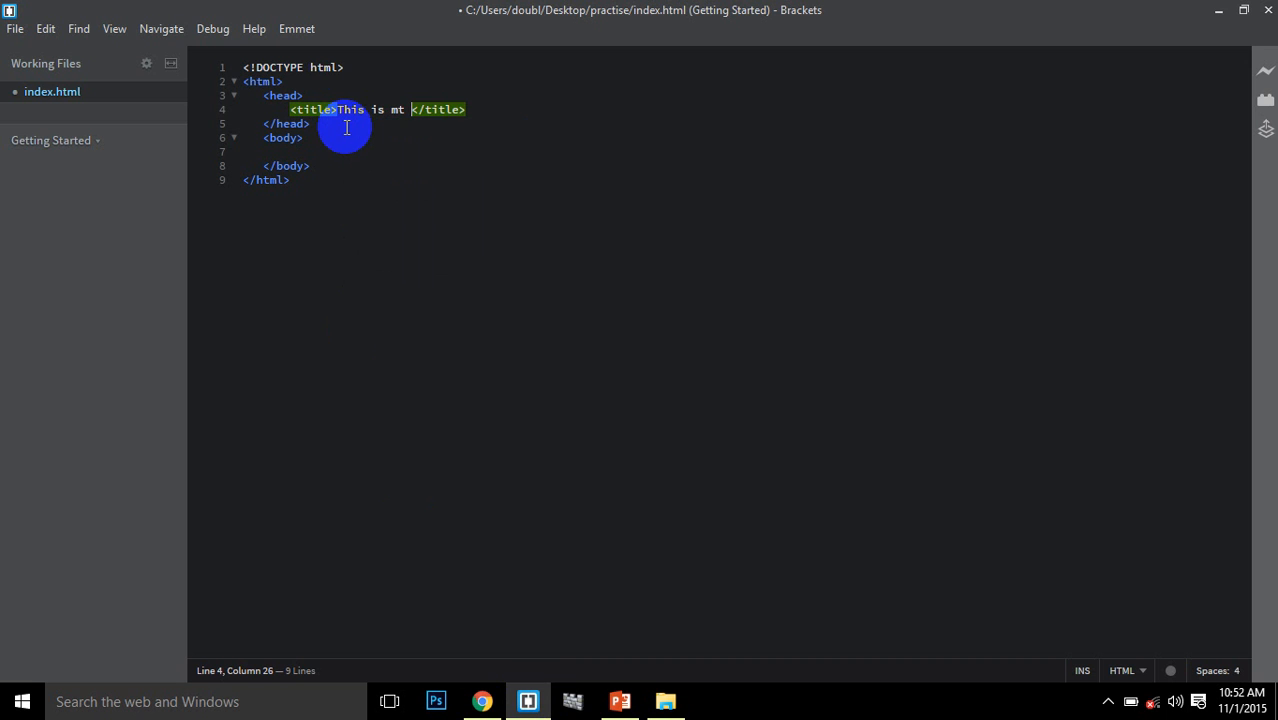
{"action": "type", "text": "fi"}
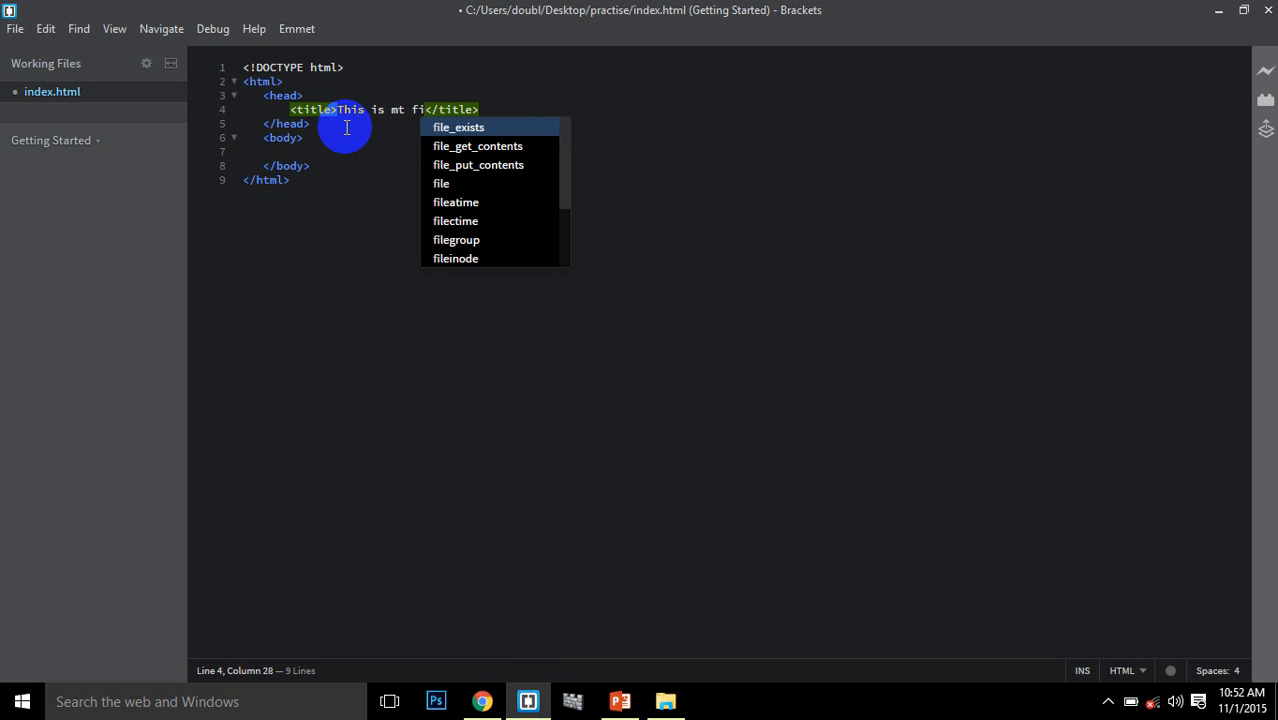
{"action": "type", "text": "rst"}
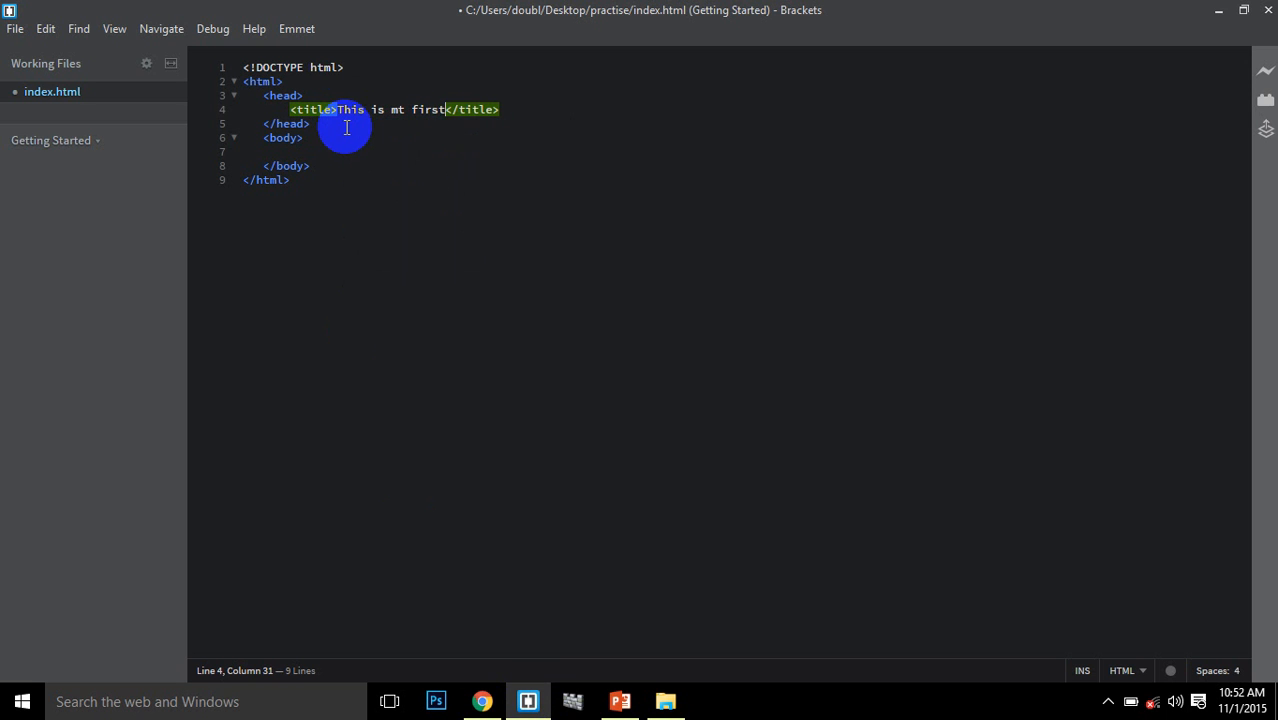
{"action": "type", "text": "web"}
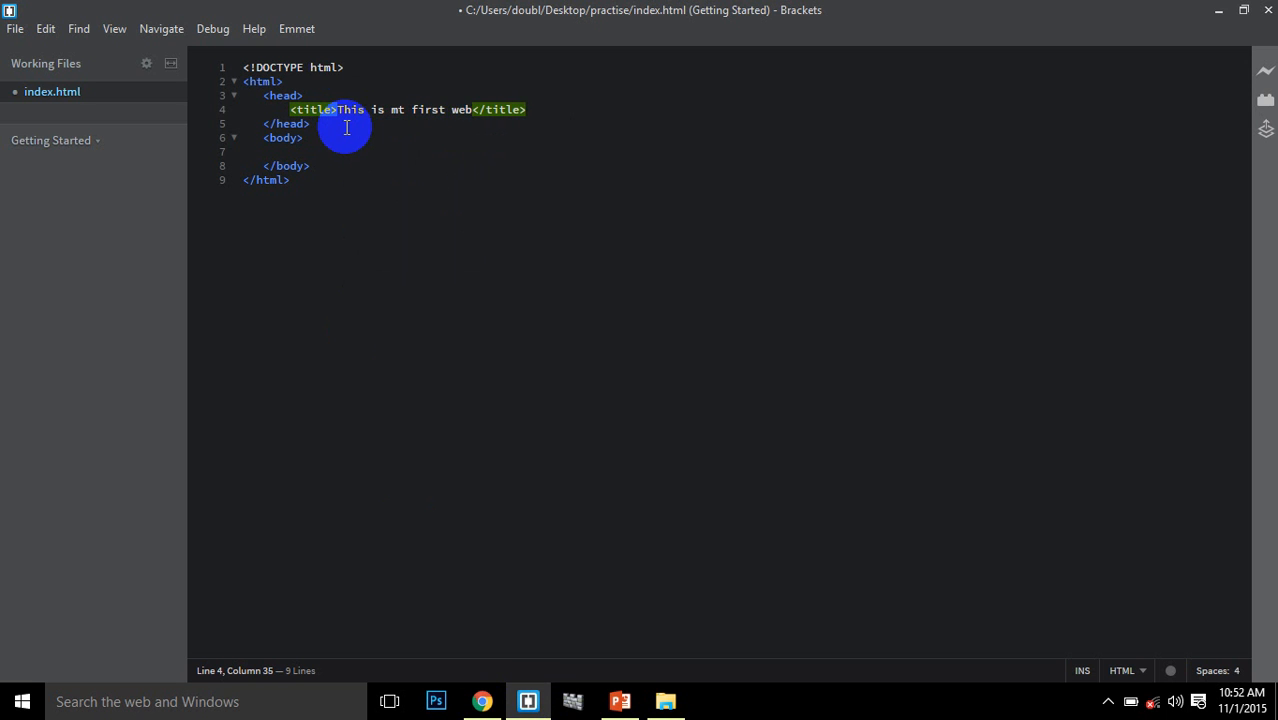
{"action": "type", "text": "page"}
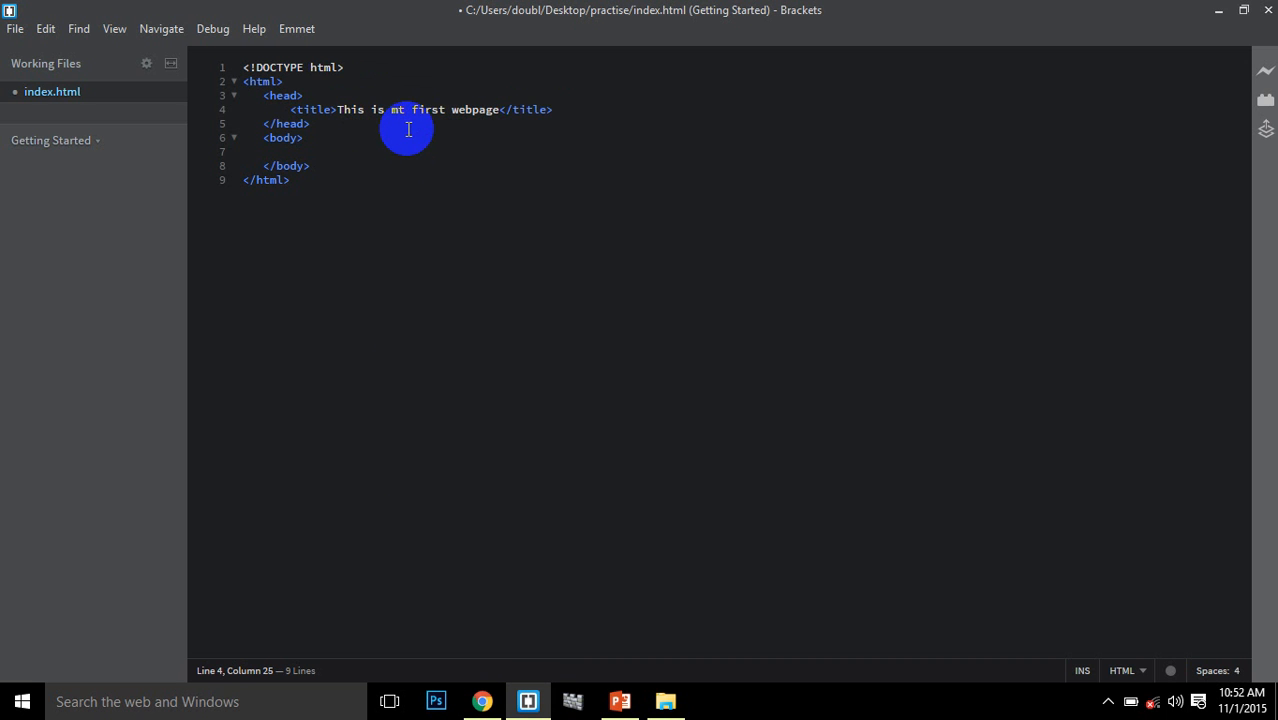
{"action": "type", "text": "y"}
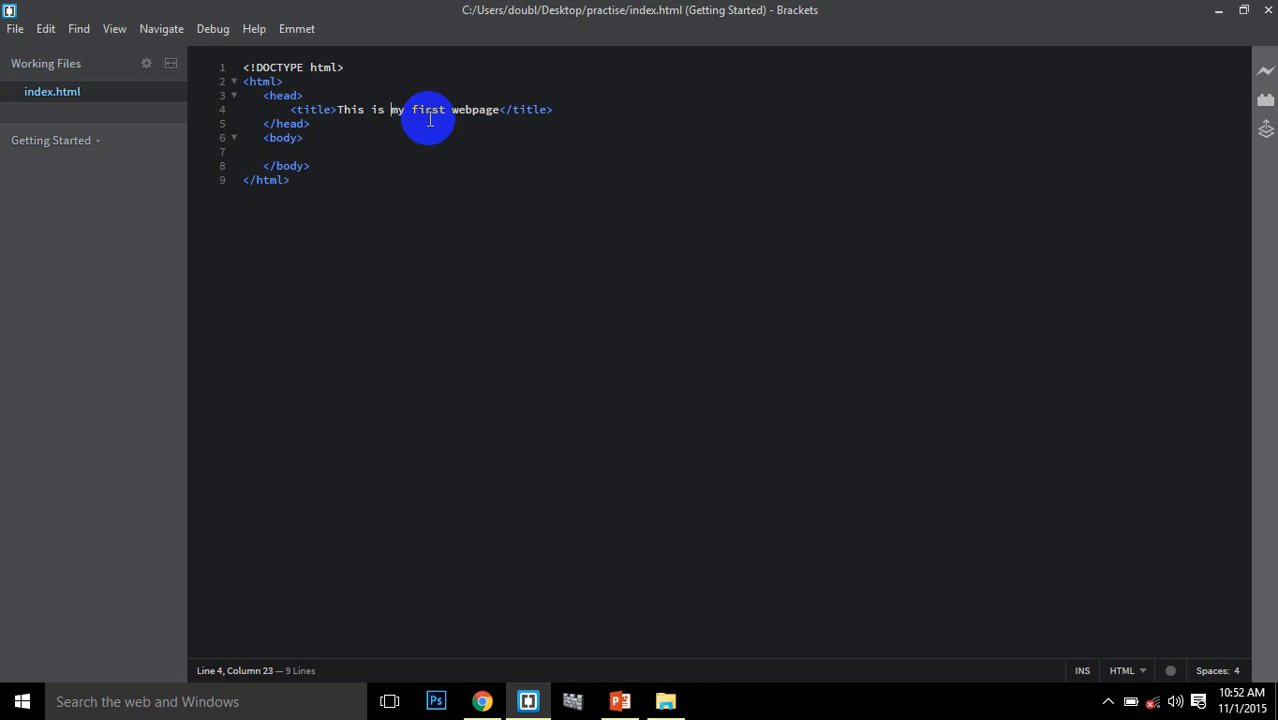
{"action": "left_click", "coordinate": [482, 700]}
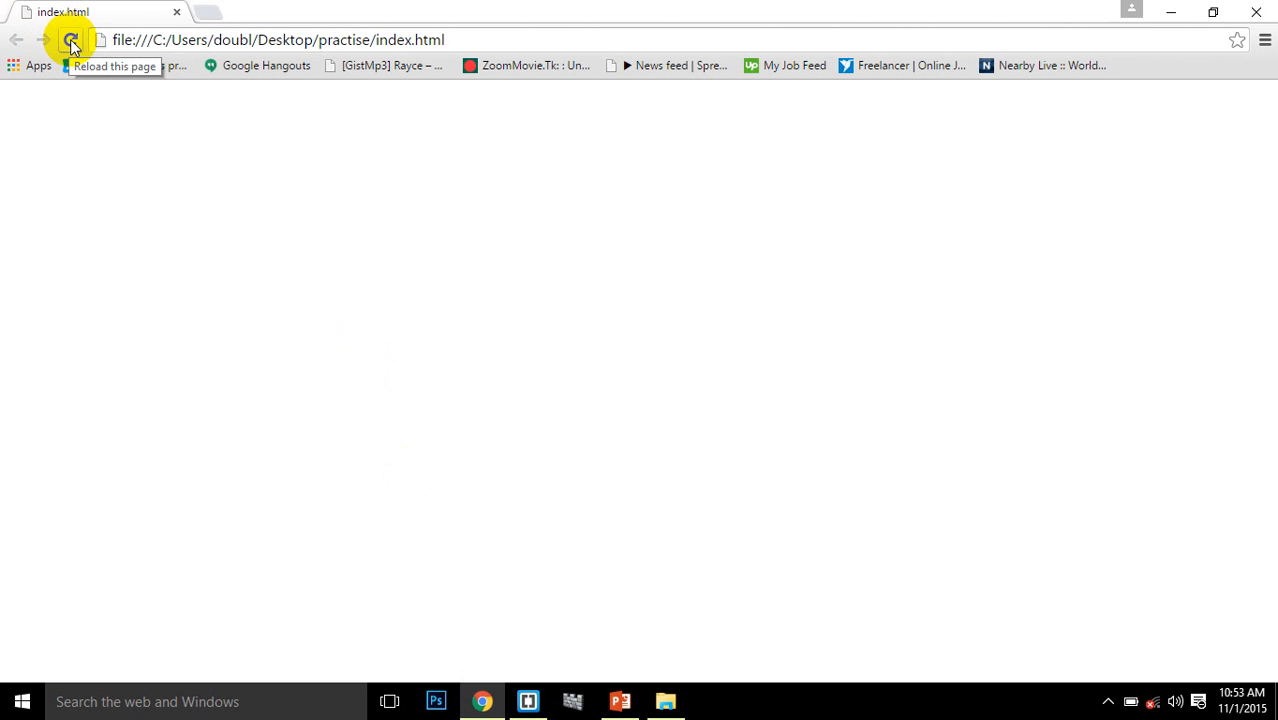
Reload Chrome so the tab reads 'This is my first webpage', then return to Brackets
{"action": "left_click", "coordinate": [70, 40]}
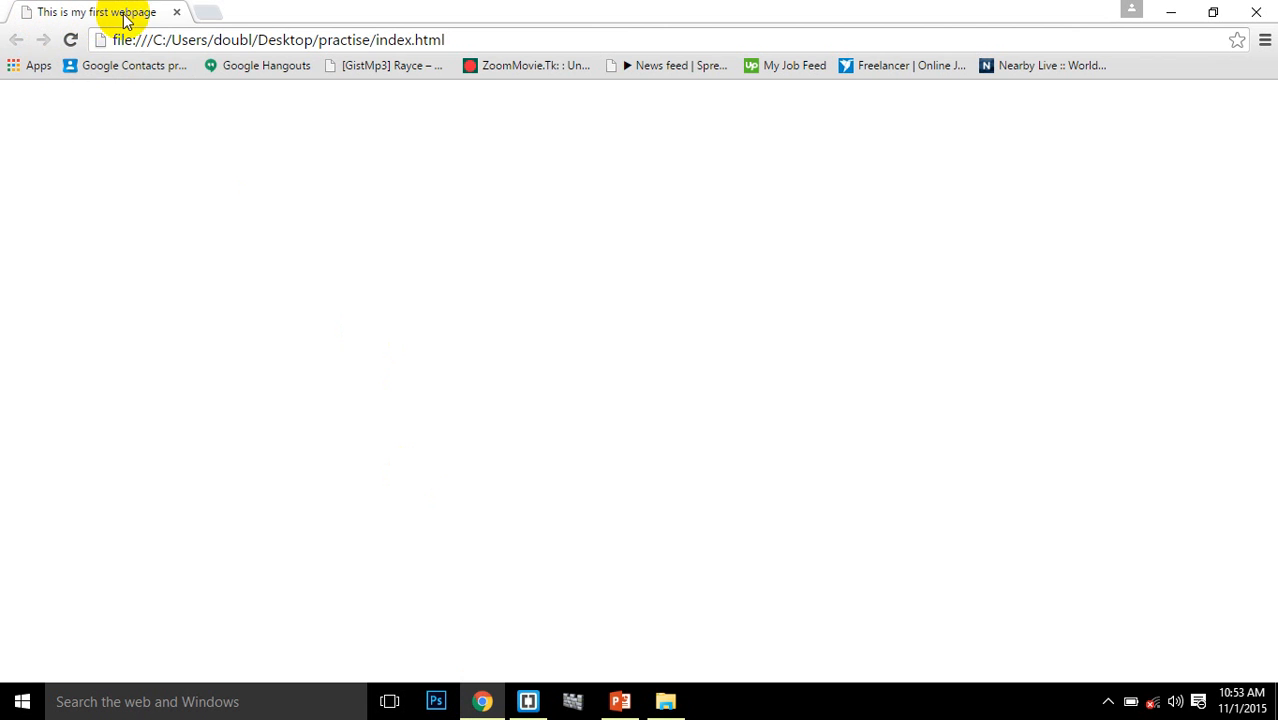
{"action": "mouse_move", "coordinate": [75, 25]}
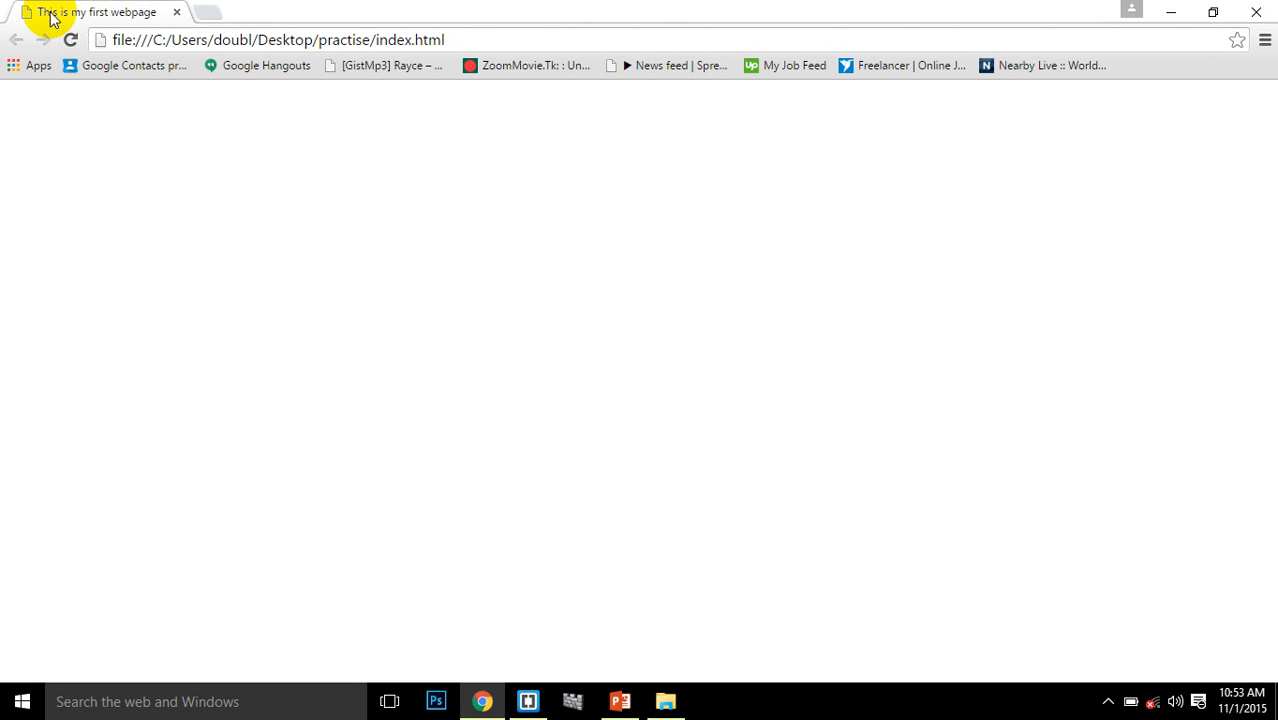
{"action": "mouse_move", "coordinate": [316, 306]}
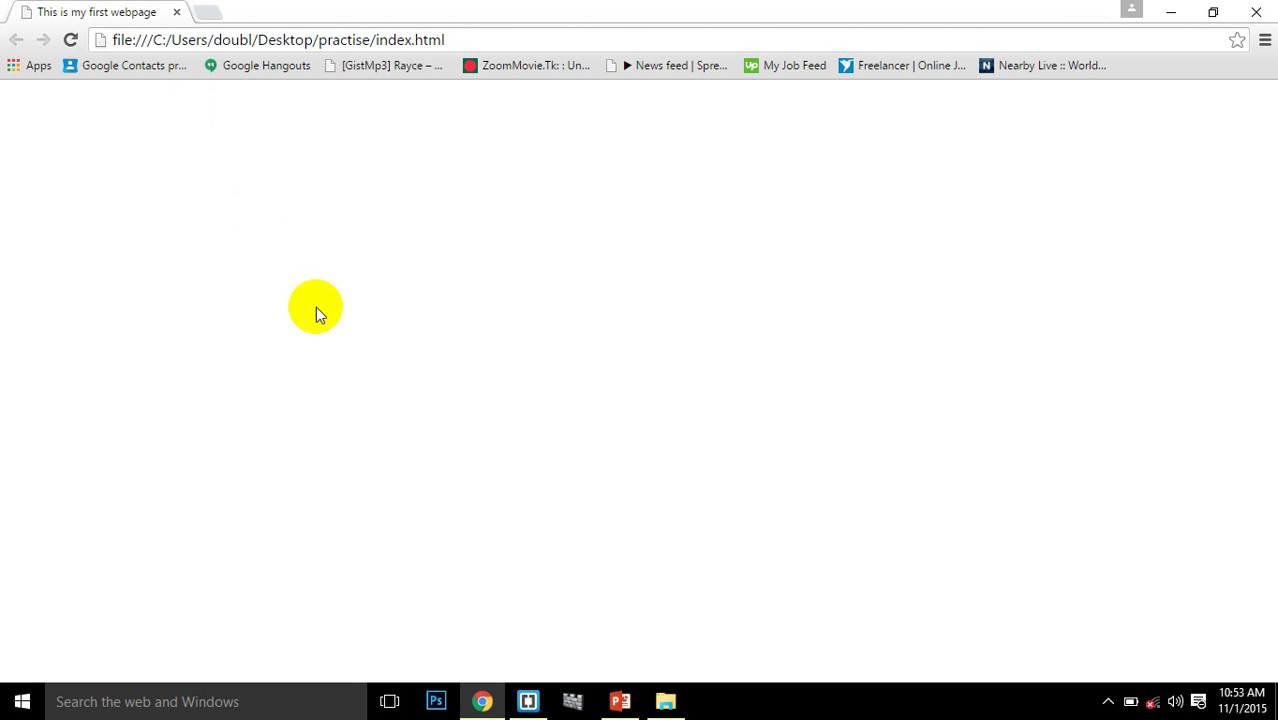
{"action": "left_click", "coordinate": [528, 700]}
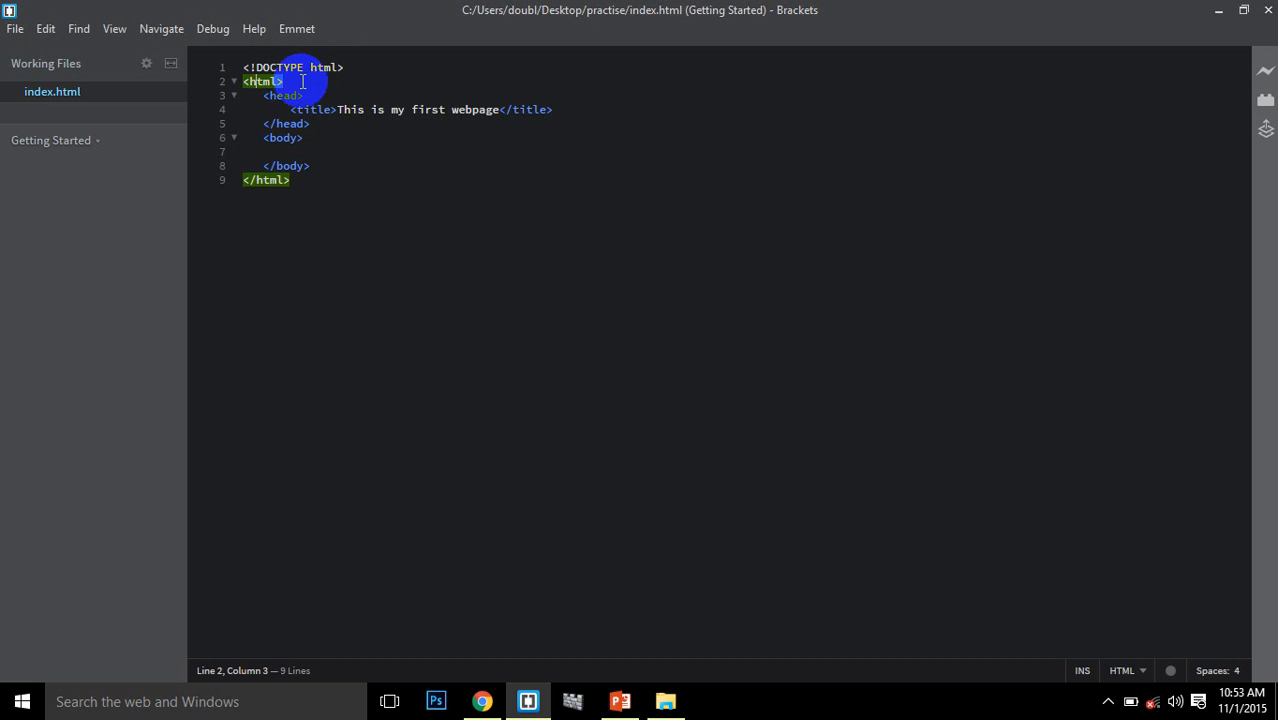
{"action": "left_click", "coordinate": [283, 137]}
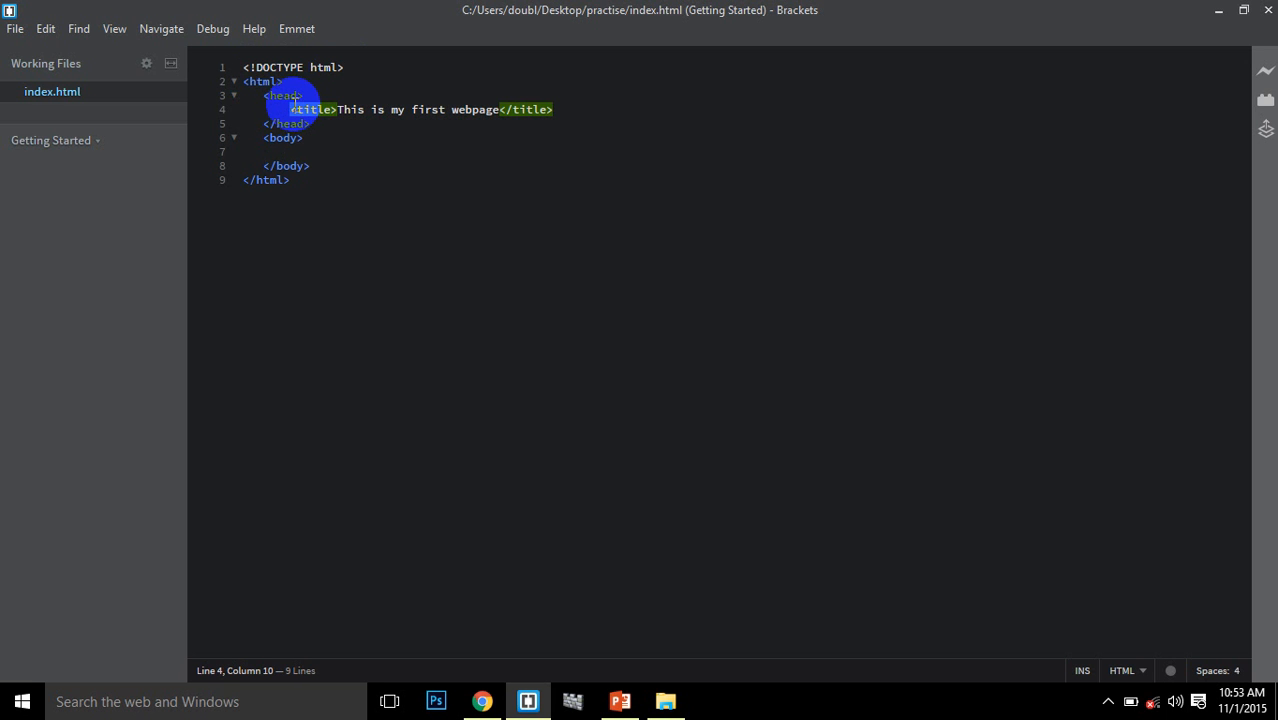
{"action": "mouse_move", "coordinate": [595, 107]}
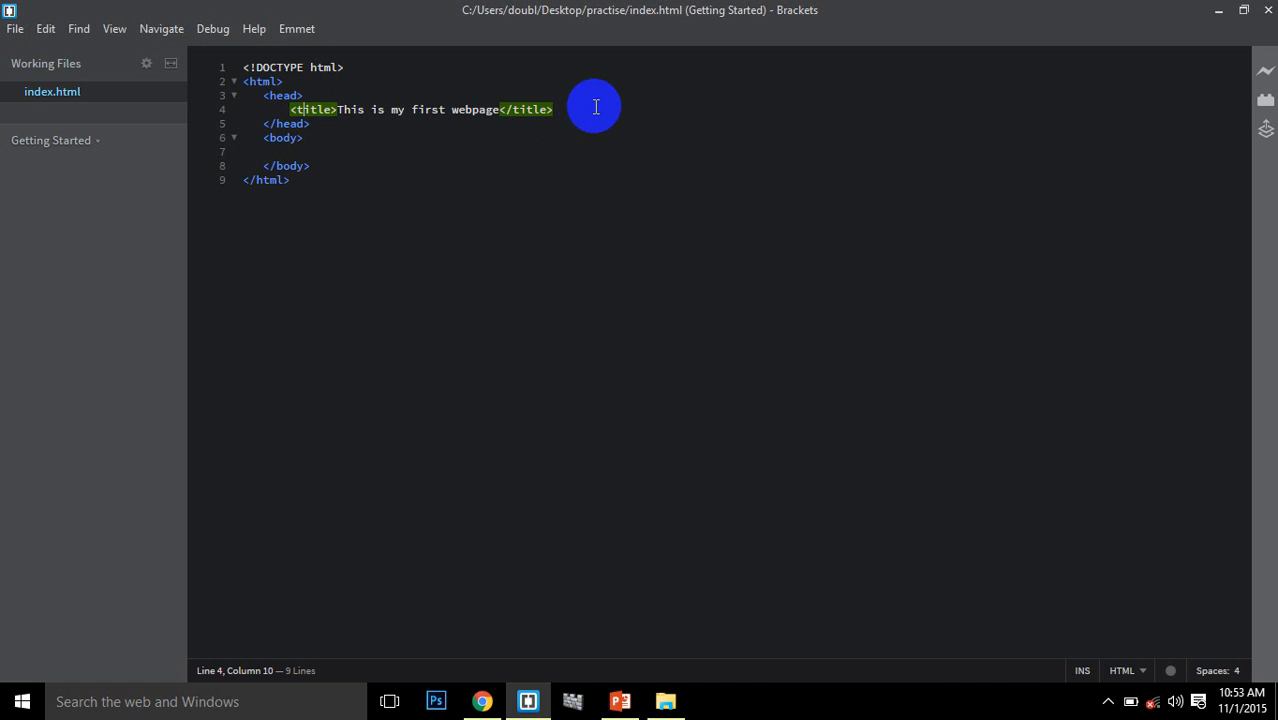
{"action": "left_click", "coordinate": [553, 109]}
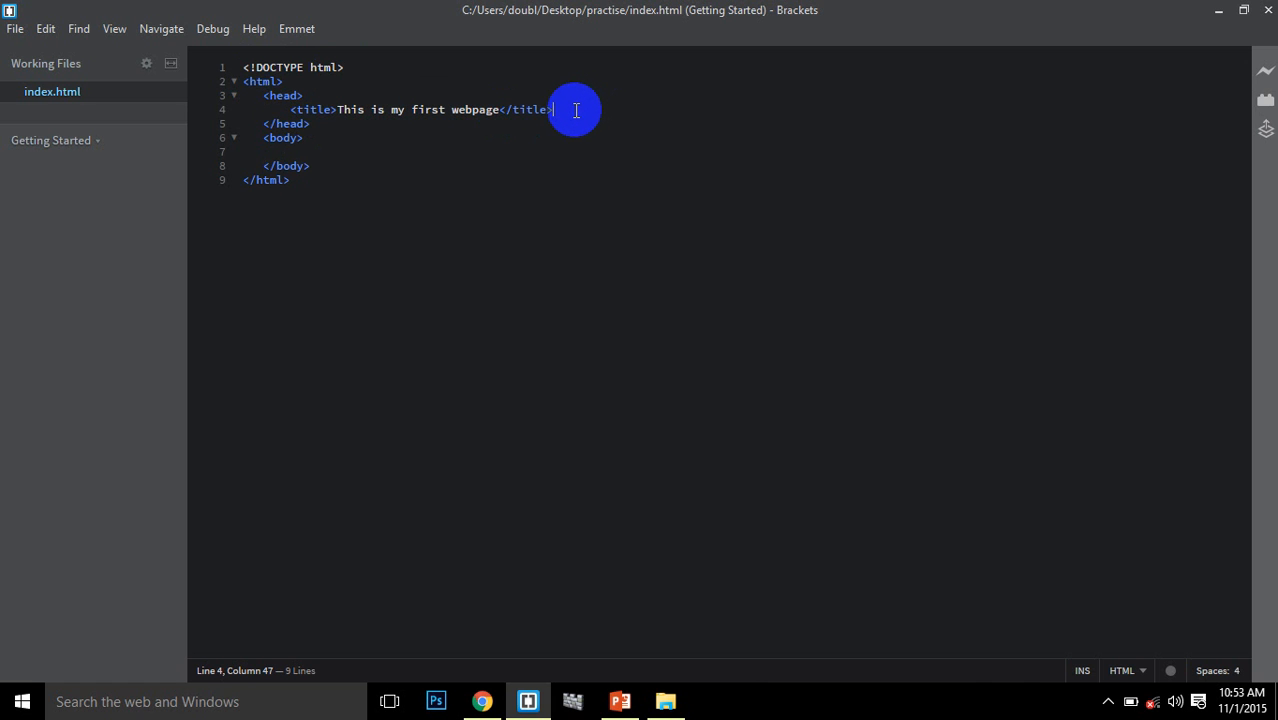